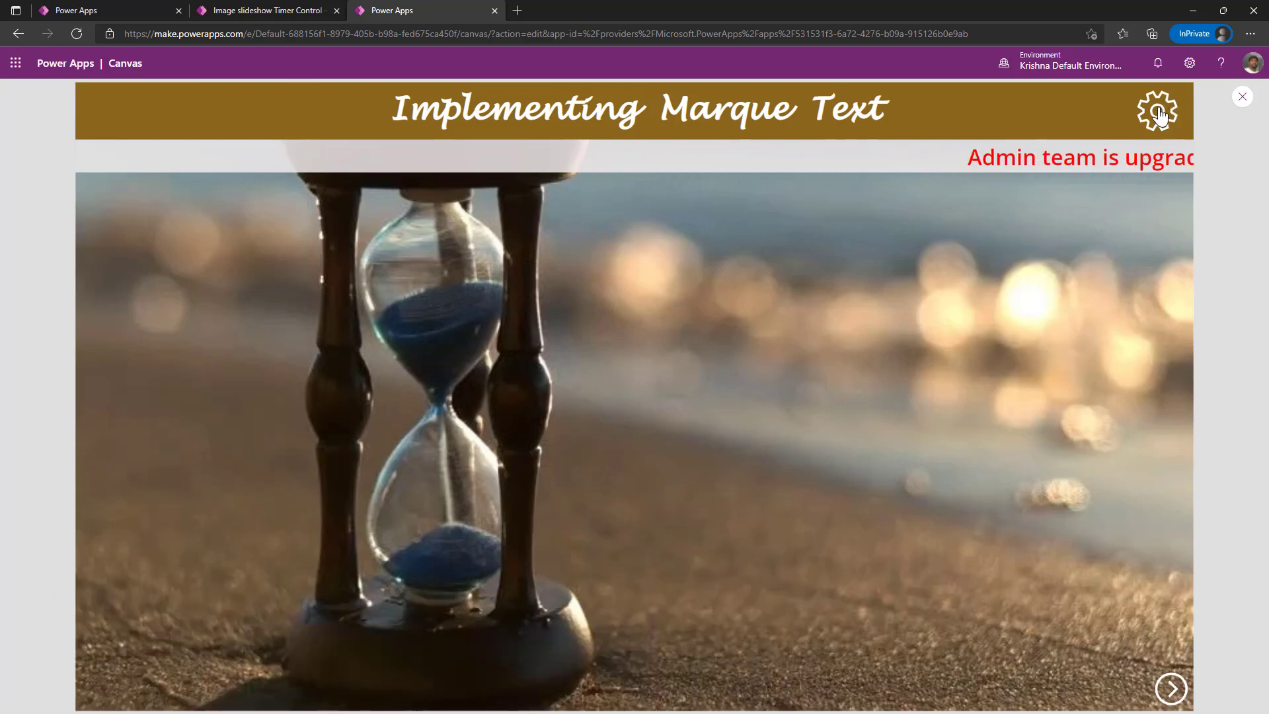
# - Preview the marquee screen's gear settings panel and flip the orientation setting
pyautogui.click(1158, 111)
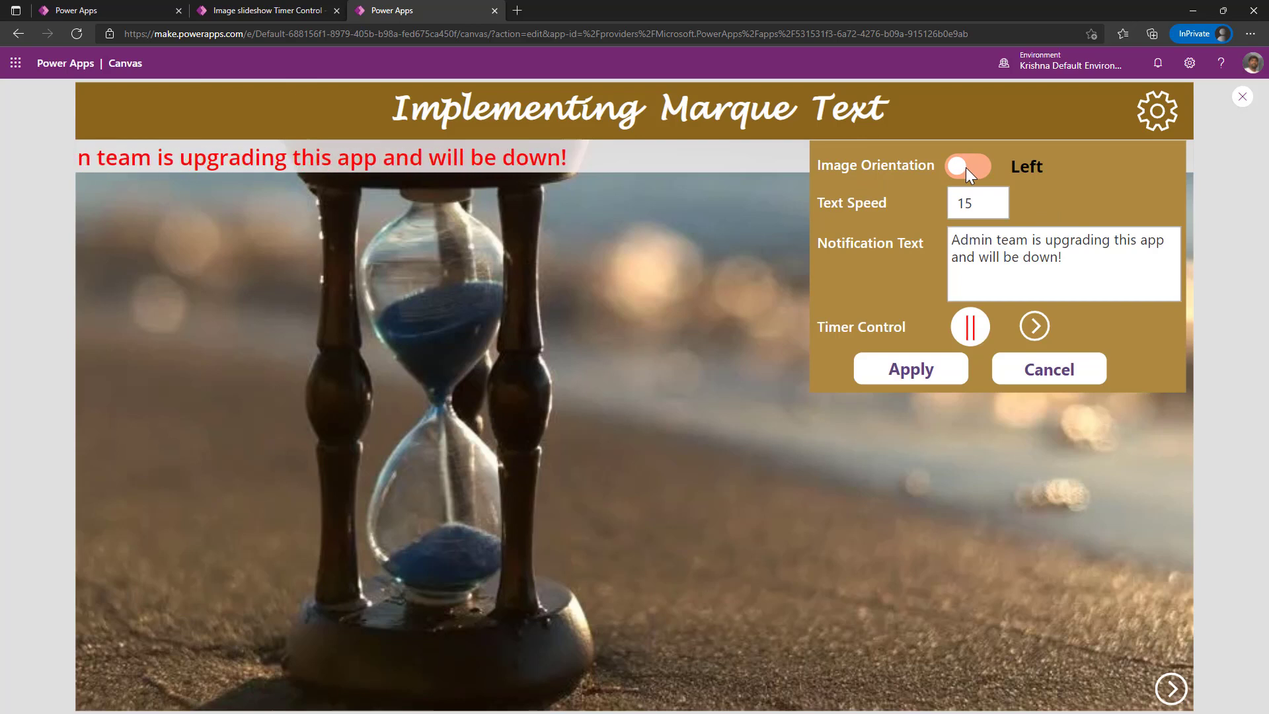
pyautogui.click(967, 167)
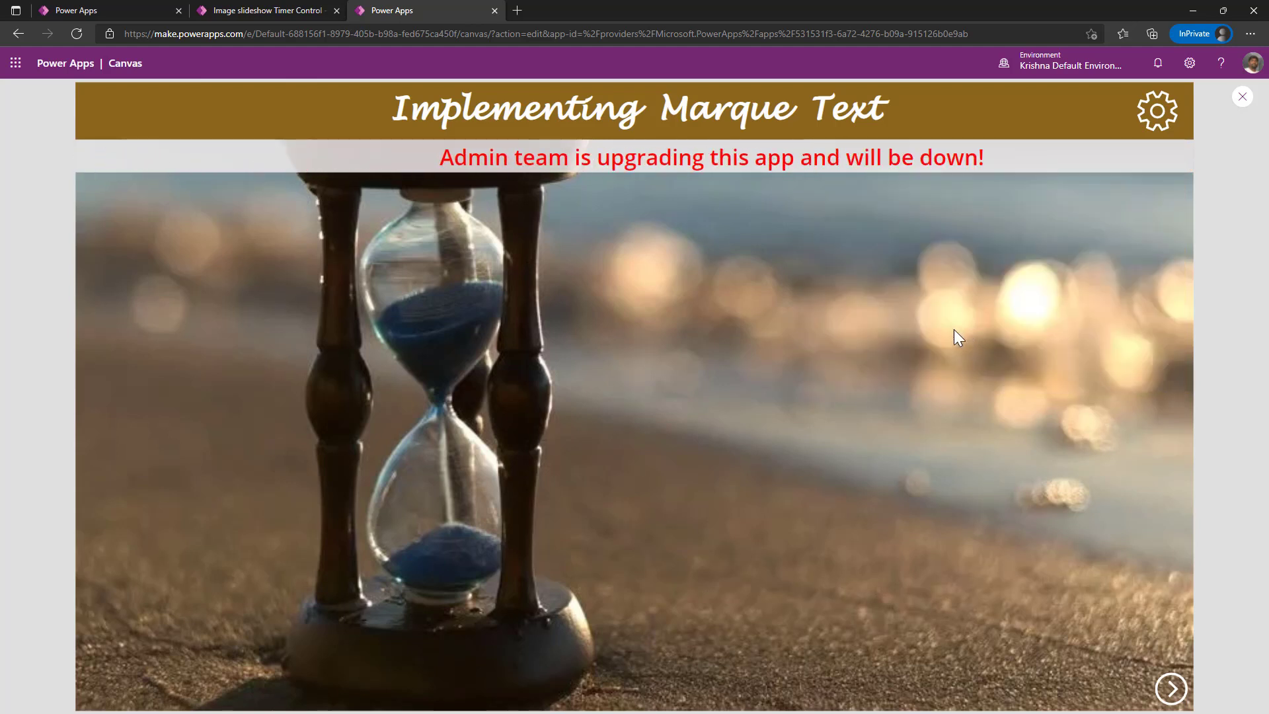
pyautogui.click(1156, 111)
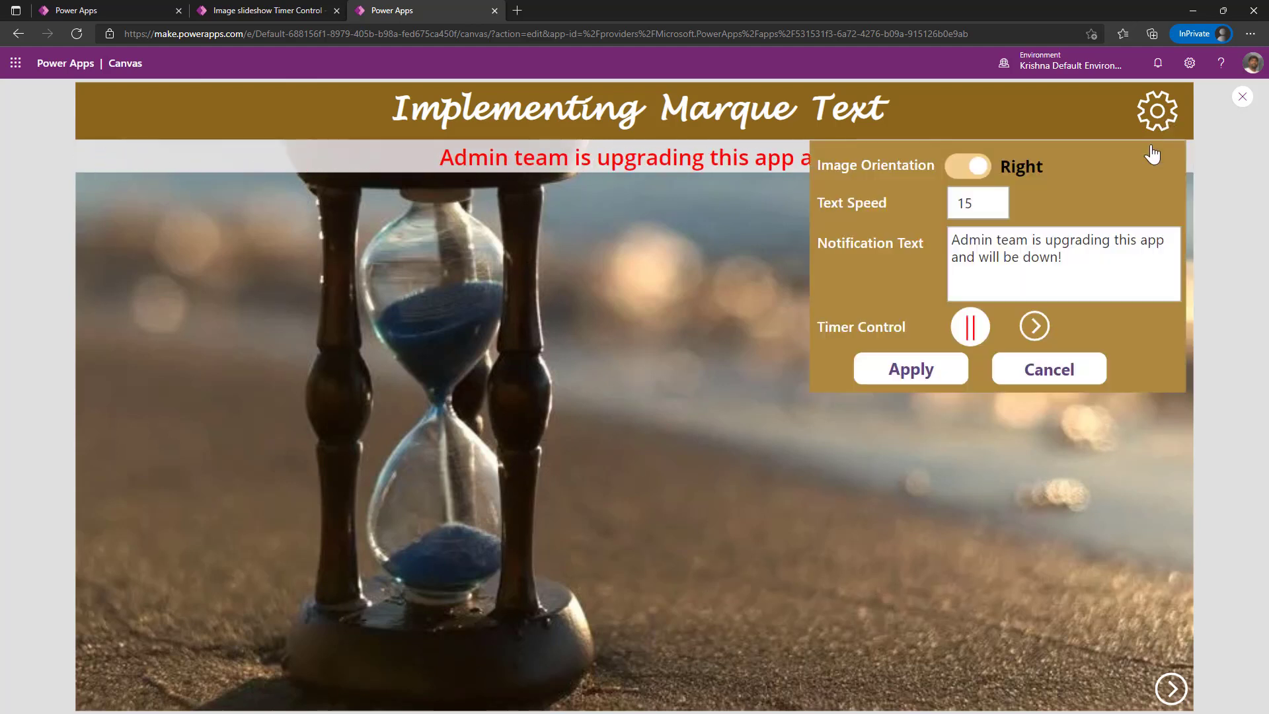
pyautogui.click(1156, 111)
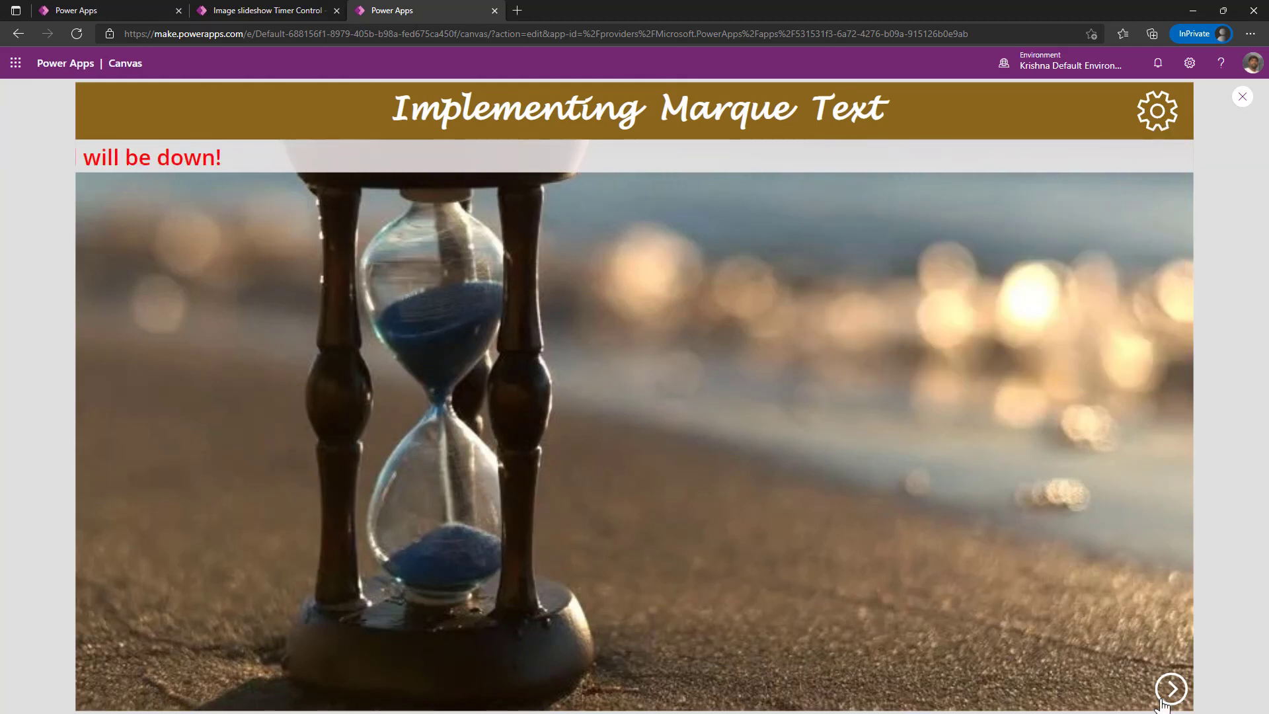
# - Move to the flyout-menu screen, toggle its hamburger menu, then reach the Countdown Timer screen
pyautogui.click(1169, 688)
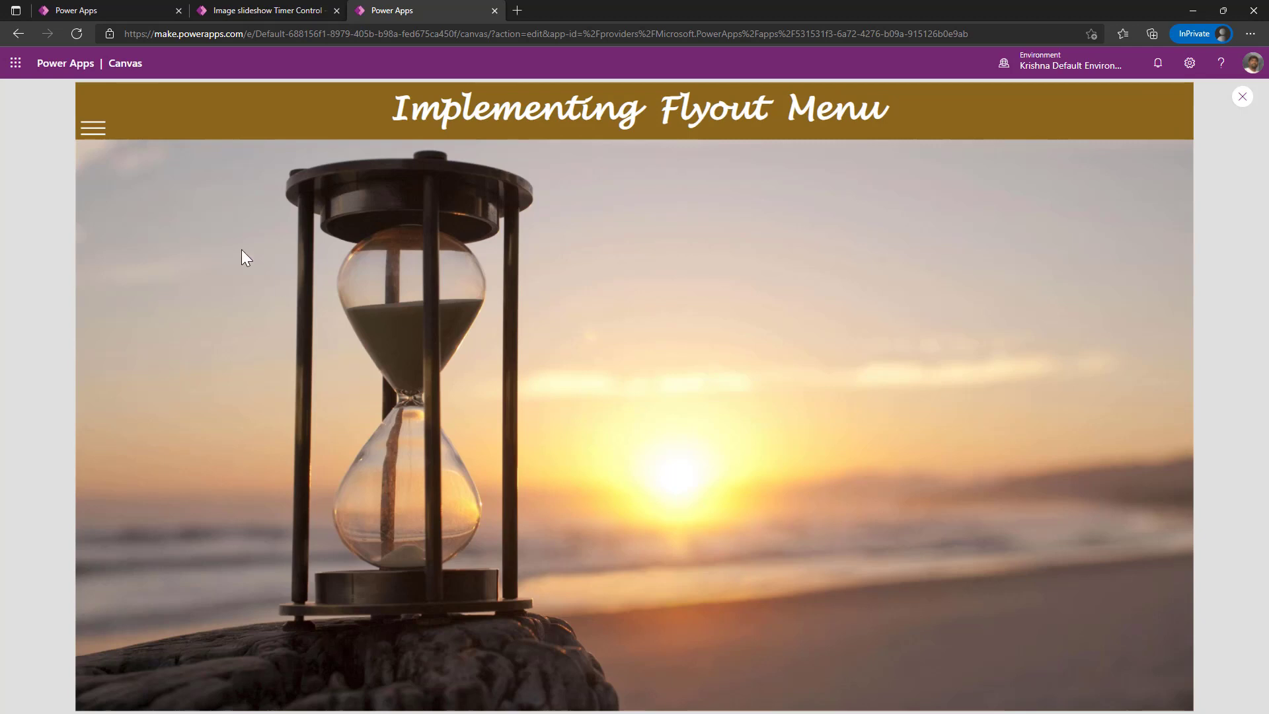
pyautogui.click(93, 128)
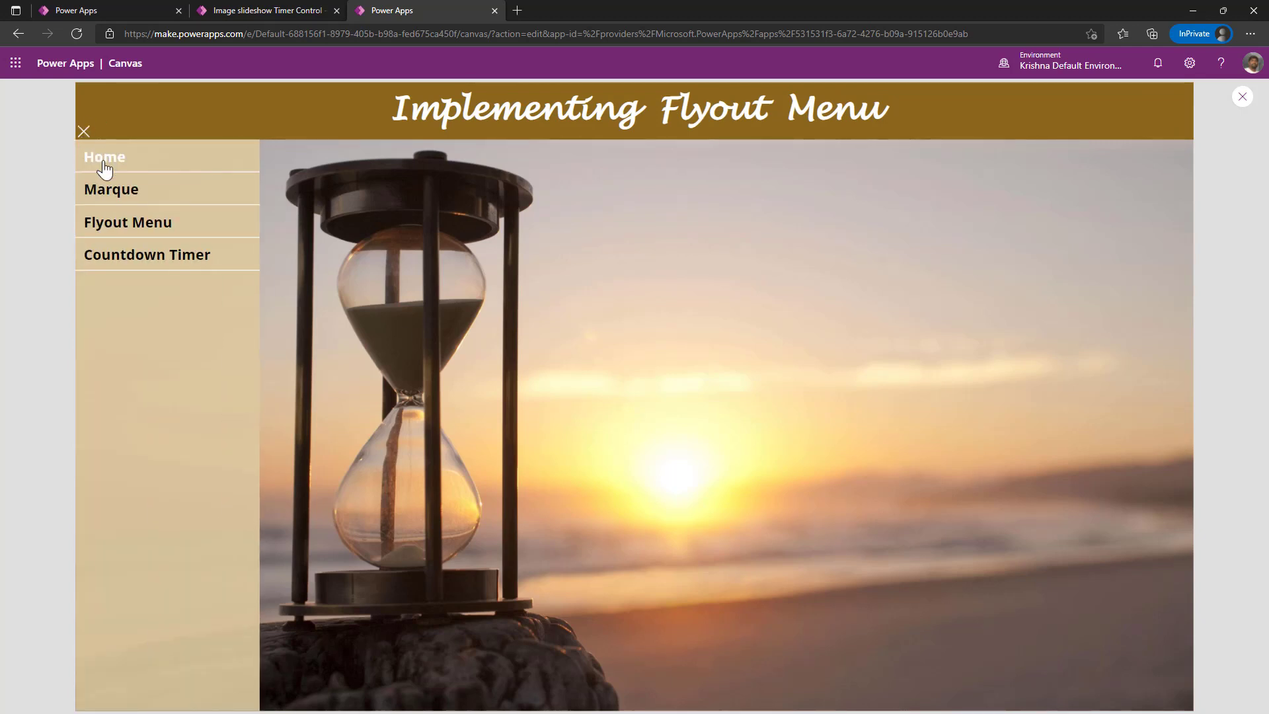
pyautogui.click(82, 131)
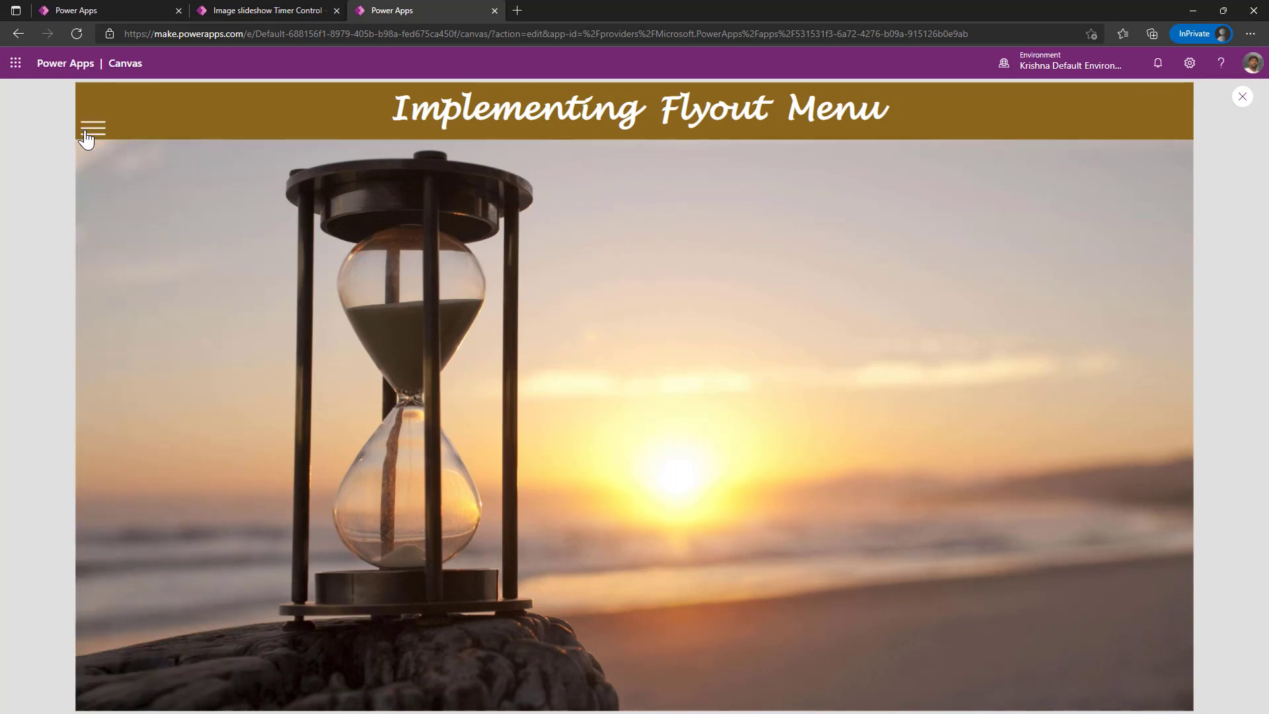
pyautogui.click(91, 128)
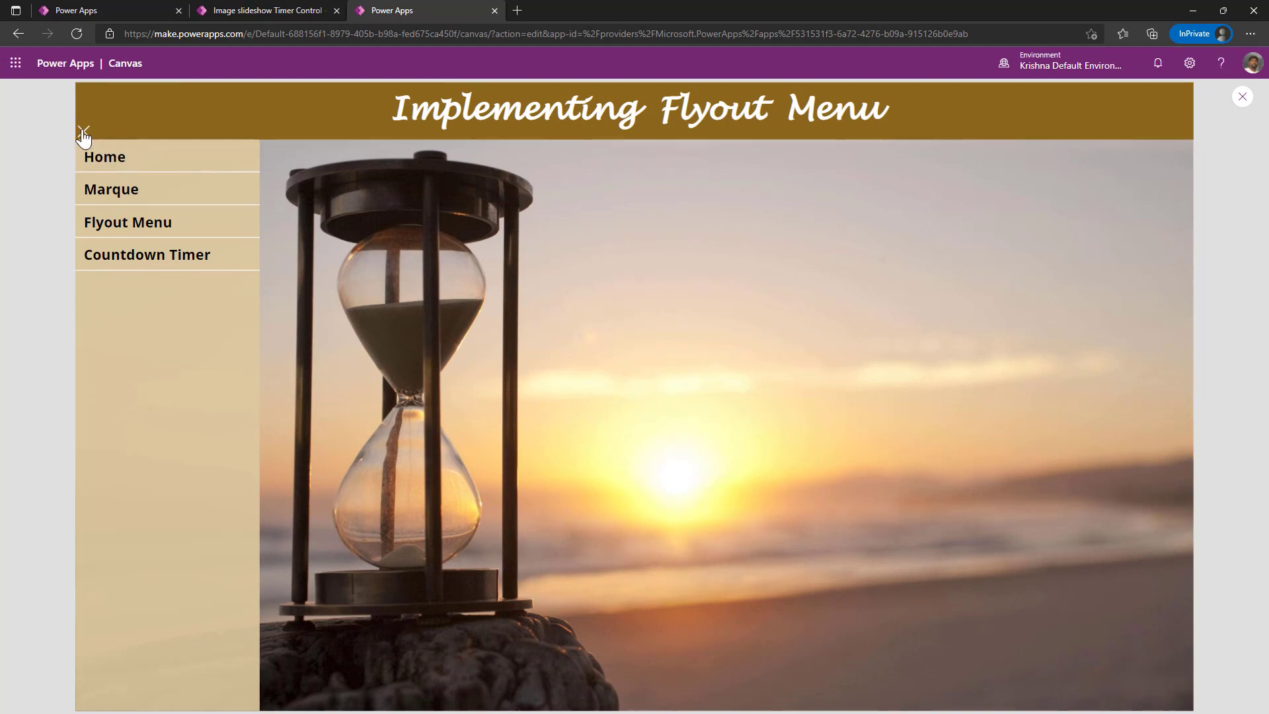
pyautogui.click(93, 130)
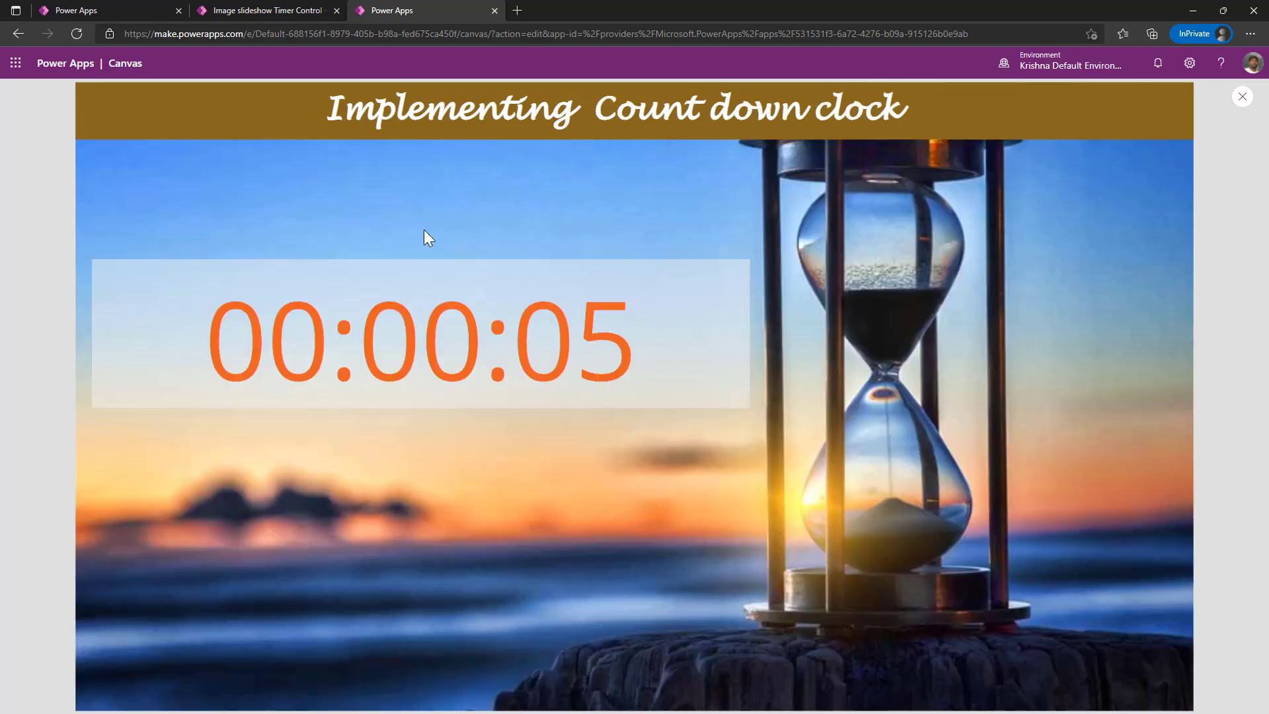
pyautogui.moveTo(550, 550)
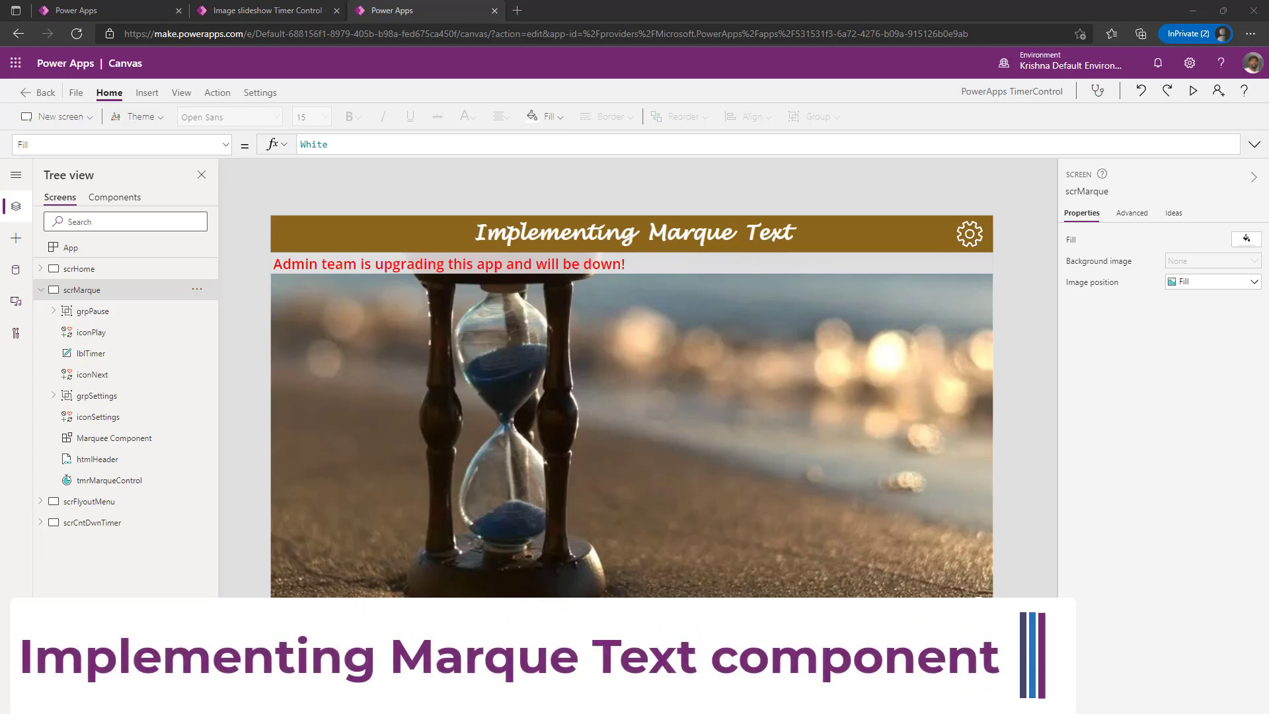
# - Add a new blank screen with a Timer control and a label whose text is 'Sample'
pyautogui.click(53, 116)
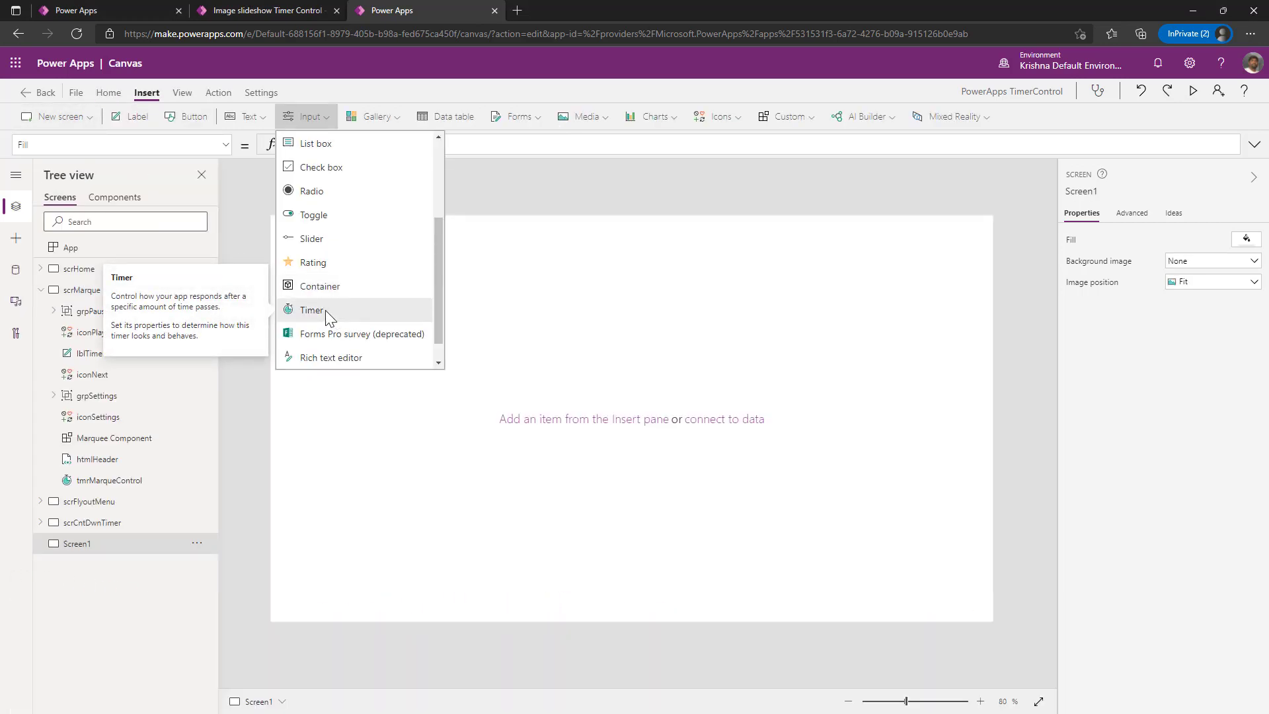
pyautogui.click(312, 310)
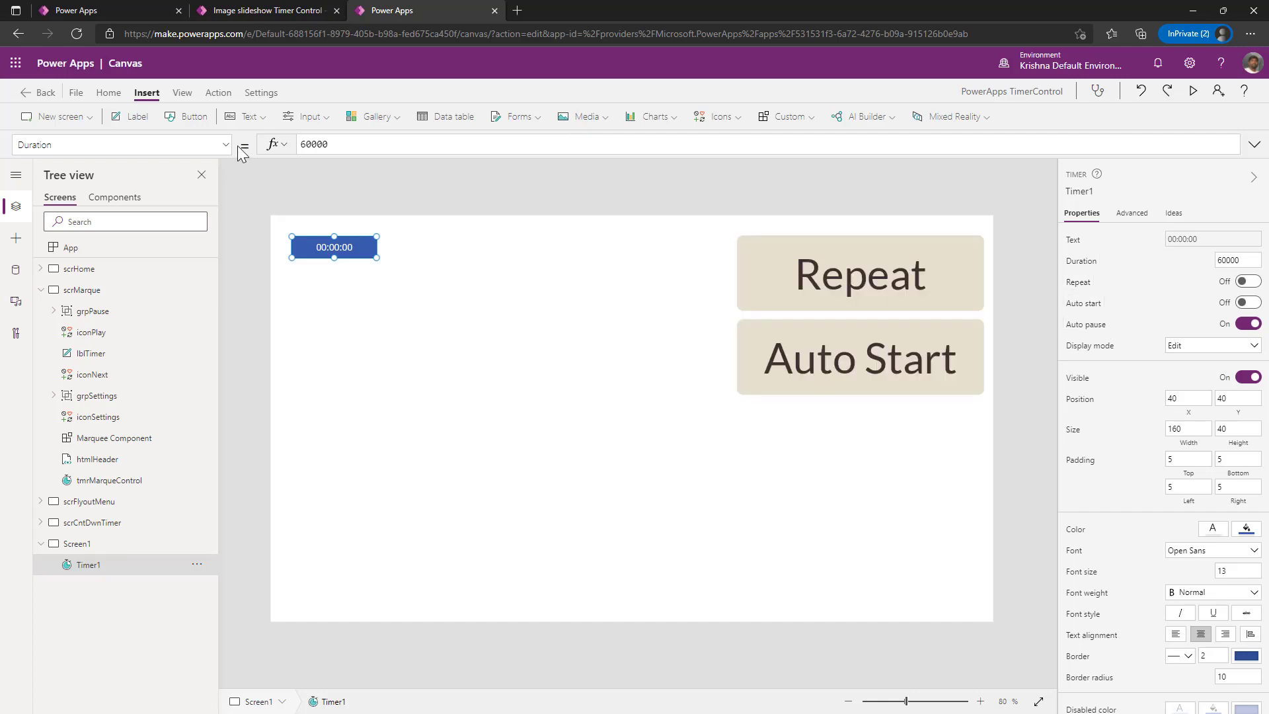
pyautogui.click(244, 144)
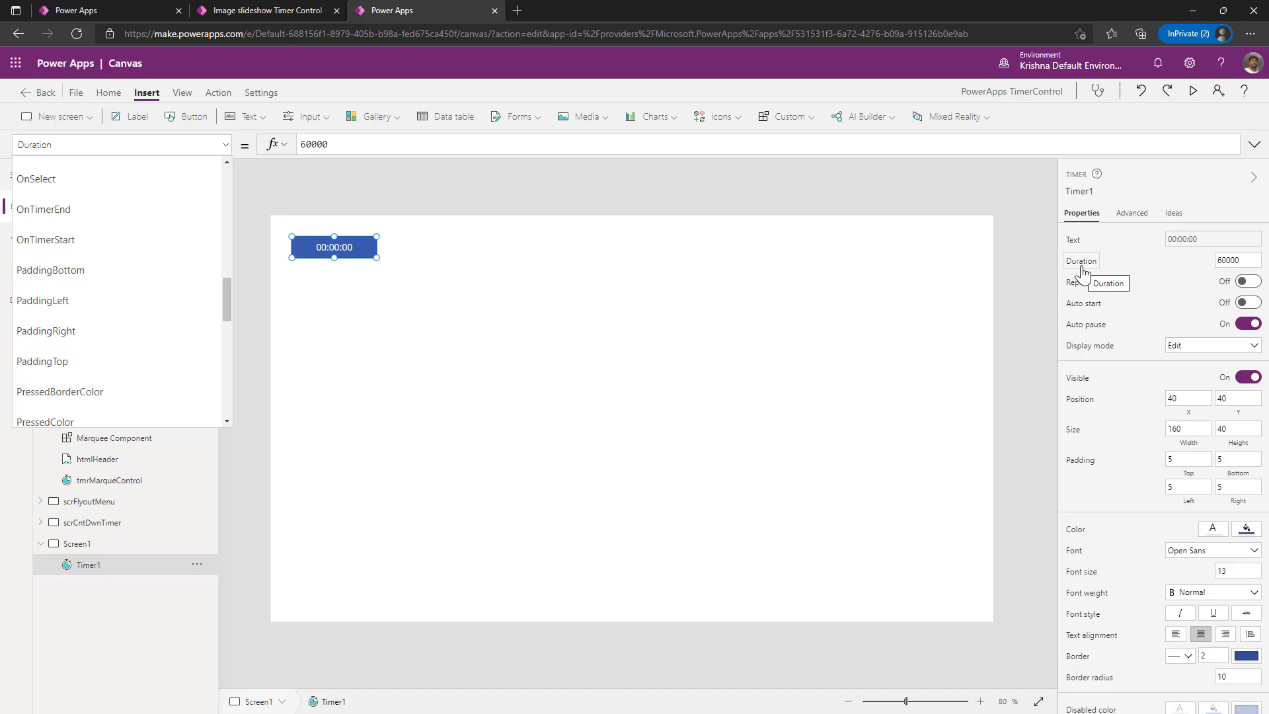
pyautogui.moveTo(834, 301)
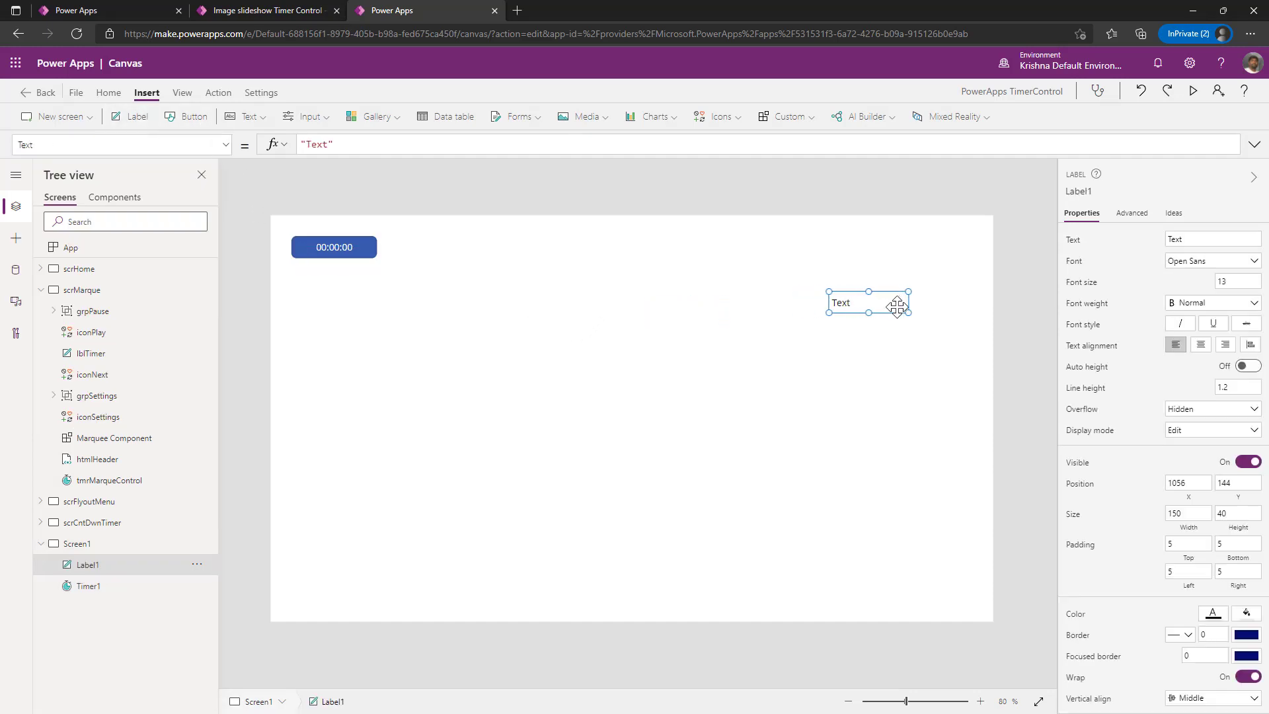
pyautogui.moveTo(867, 303)
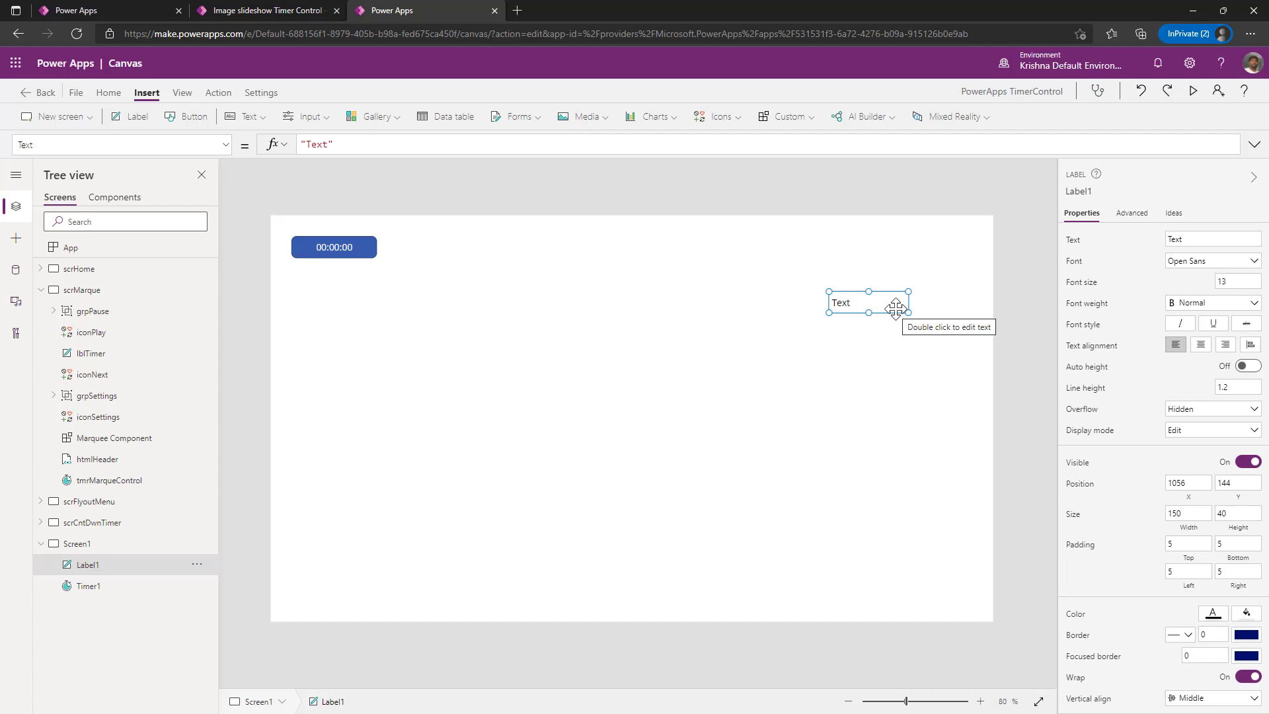
pyautogui.write('Sample')
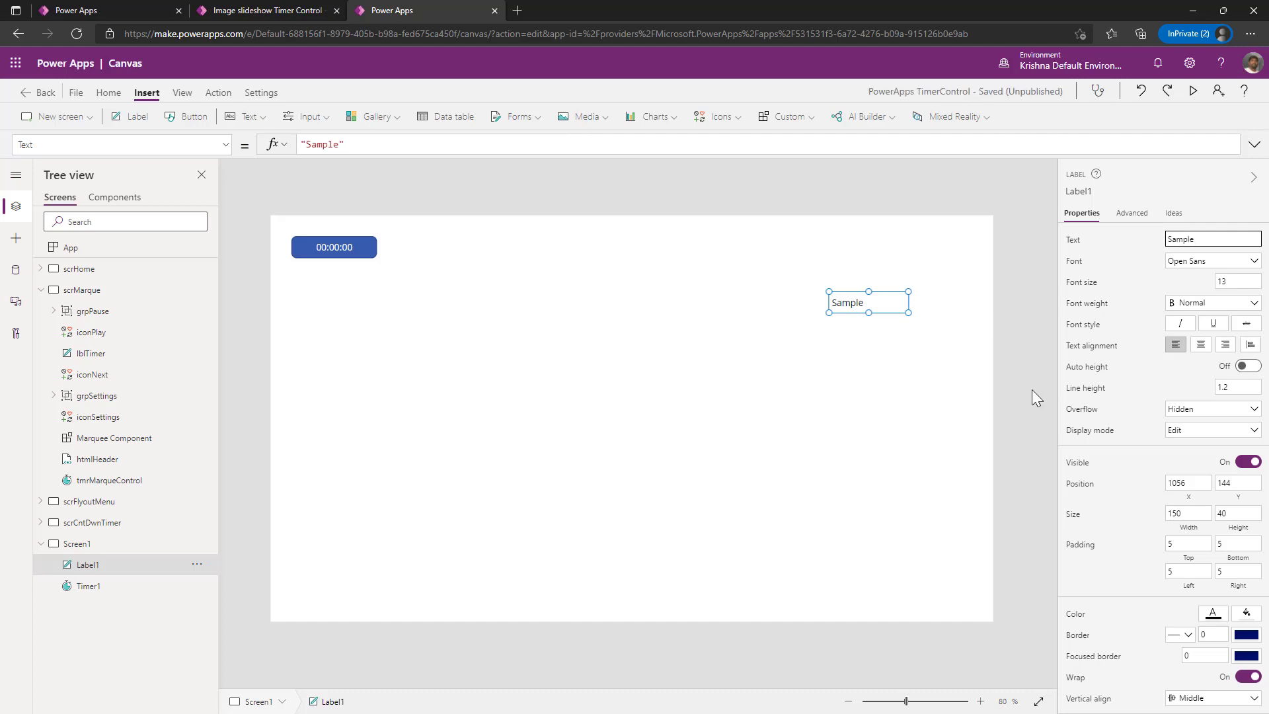
# - Set Timer1's Duration to 1 and switch its Repeat toggle on
pyautogui.click(1211, 239)
pyautogui.write('1')
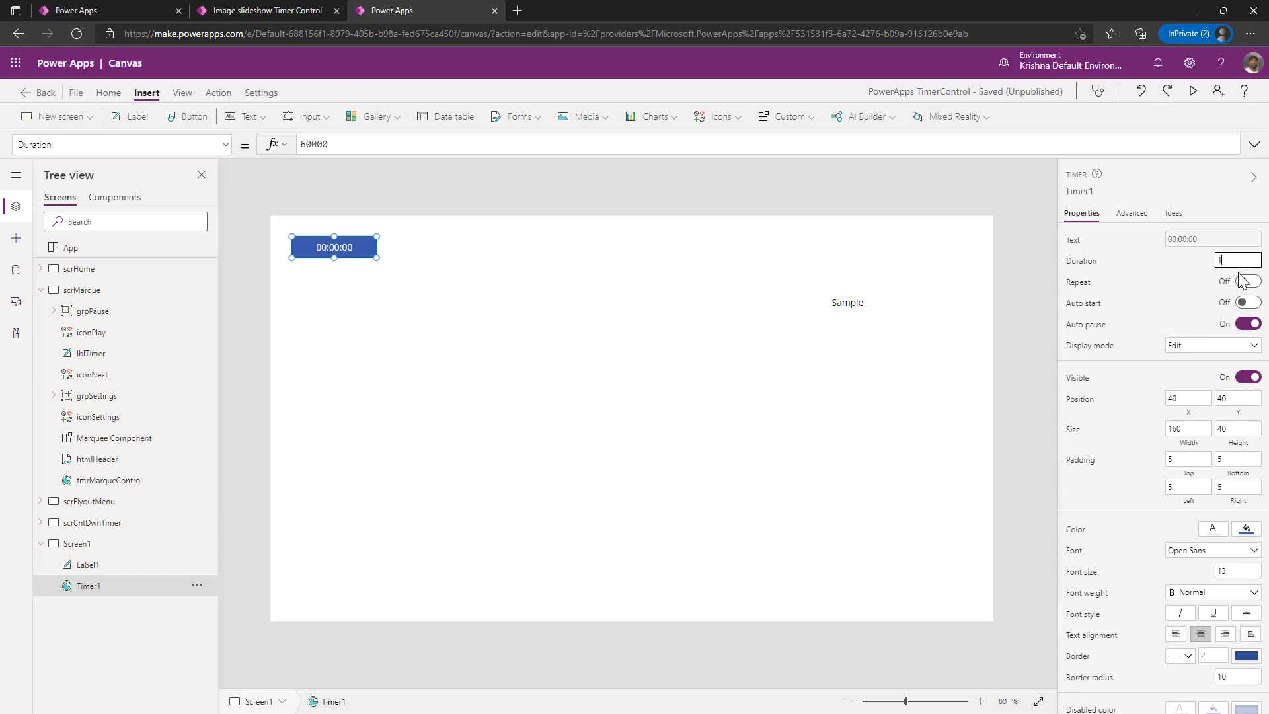
pyautogui.write('6000')
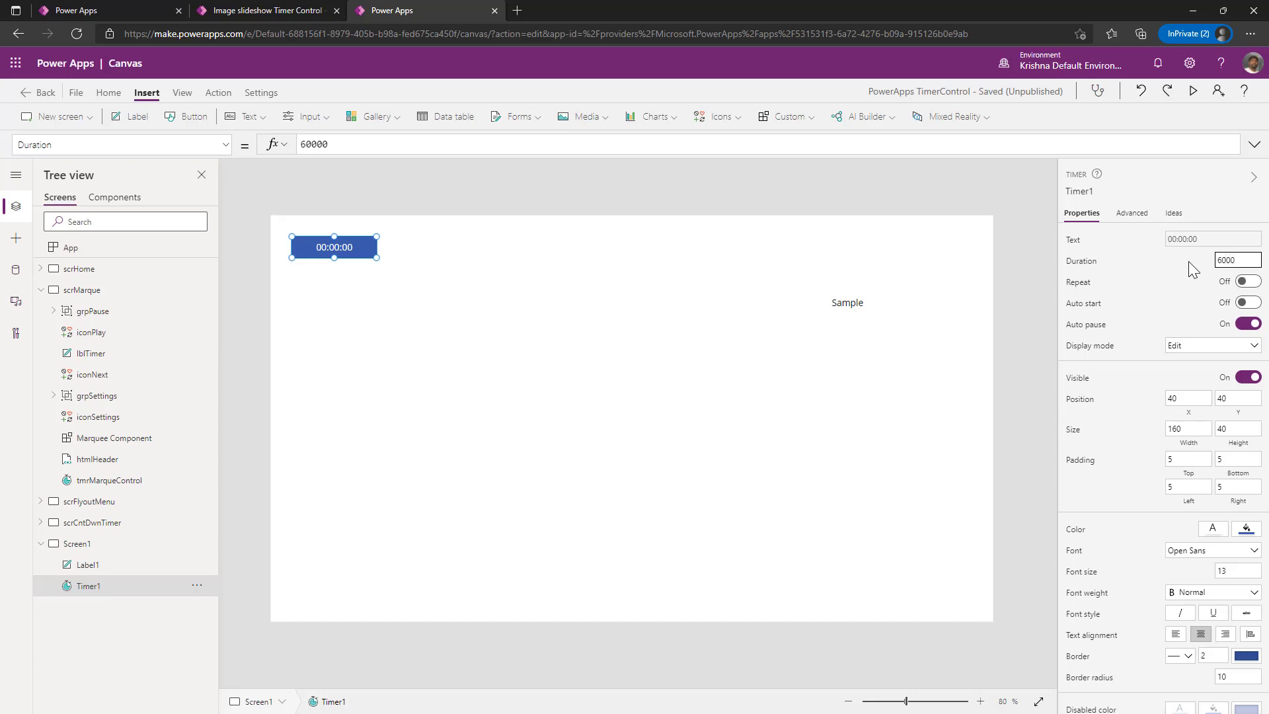
pyautogui.write('1')
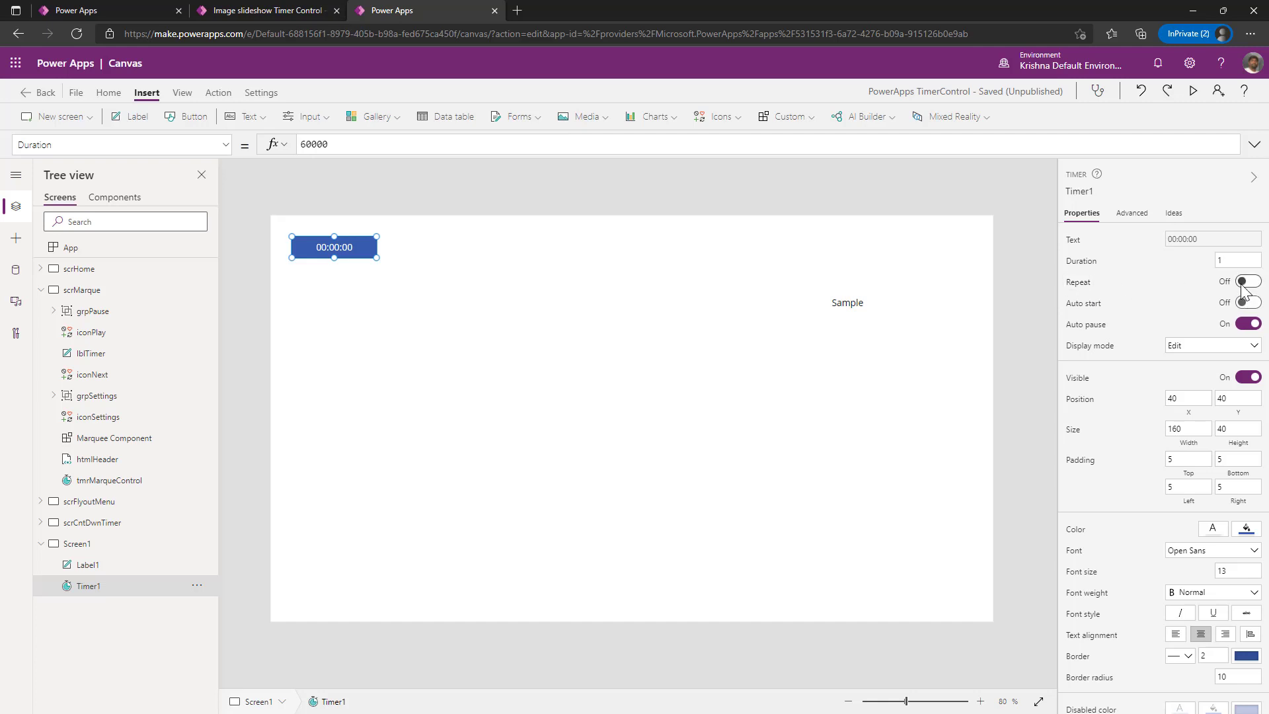
pyautogui.click(1246, 280)
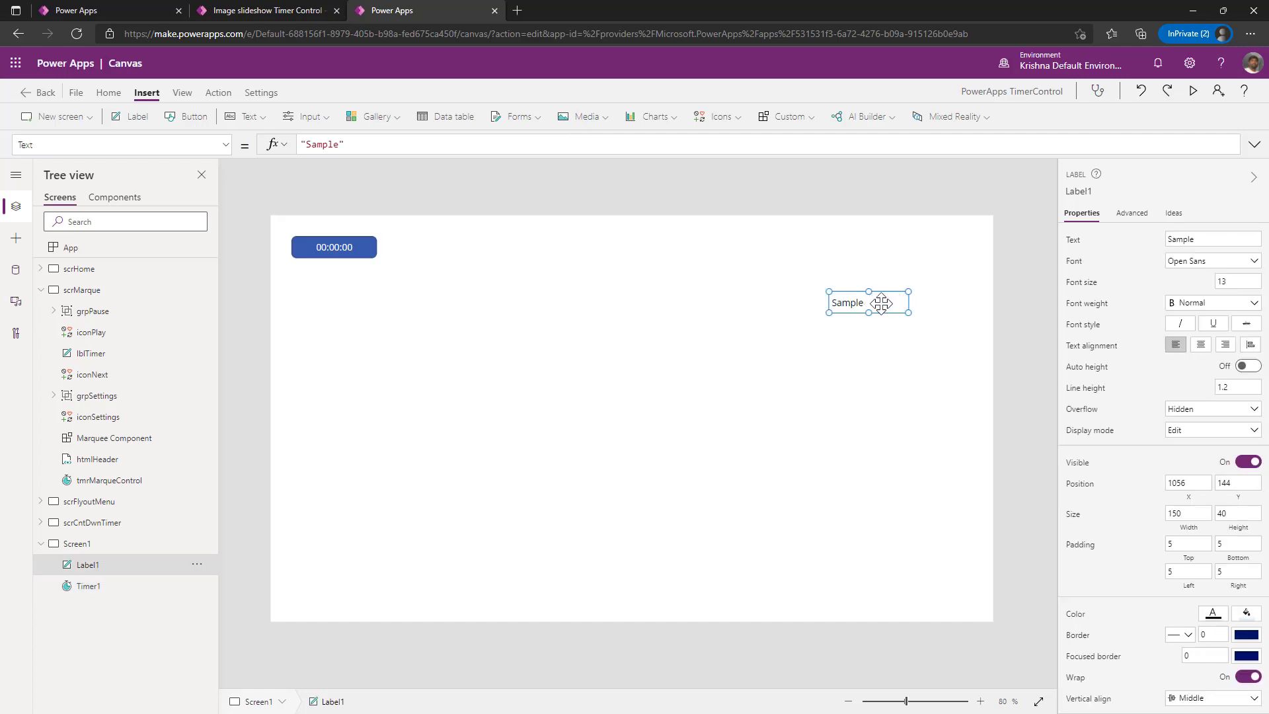
pyautogui.click(88, 586)
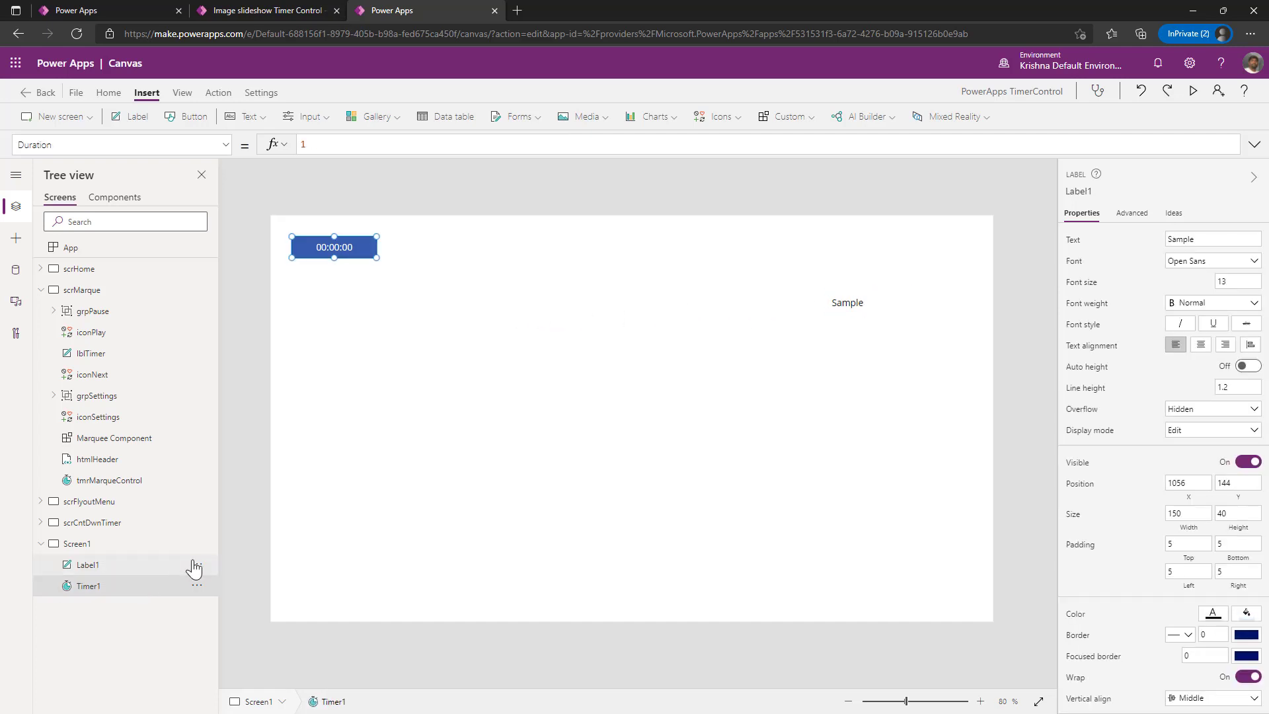
pyautogui.click(89, 585)
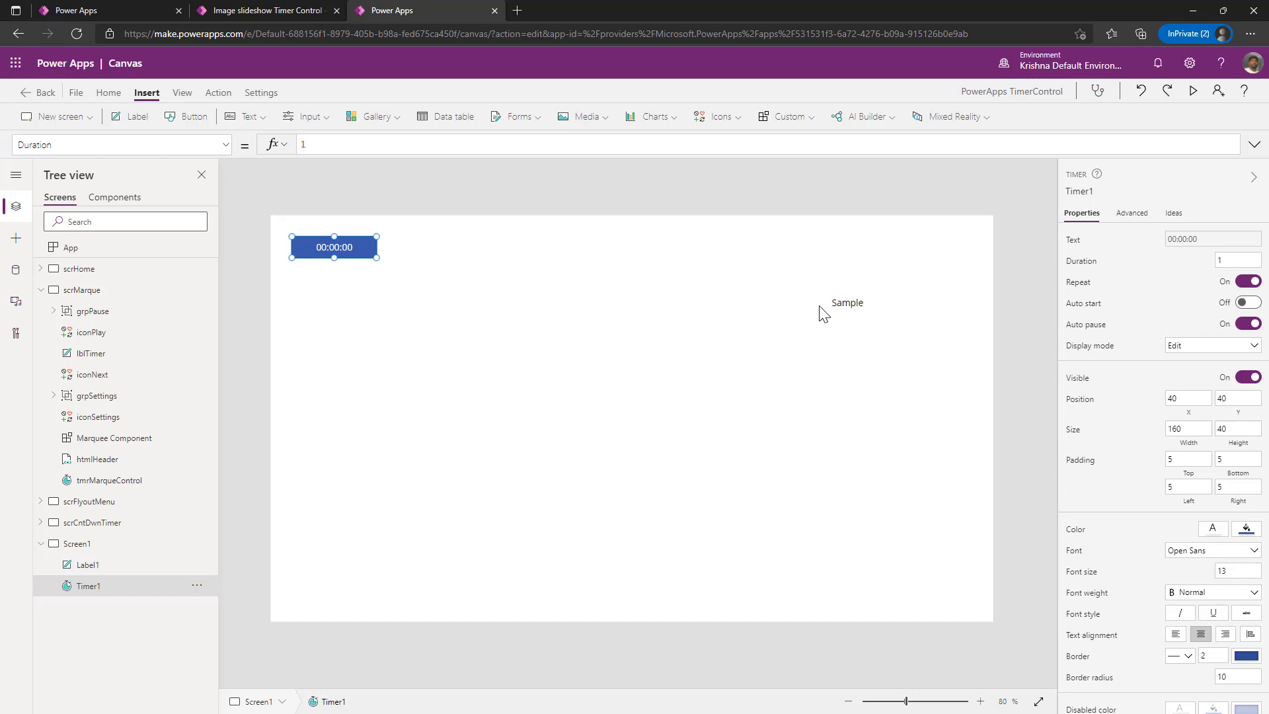
pyautogui.moveTo(1066, 424)
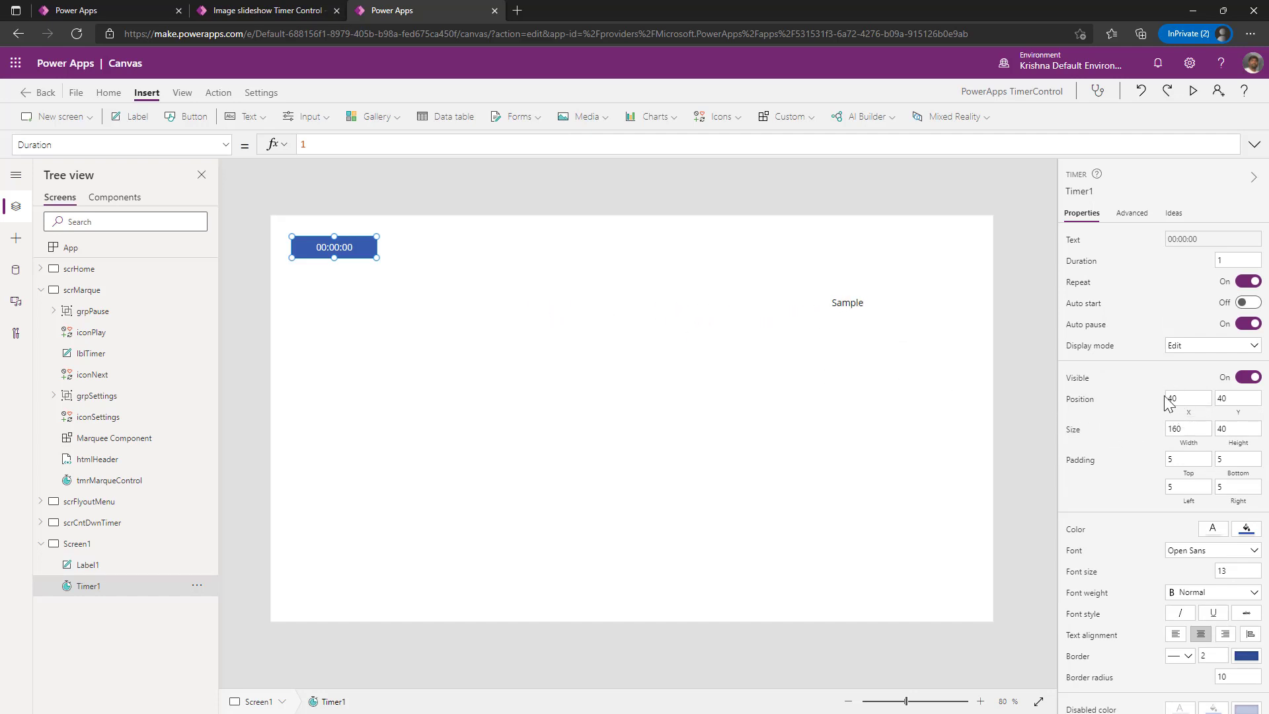
pyautogui.moveTo(1187, 397)
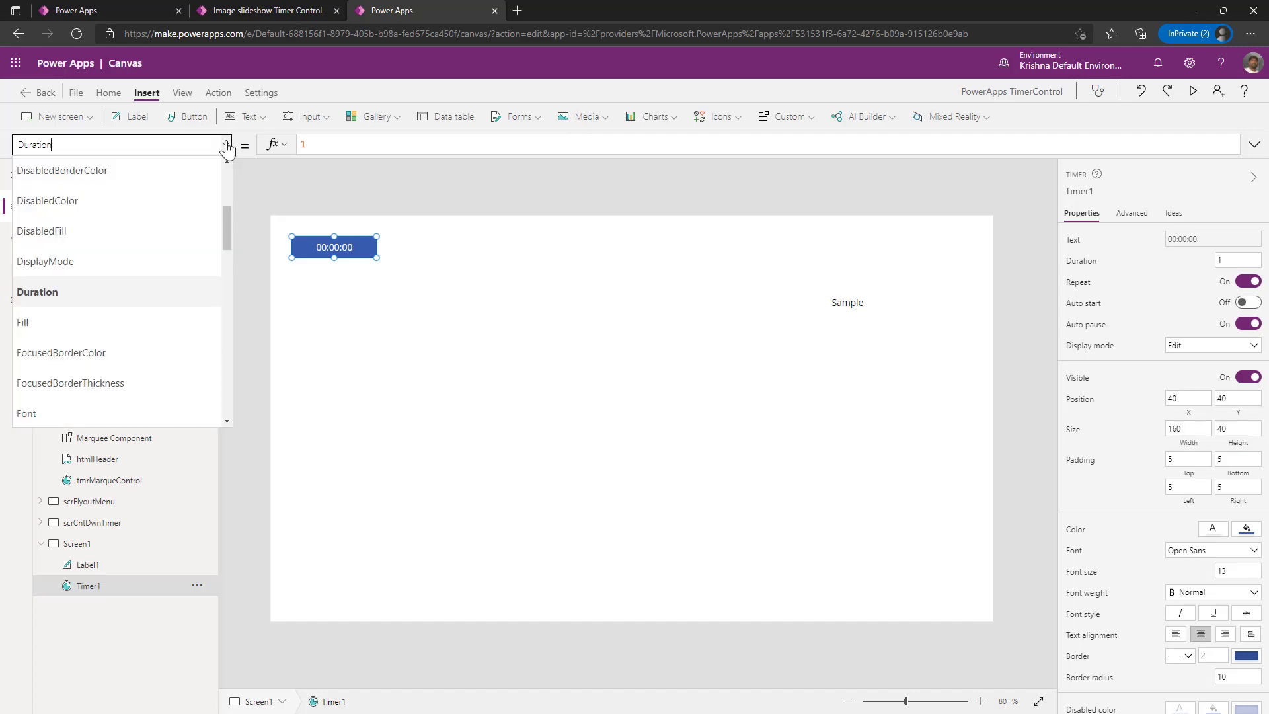
# - Set OnTimerEnd to UpdateContext advancing varMarqXpos by 15, resetting past Screen1's width
pyautogui.scroll(-3)
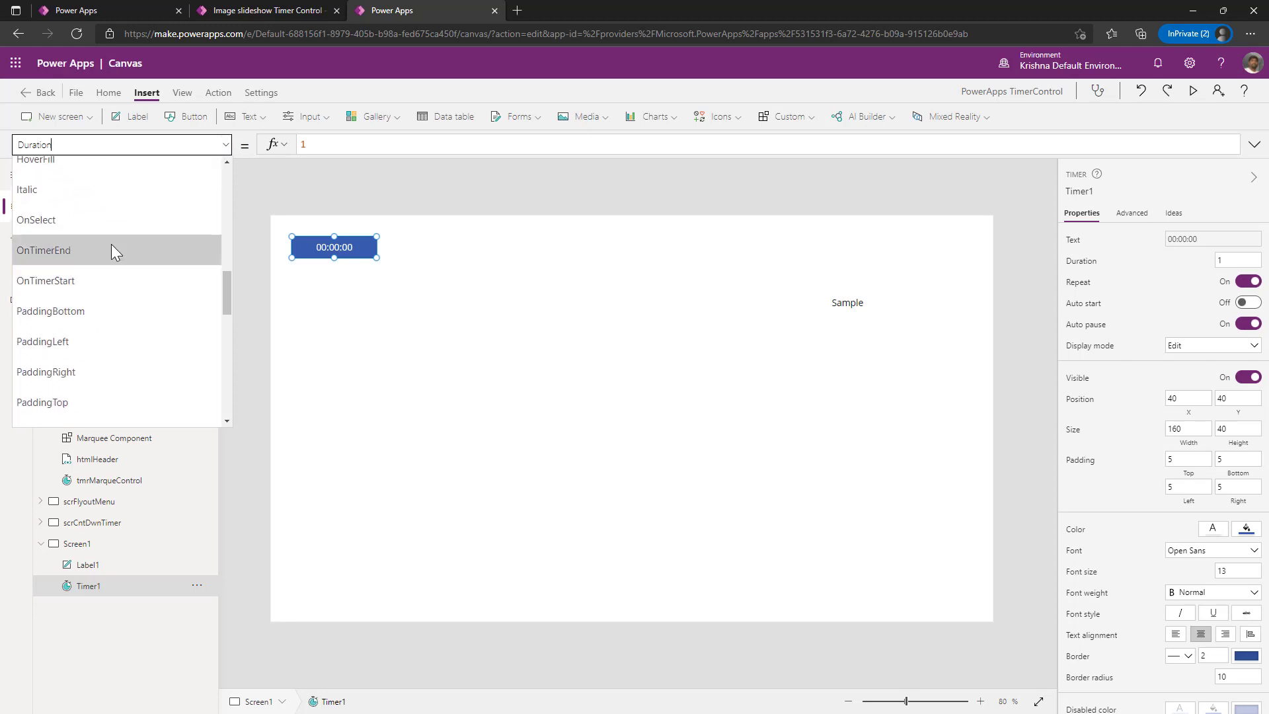
pyautogui.click(44, 250)
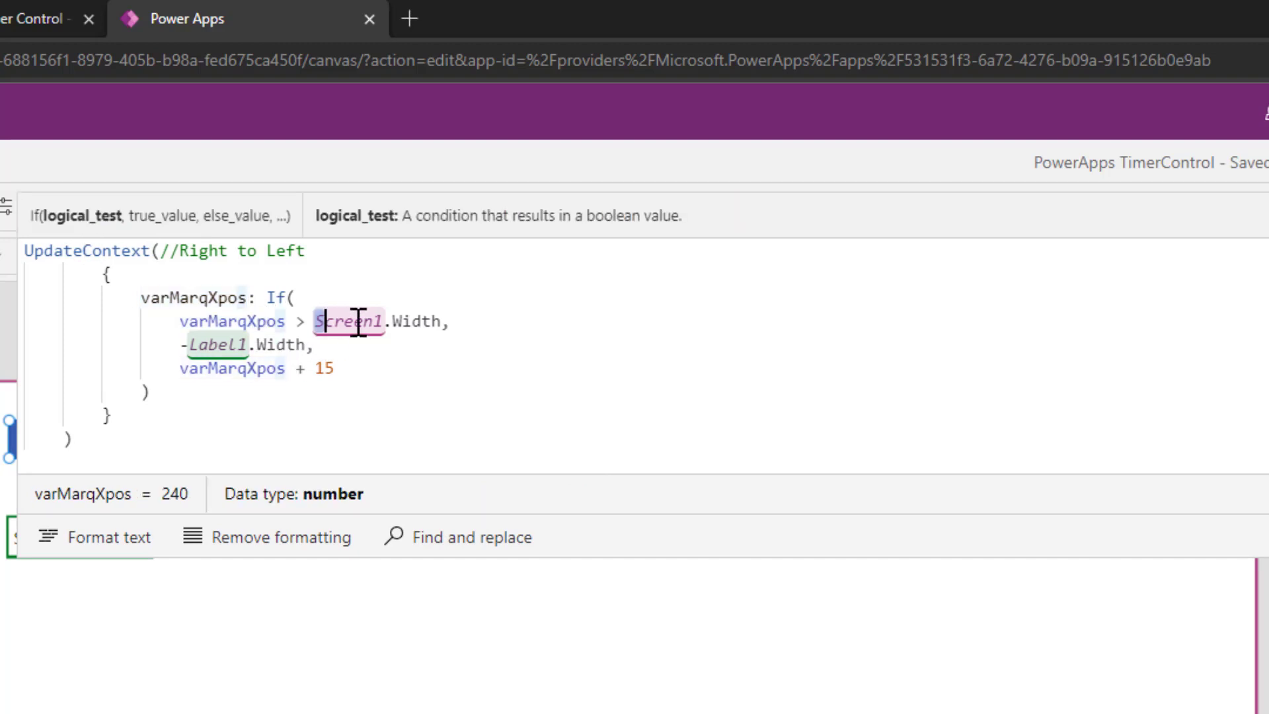
pyautogui.doubleClick(347, 322)
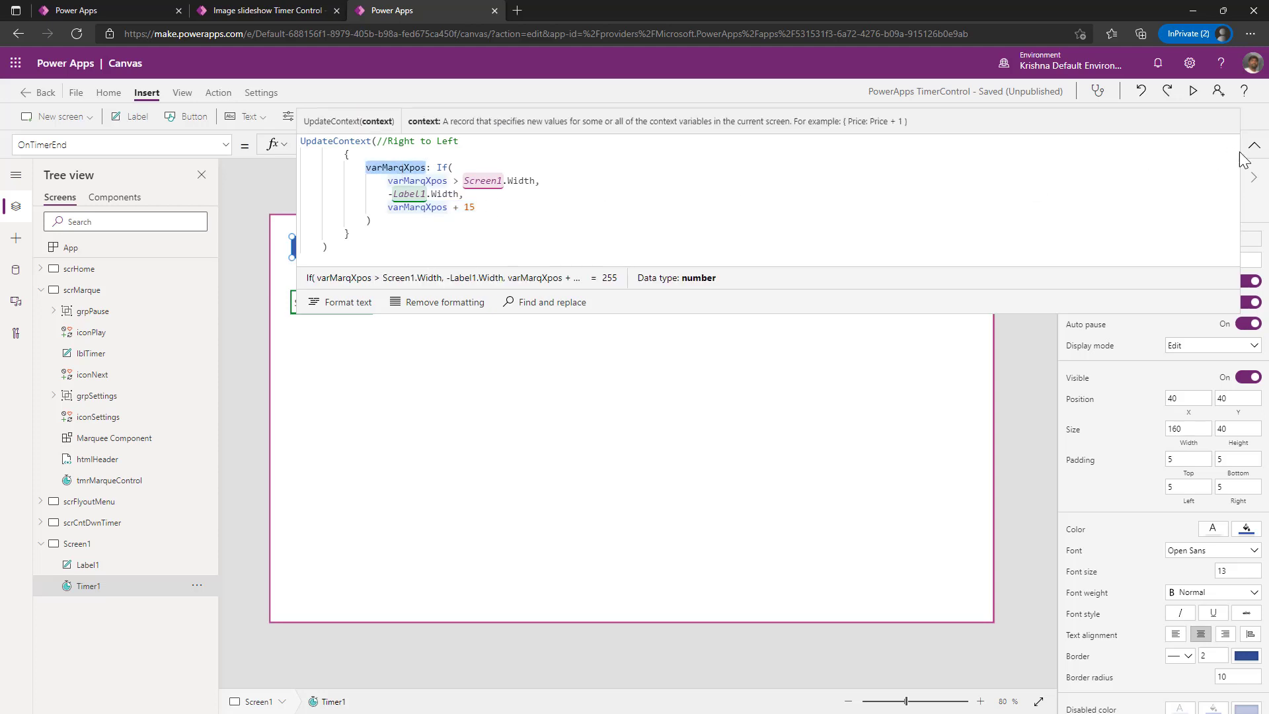
pyautogui.click(1252, 144)
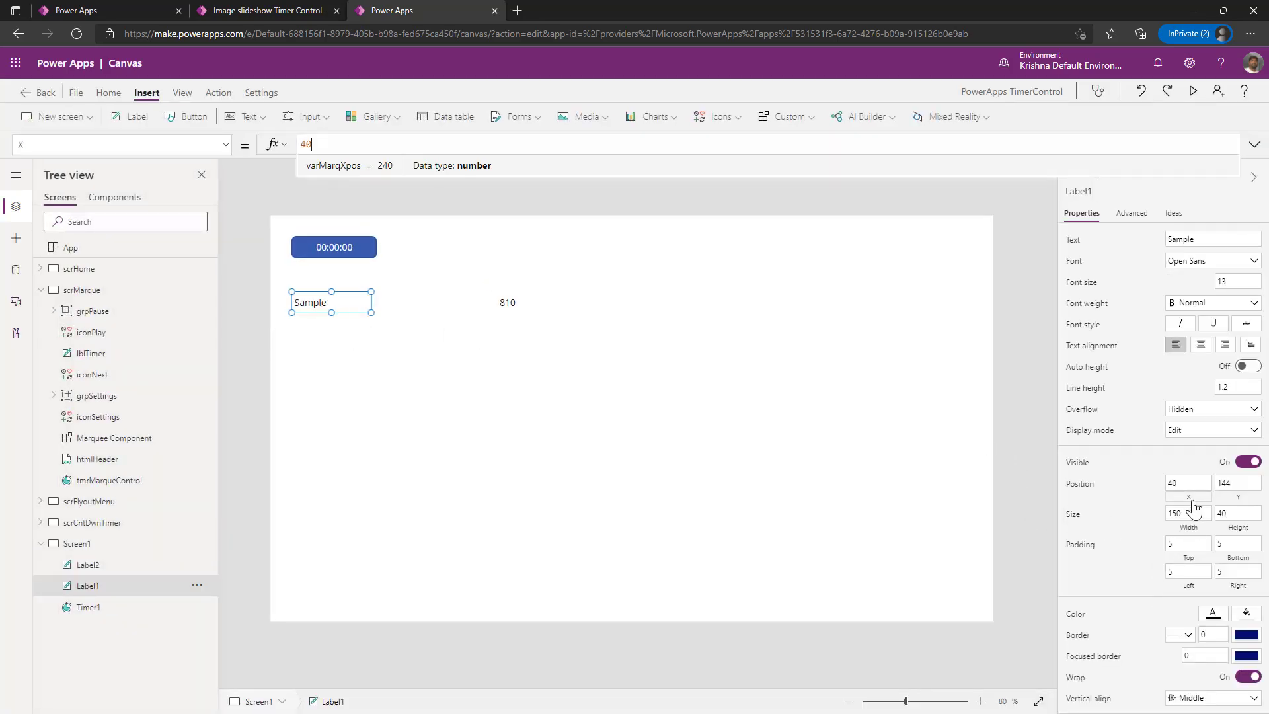
# - Bind Label1's X property to varMarqXpos so the Sample label slides
pyautogui.write('varMarqXpos')
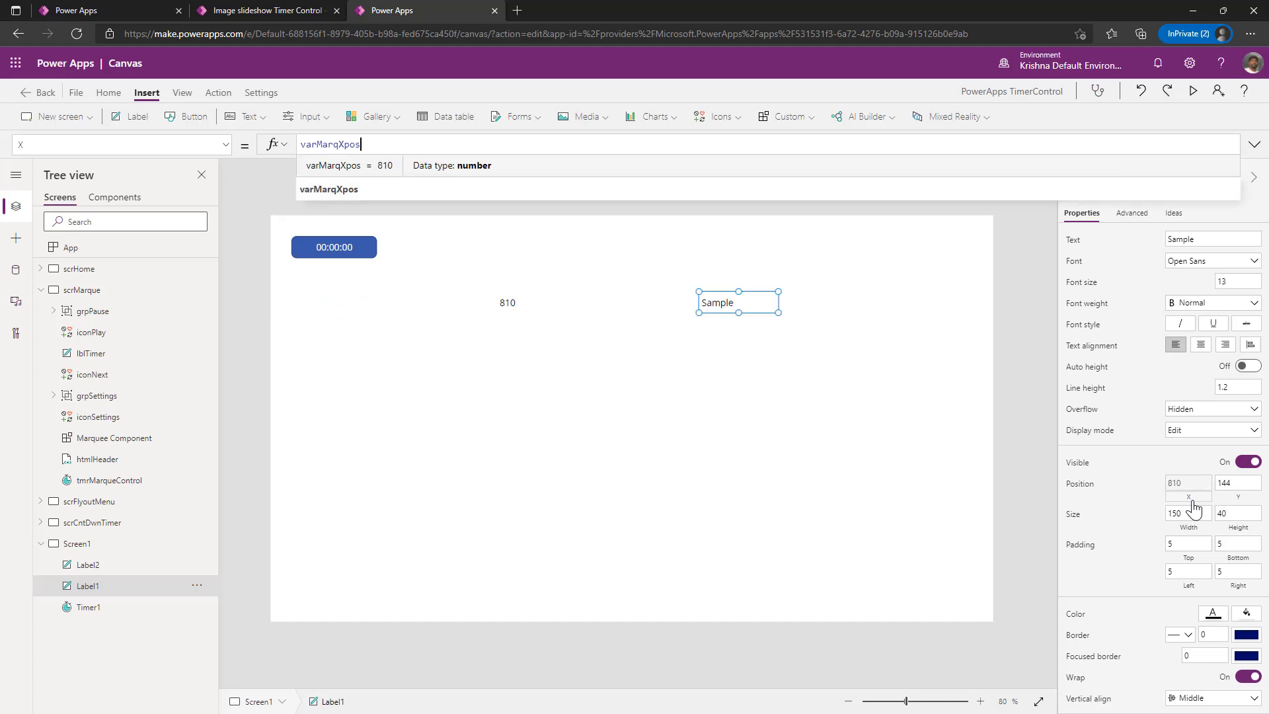
pyautogui.click(1192, 91)
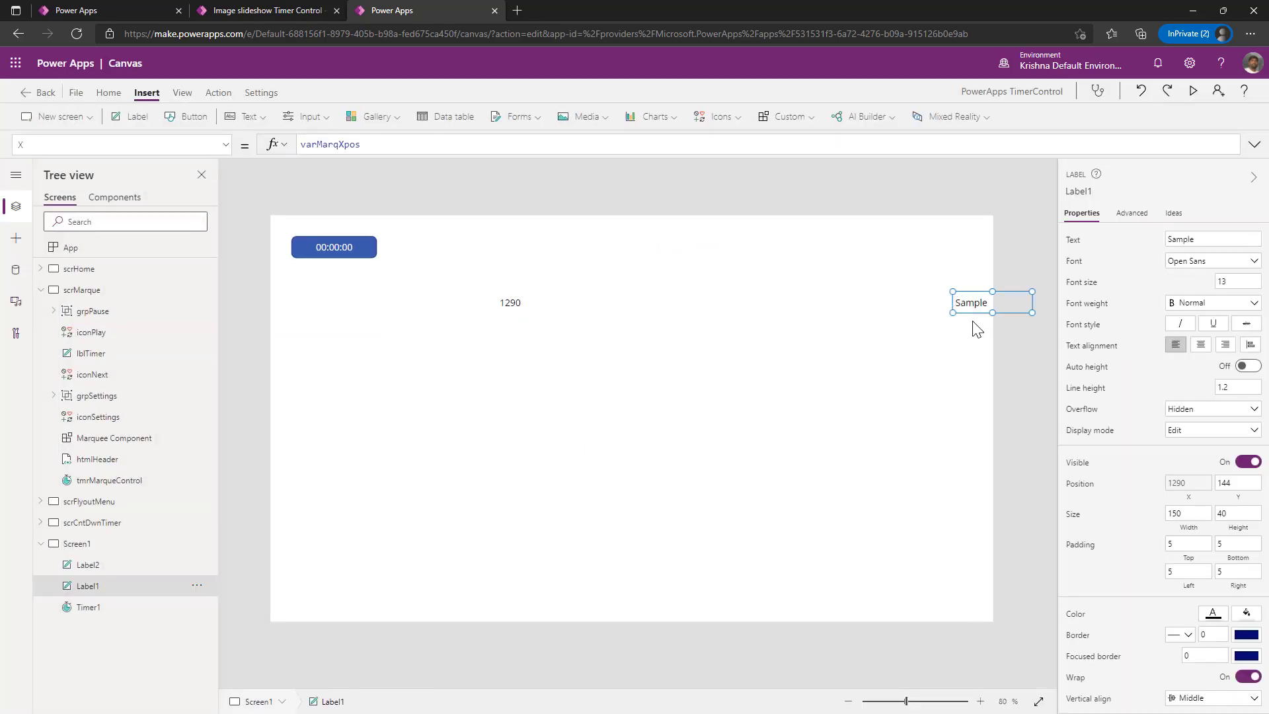
pyautogui.moveTo(403, 268)
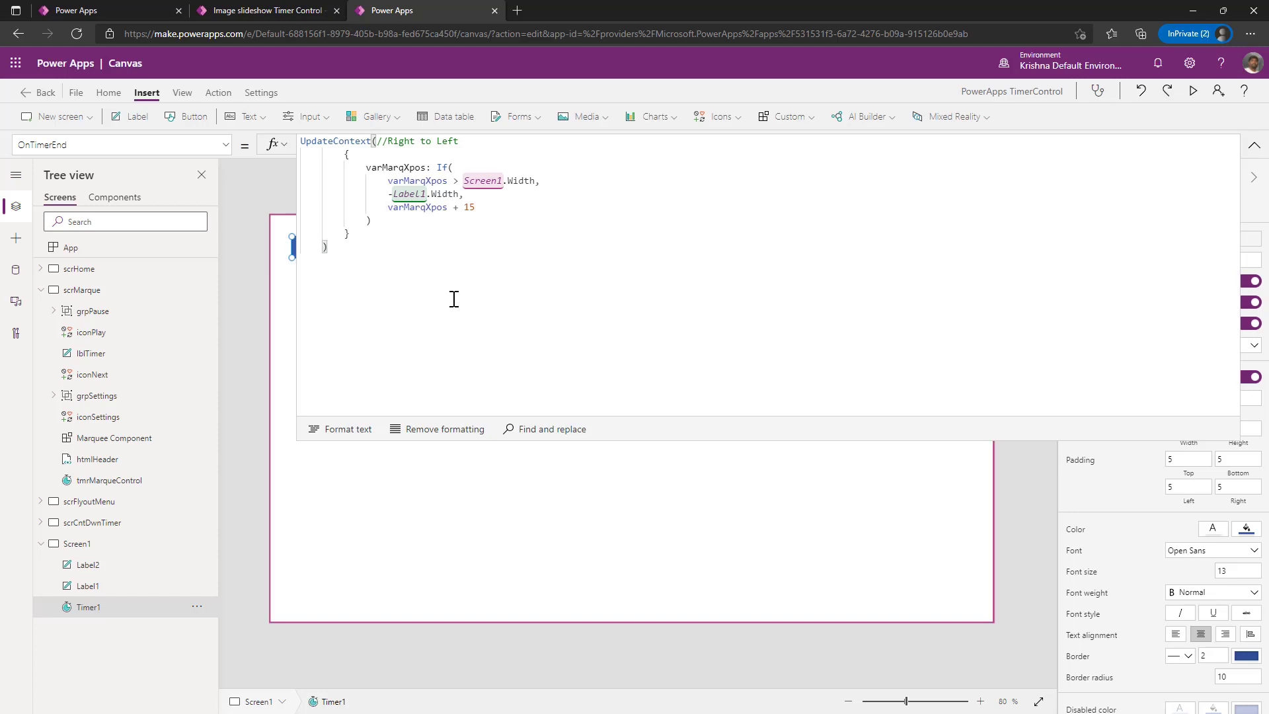
pyautogui.moveTo(447, 298)
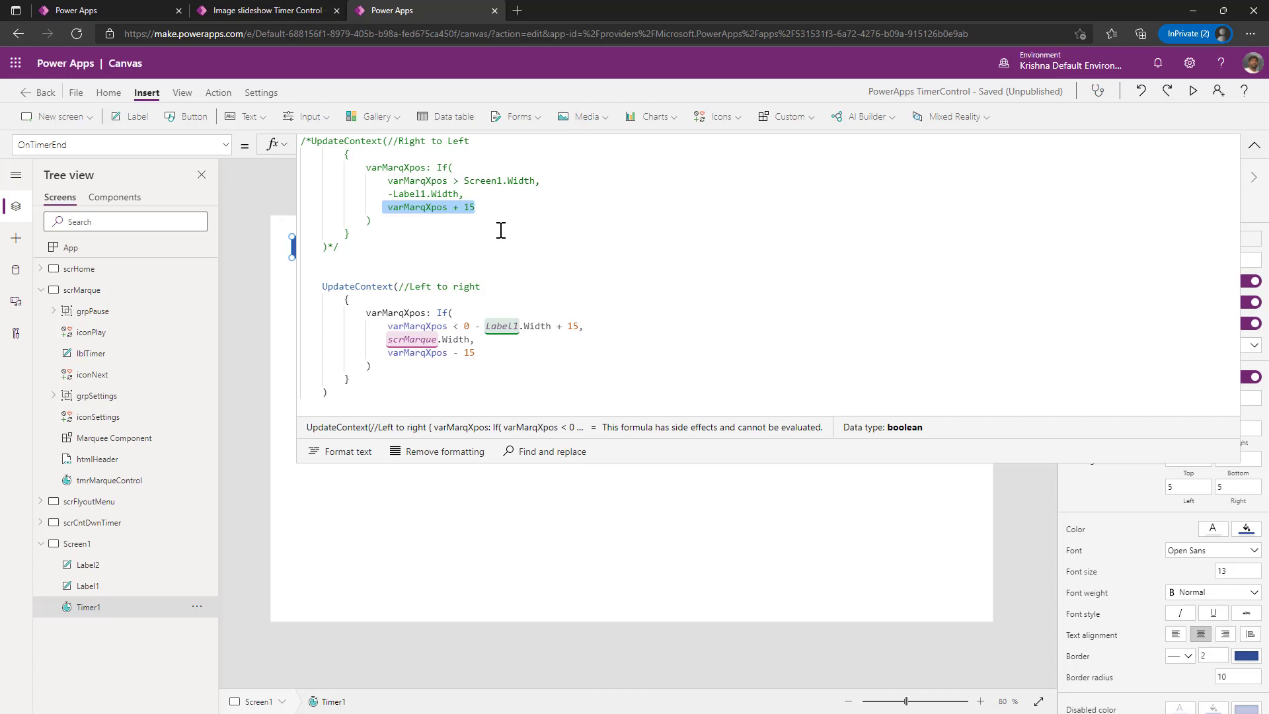
pyautogui.moveTo(492, 370)
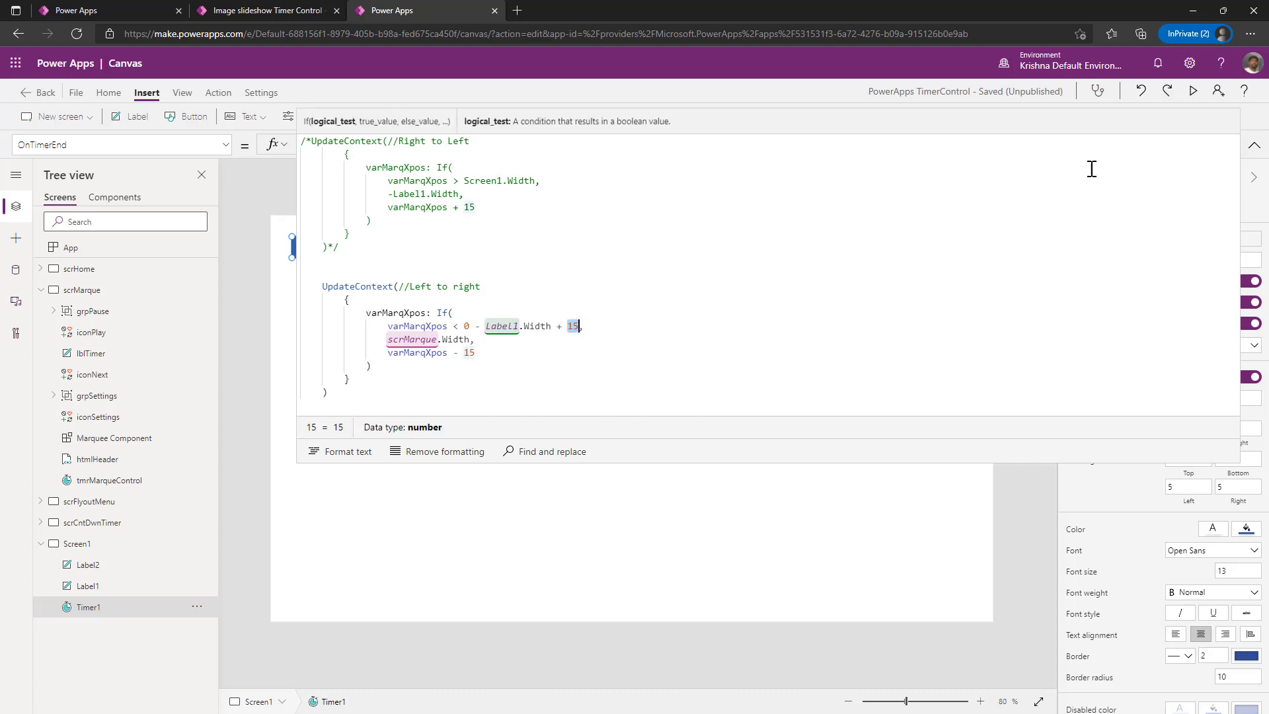
# - Preview the left-to-right rule decreasing varMarqXpos by 15, then return to editing
pyautogui.click(1192, 91)
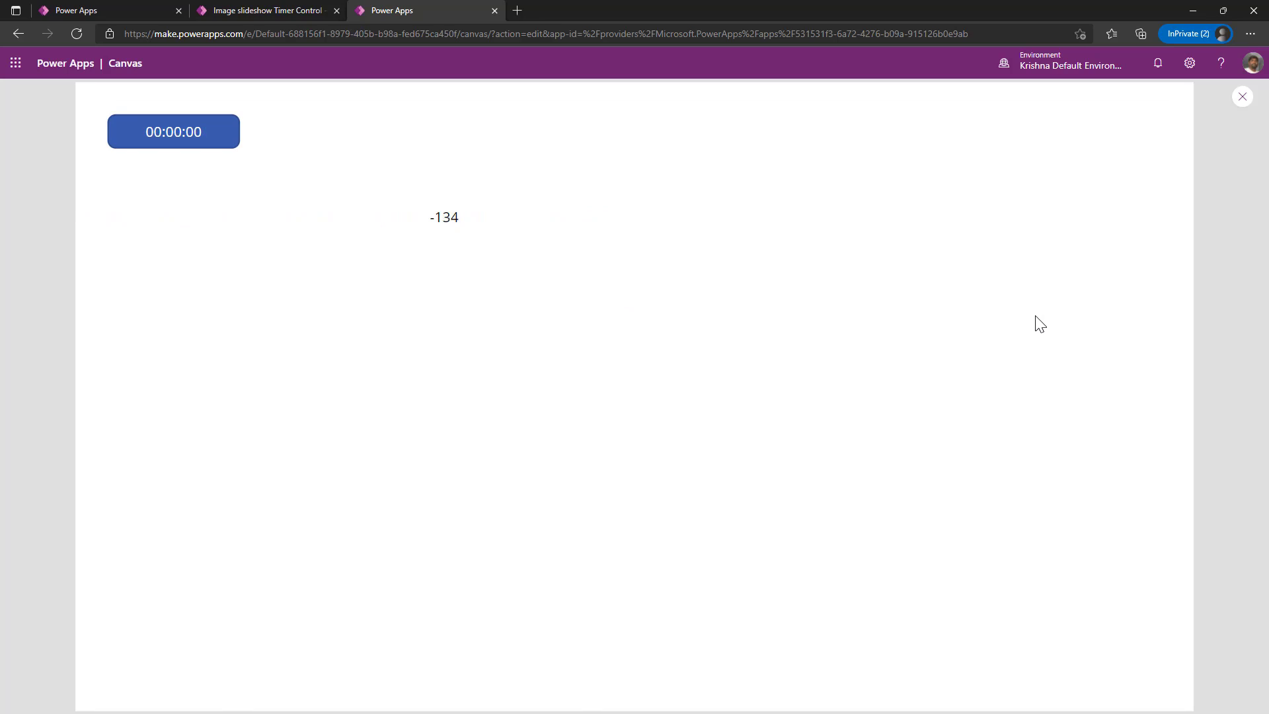
pyautogui.click(1241, 97)
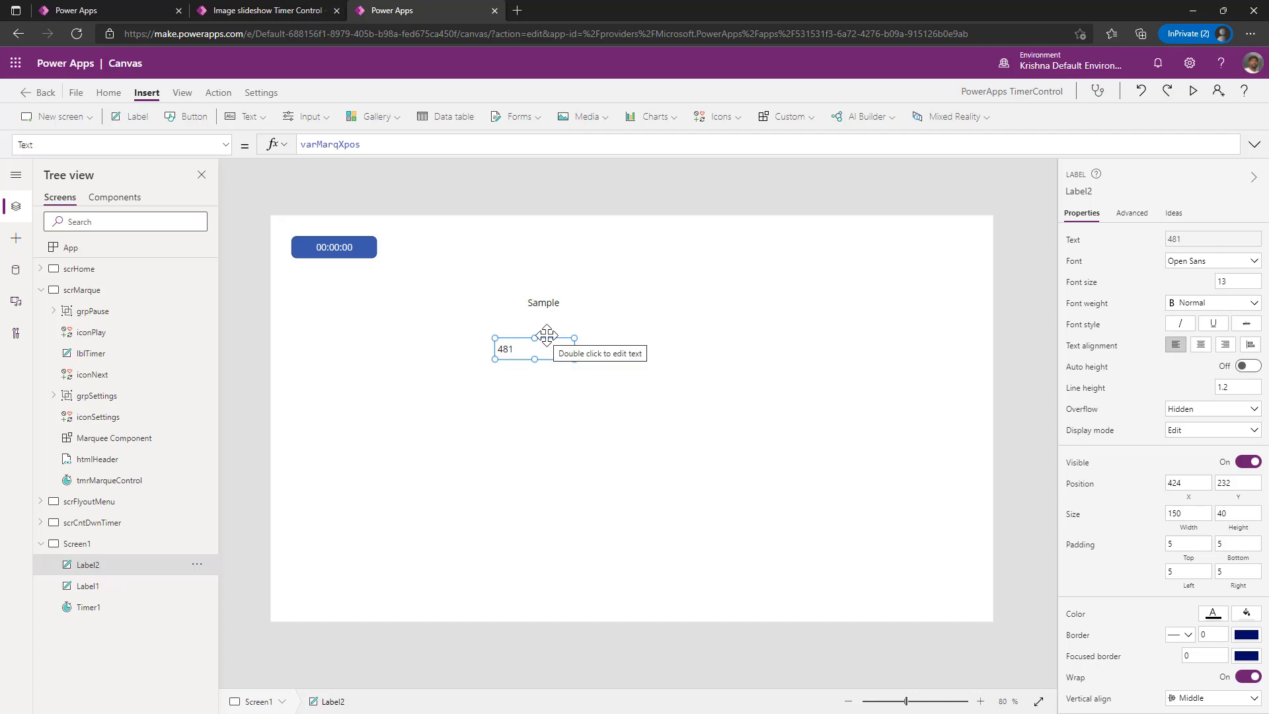
# - Insert a Toggle control and begin OnTimerEnd with If(Toggle1.Value, around the UpdateContext blocks
pyautogui.click(306, 116)
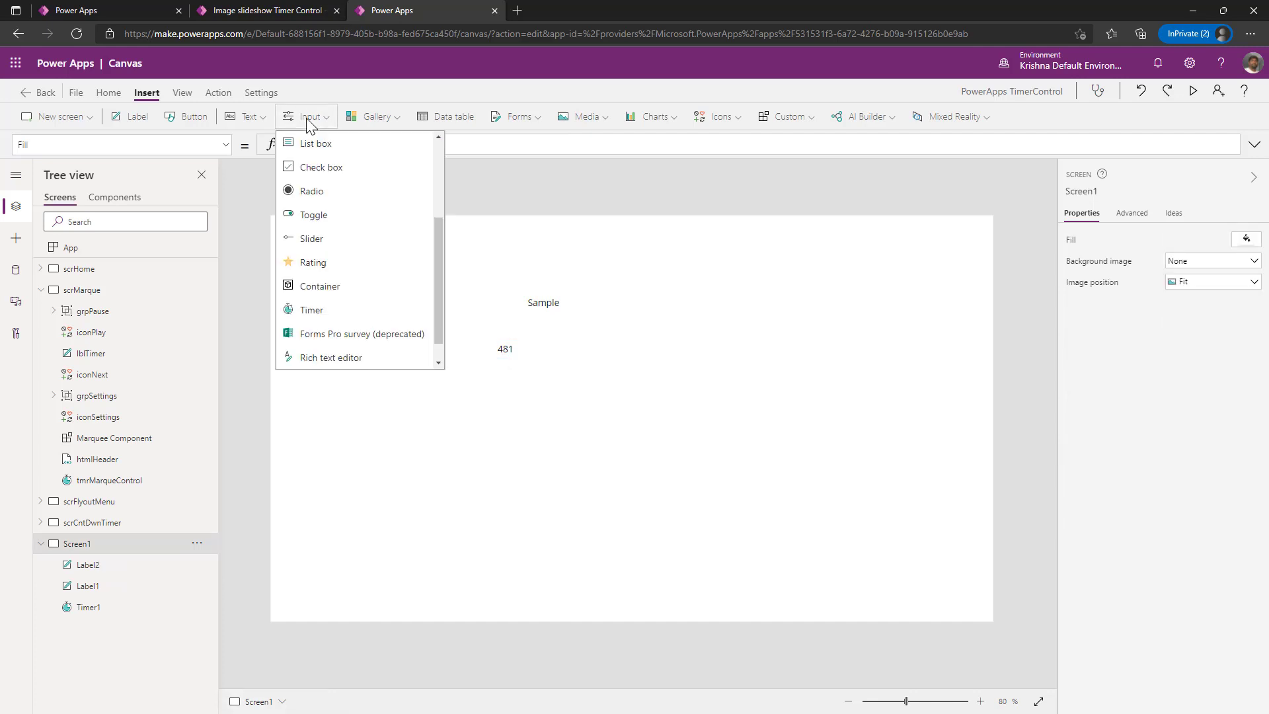
pyautogui.click(312, 214)
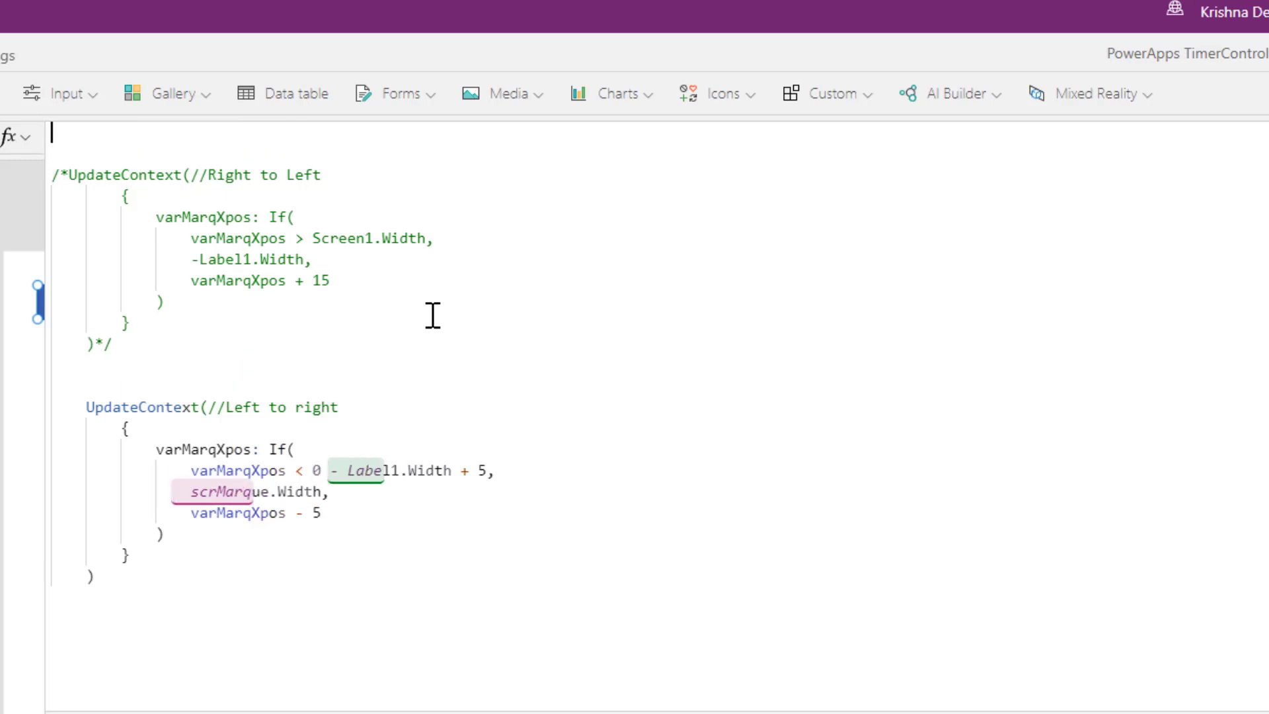
pyautogui.write('If(')
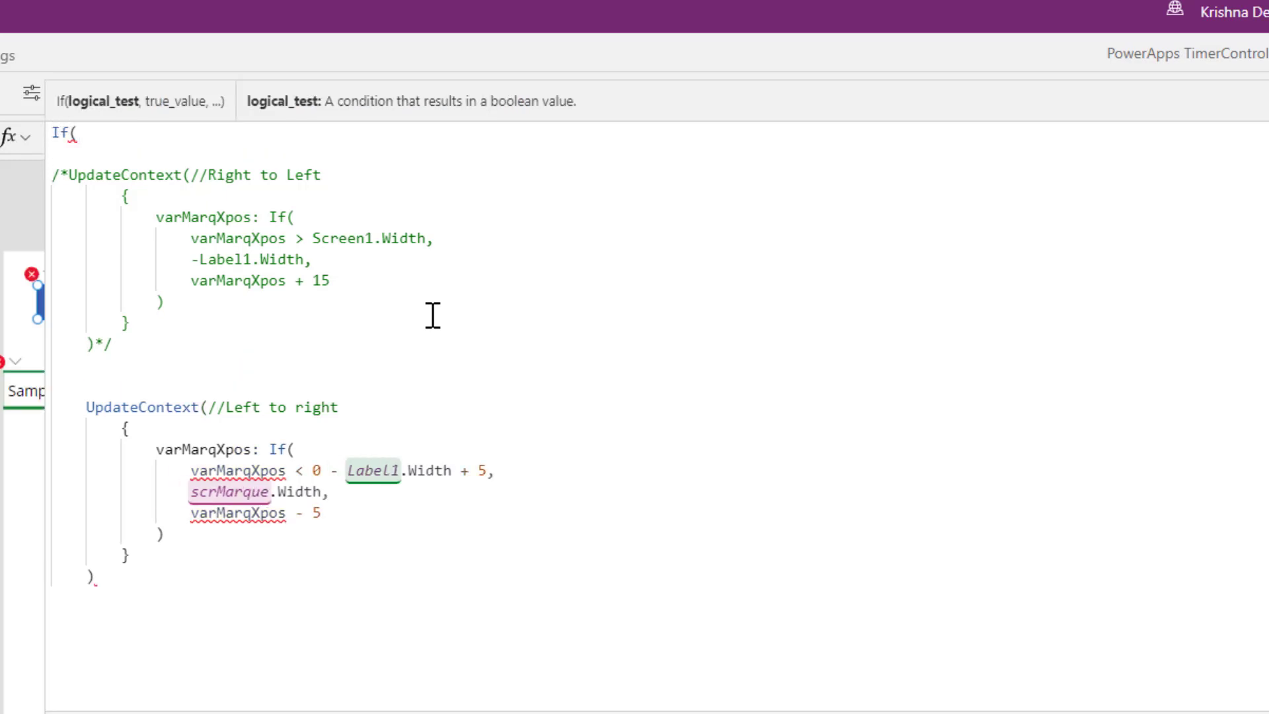
pyautogui.write('Toggle1.')
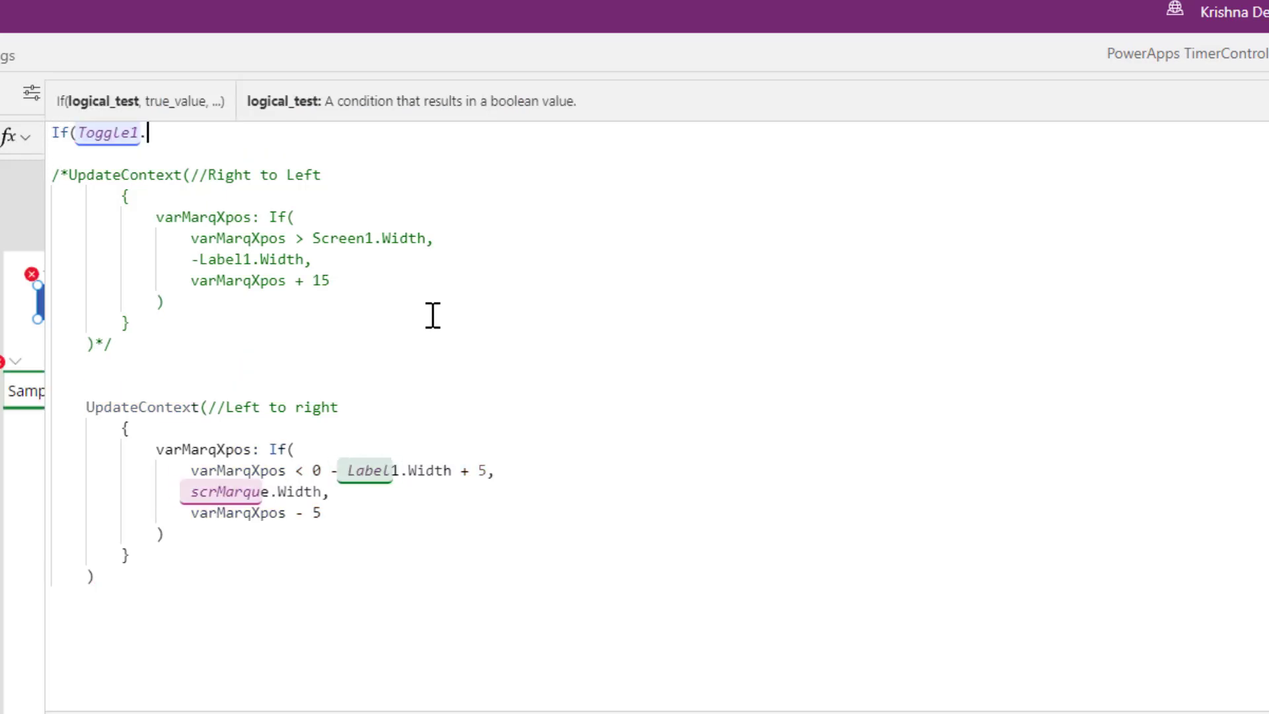
pyautogui.write('Value')
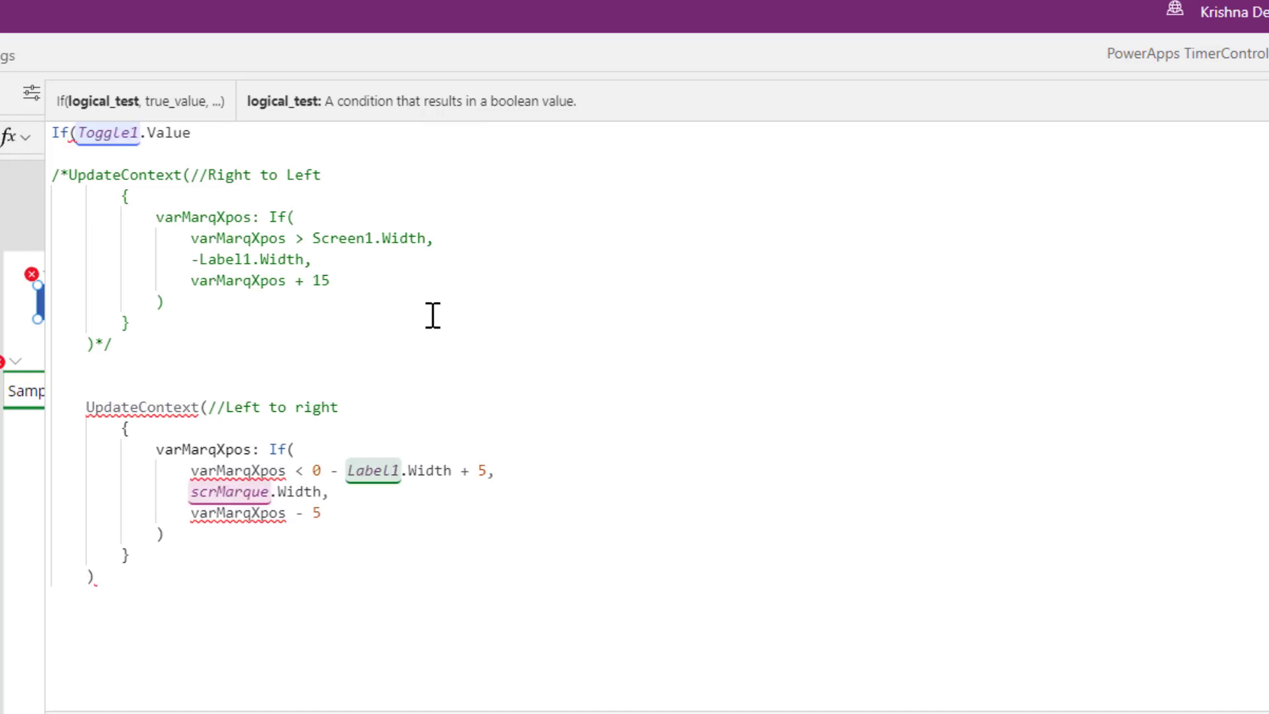
pyautogui.write(',')
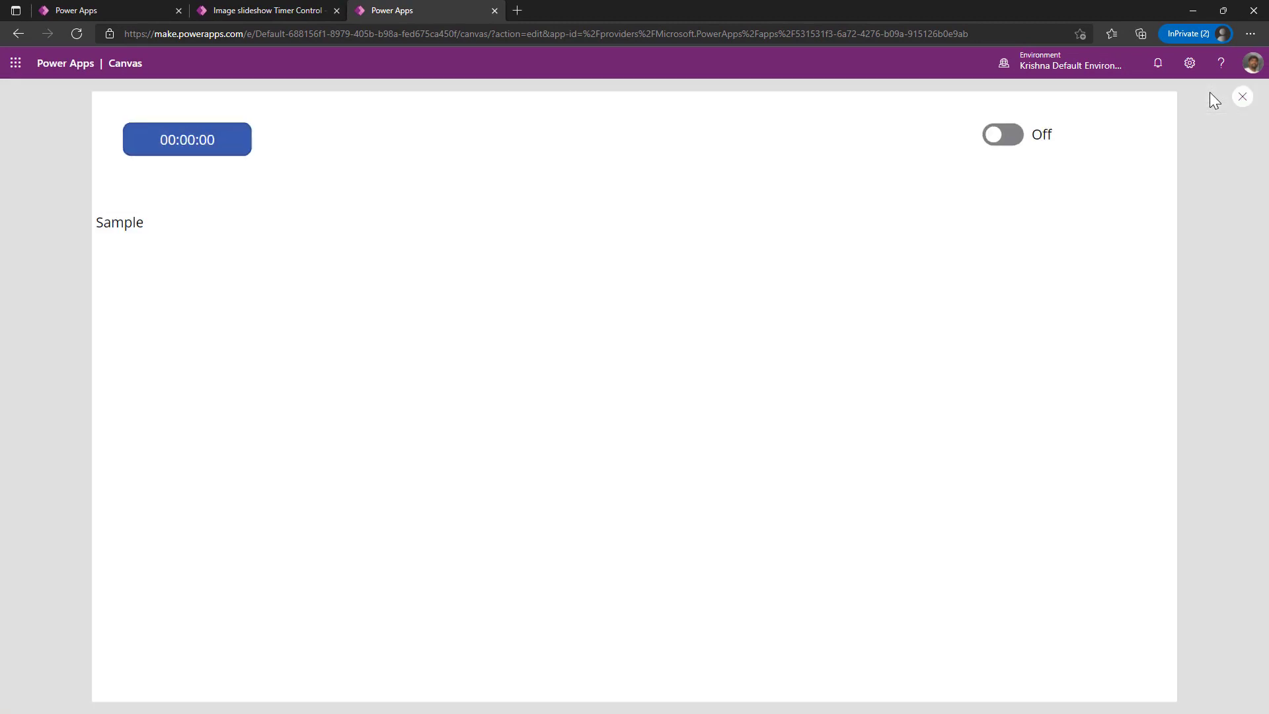
# - In preview, flip Toggle1 on and off repeatedly to confirm the Sample label reverses direction
pyautogui.click(1002, 135)
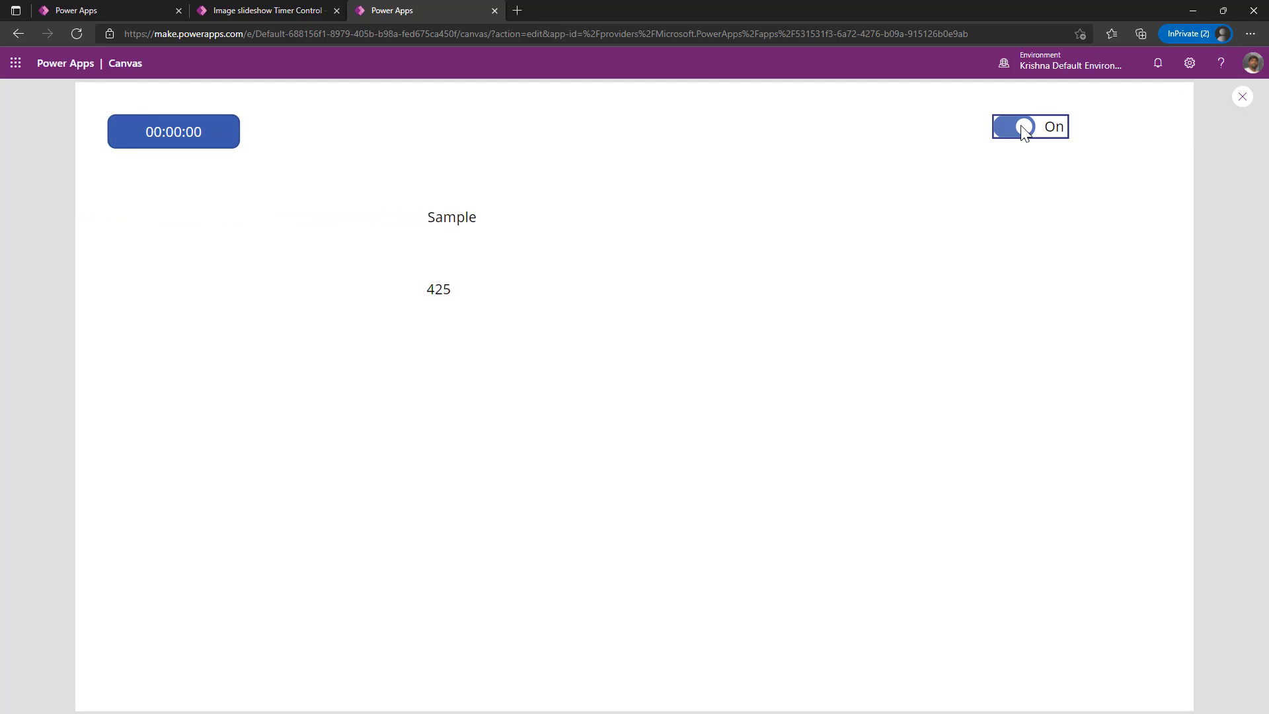
pyautogui.click(1015, 127)
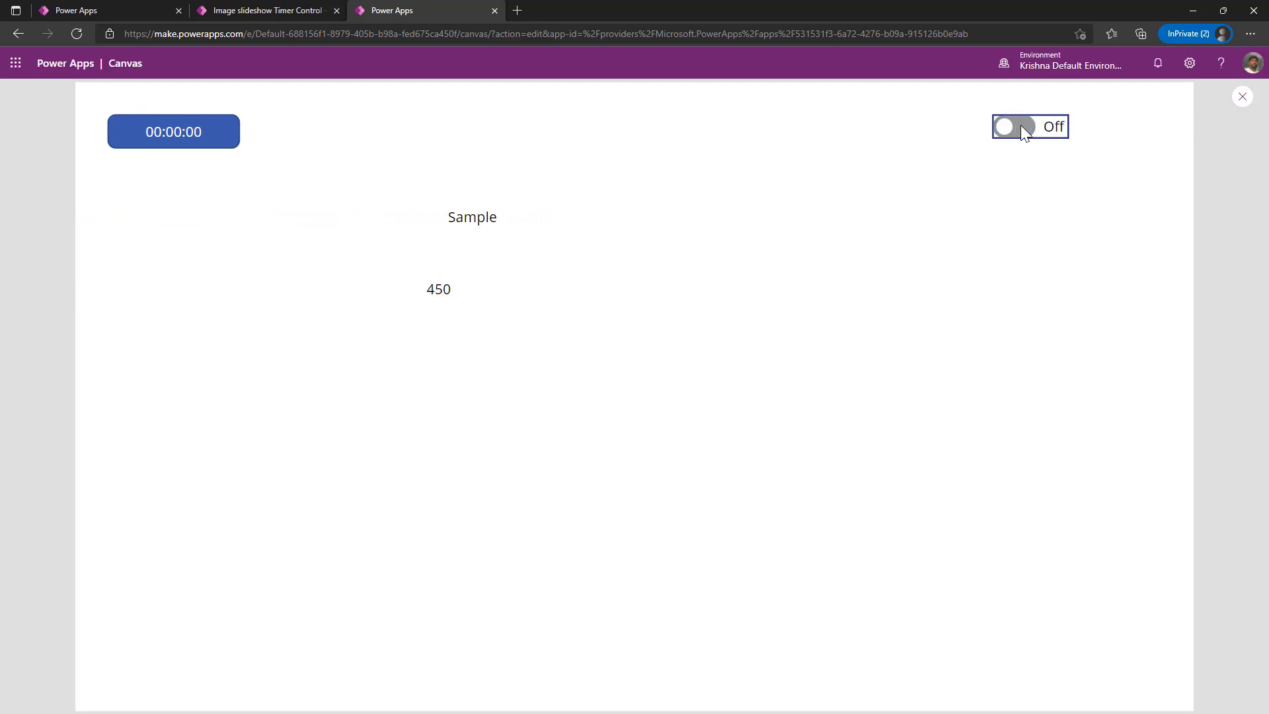
pyautogui.click(1013, 127)
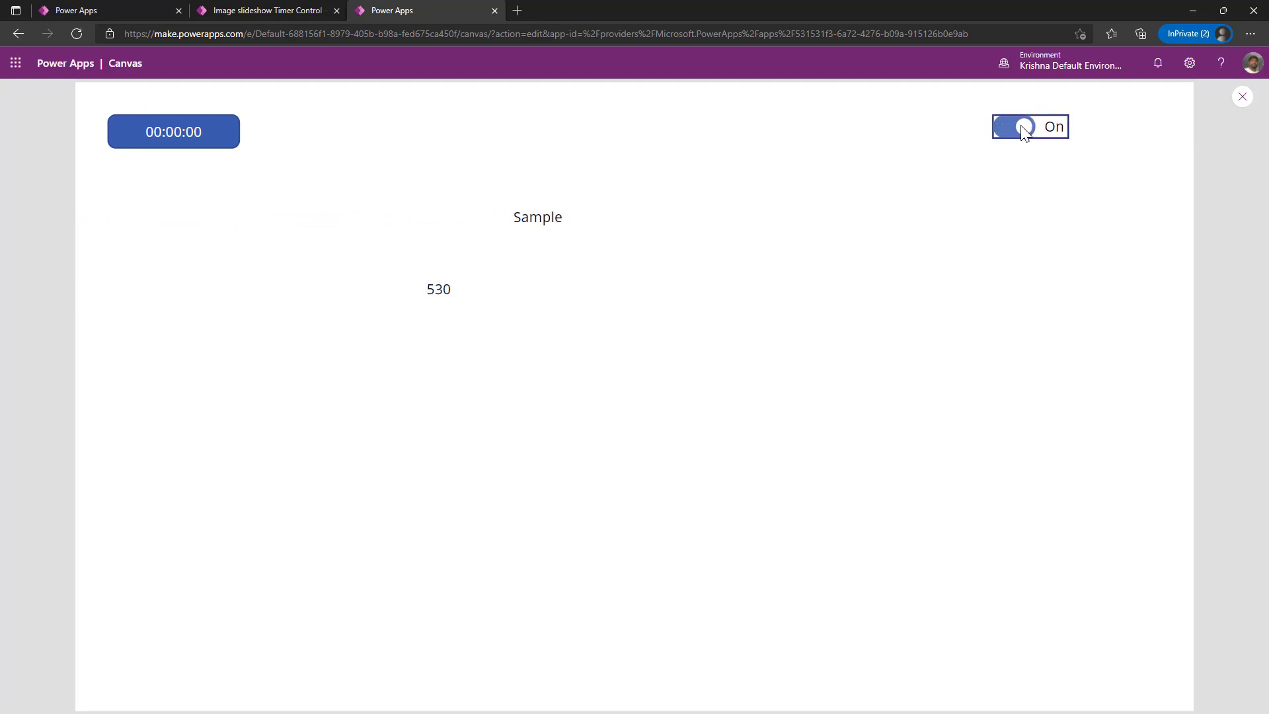
pyautogui.click(1014, 127)
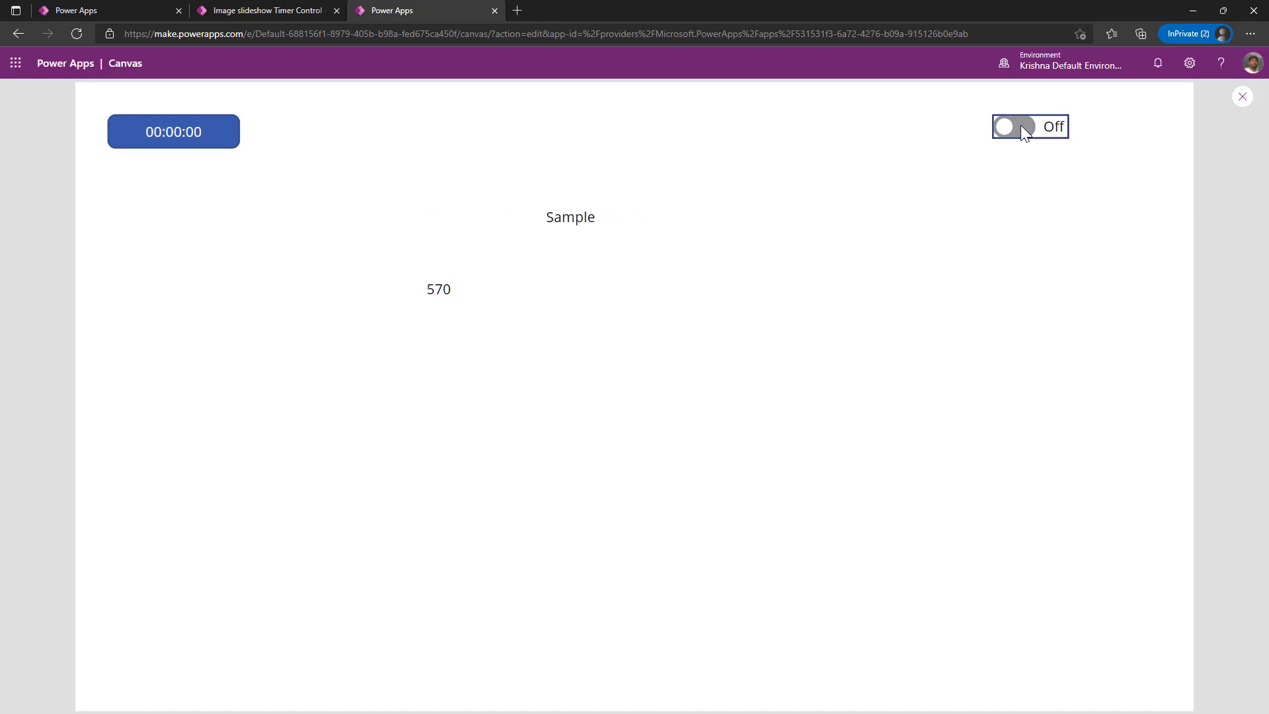
pyautogui.click(1242, 96)
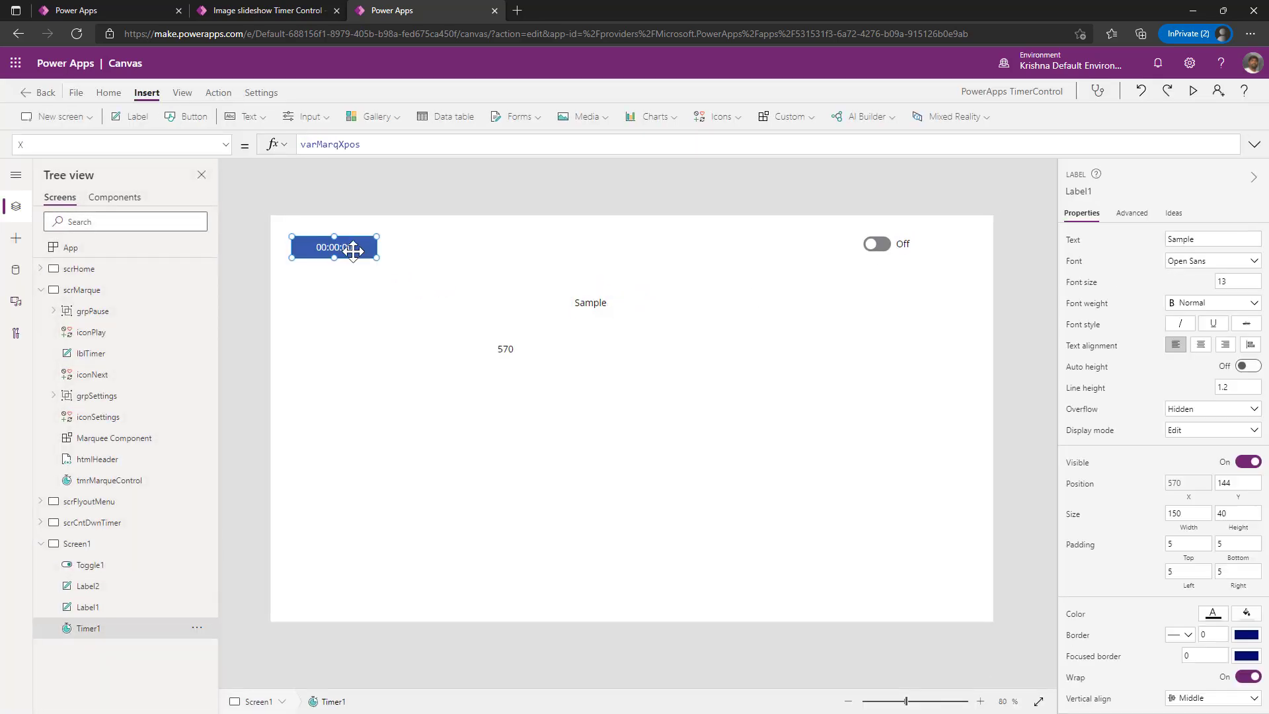
pyautogui.click(122, 144)
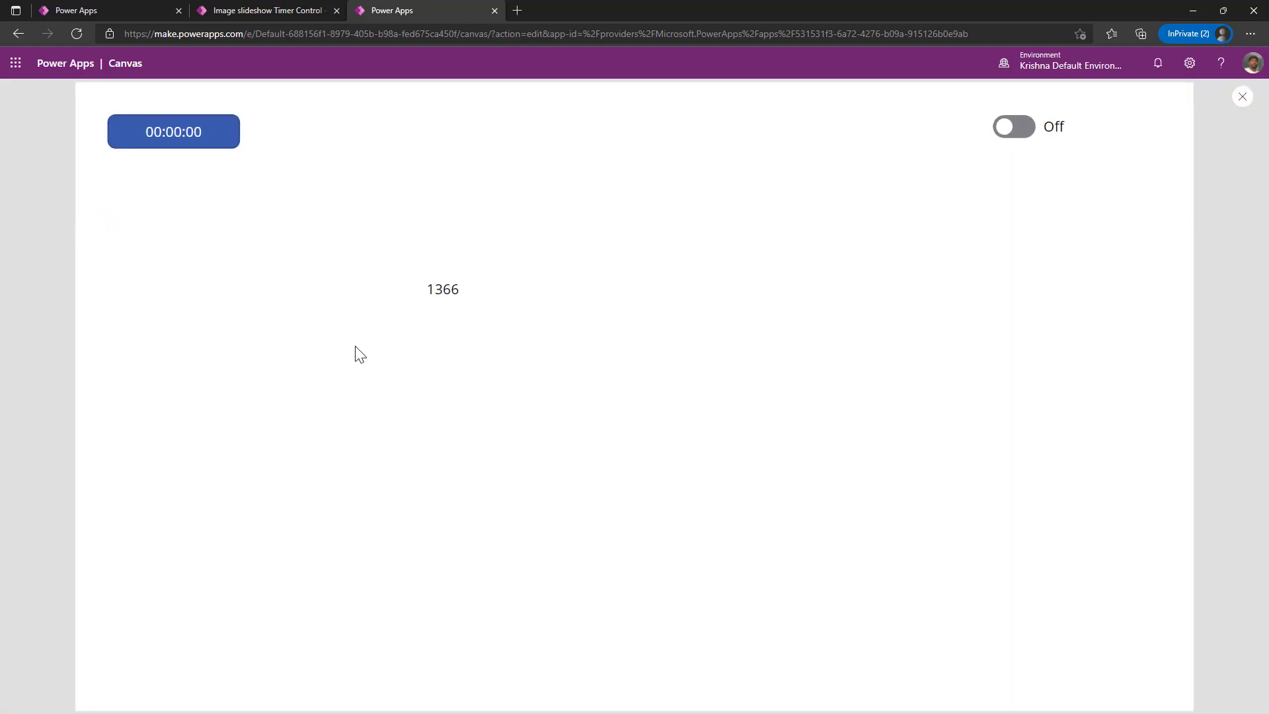
pyautogui.click(1014, 127)
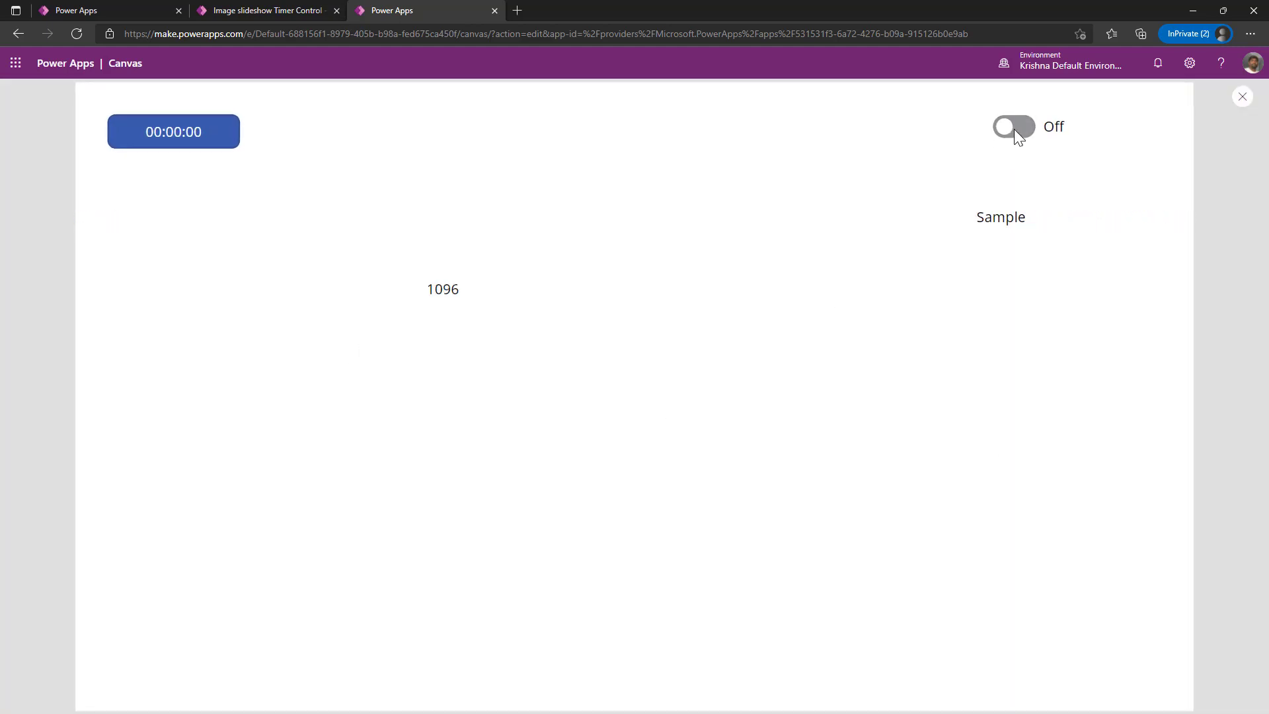
pyautogui.click(1014, 127)
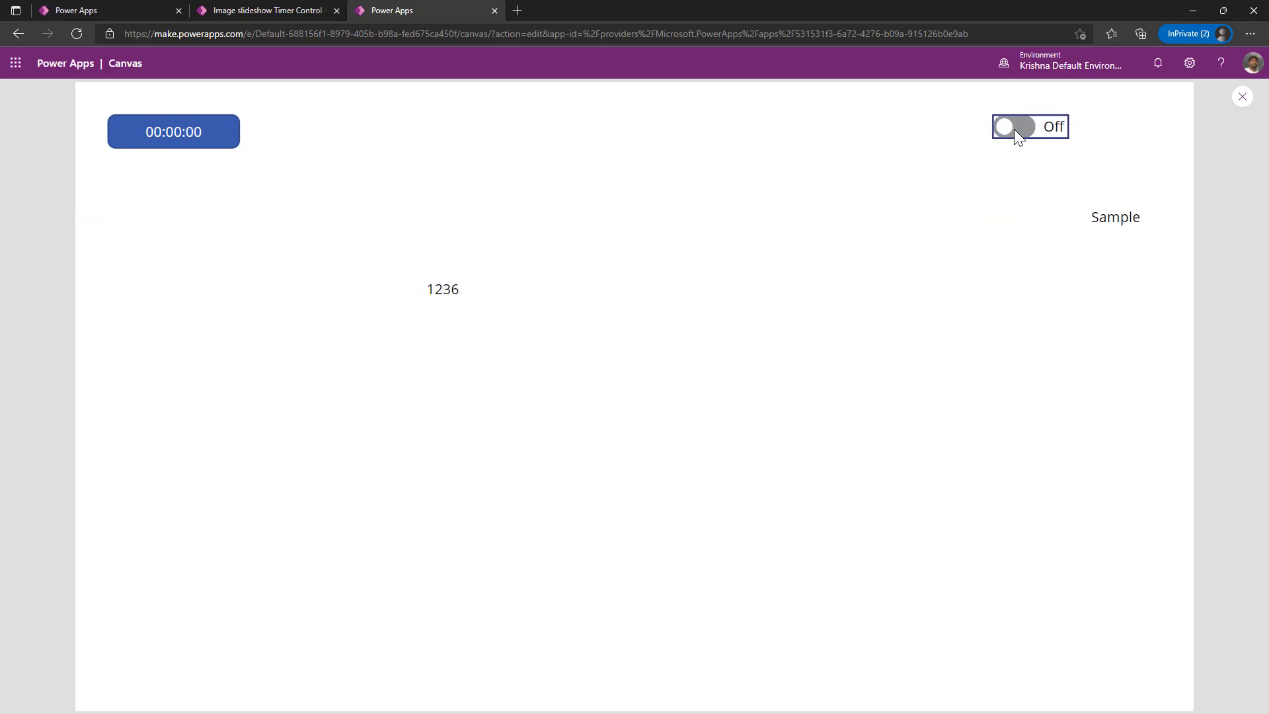
pyautogui.click(1015, 127)
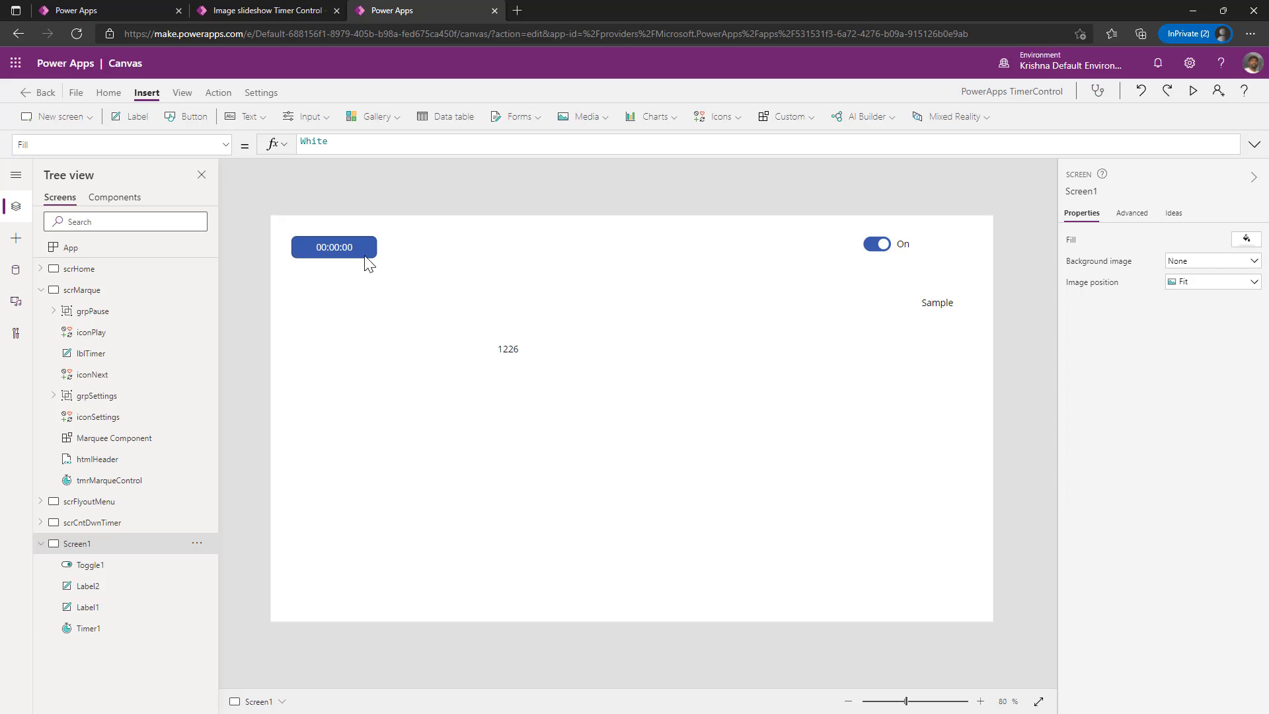
# - Select Timer1 to review its OnTimerEnd formula starting with If(Toggle1.Value
pyautogui.click(333, 247)
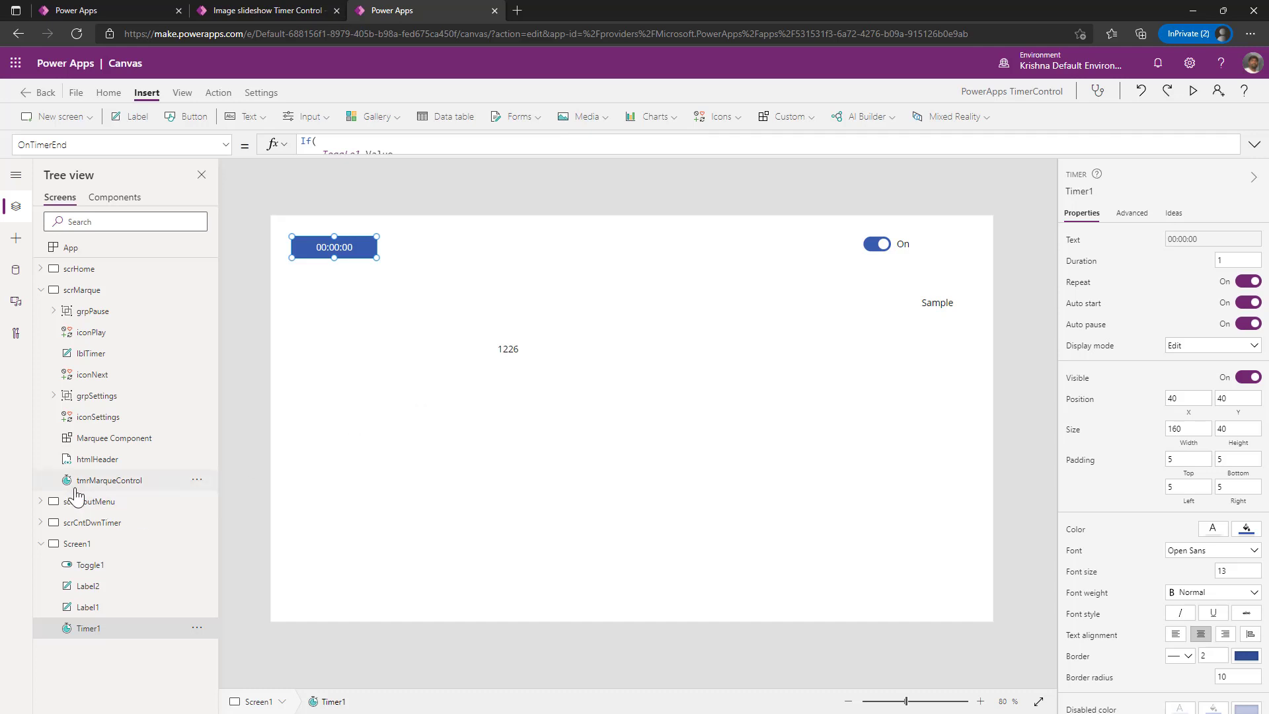
pyautogui.moveTo(83, 496)
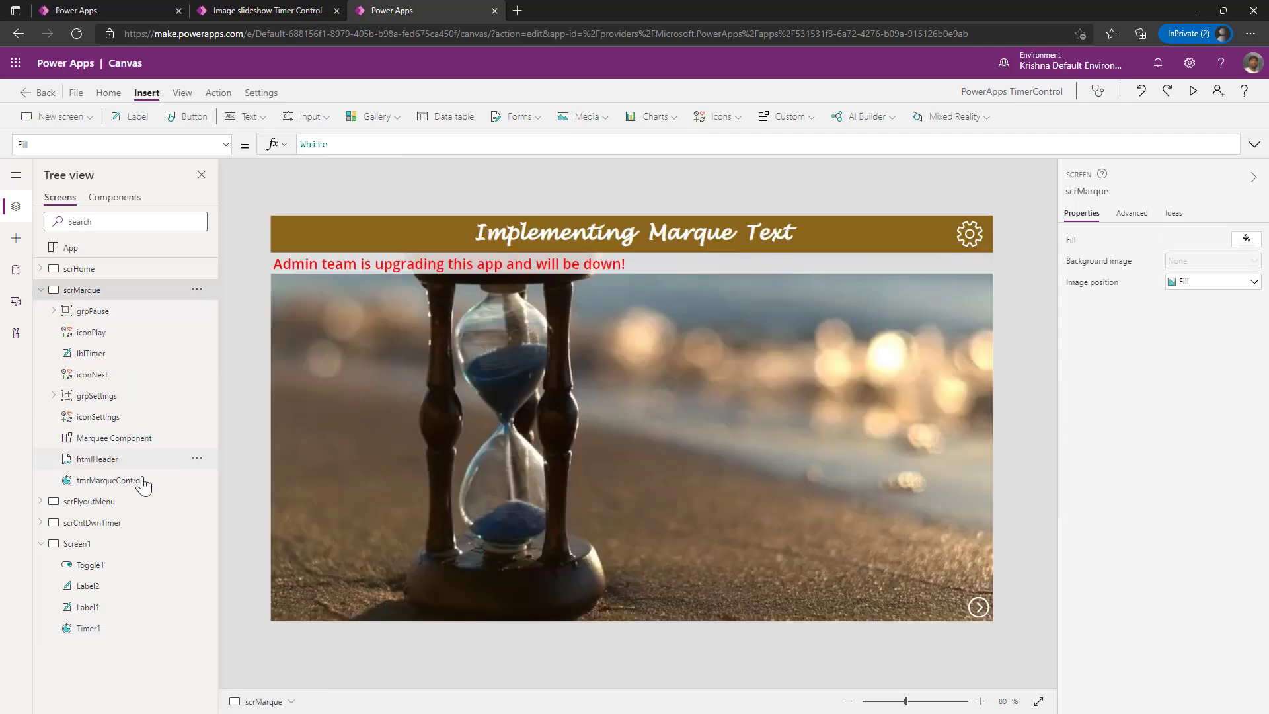
pyautogui.click(110, 437)
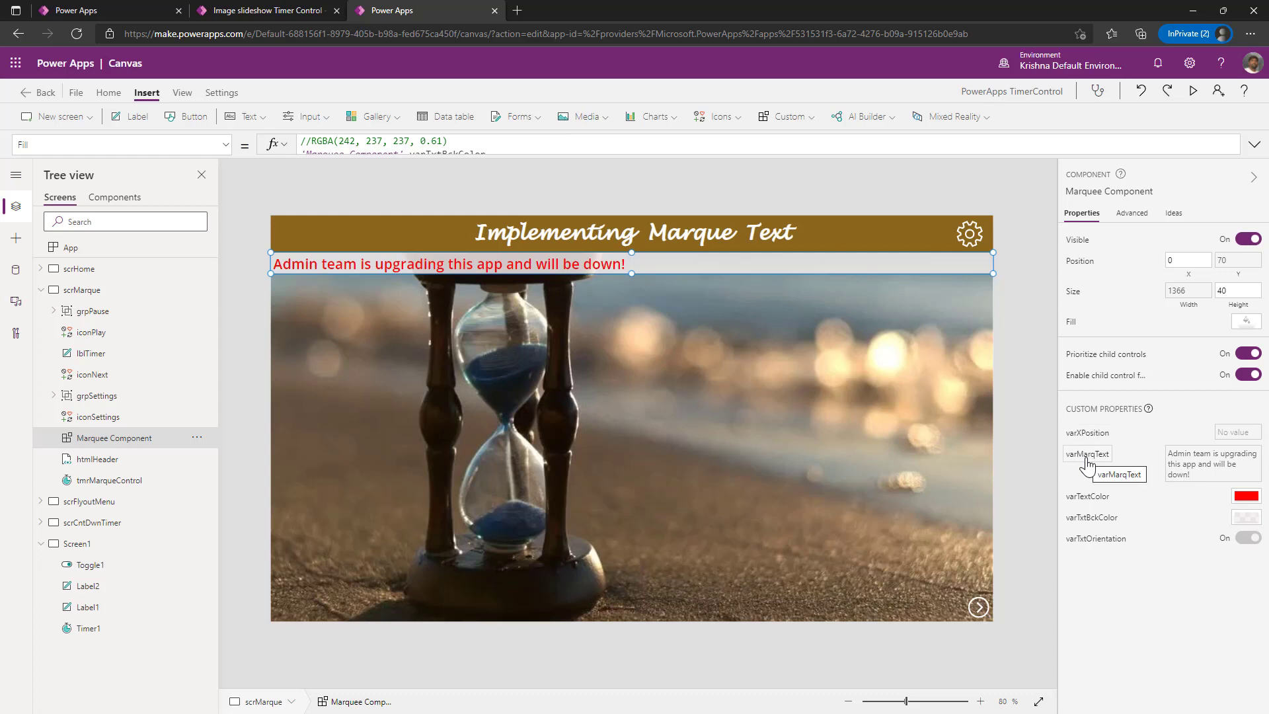
pyautogui.moveTo(1088, 495)
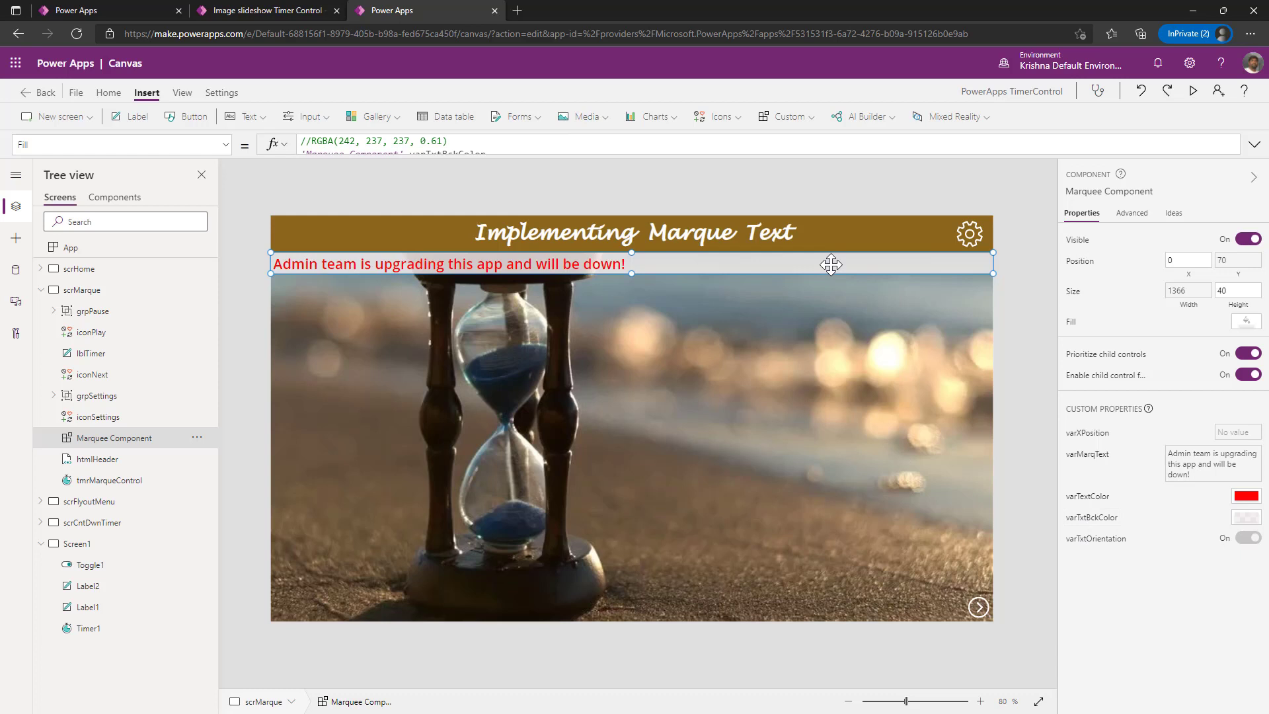
pyautogui.moveTo(1094, 538)
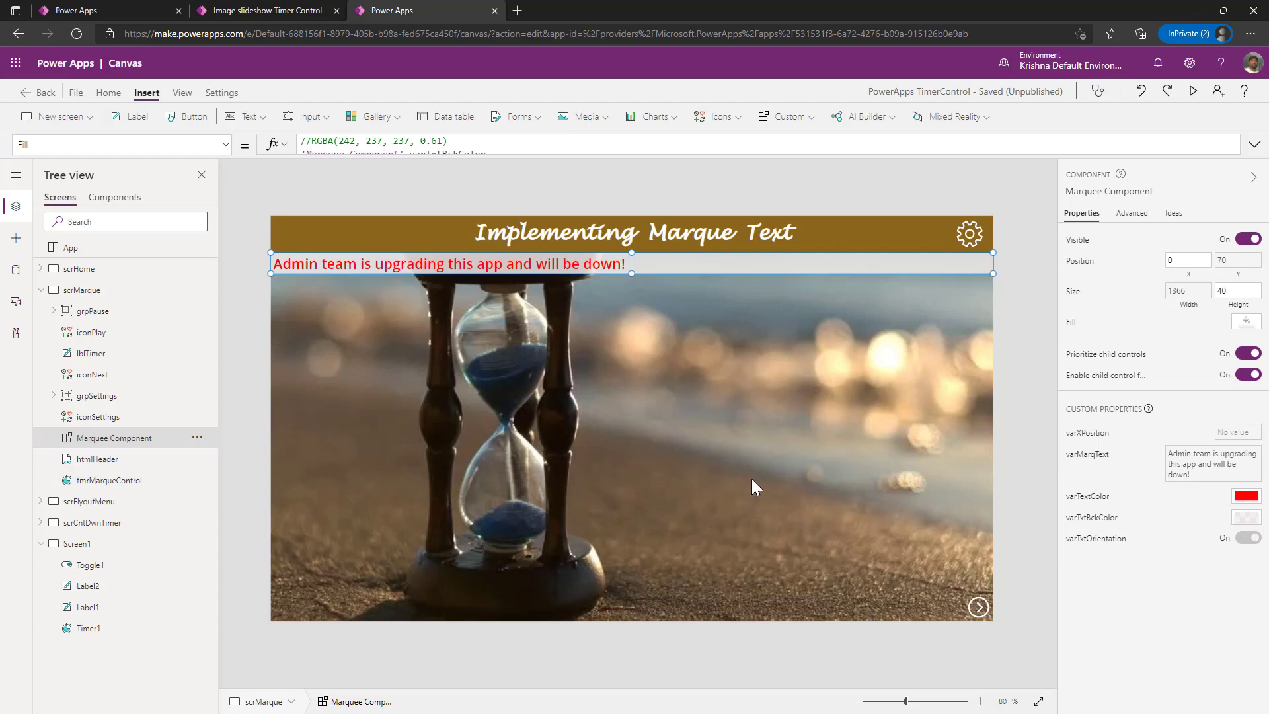
pyautogui.moveTo(850, 354)
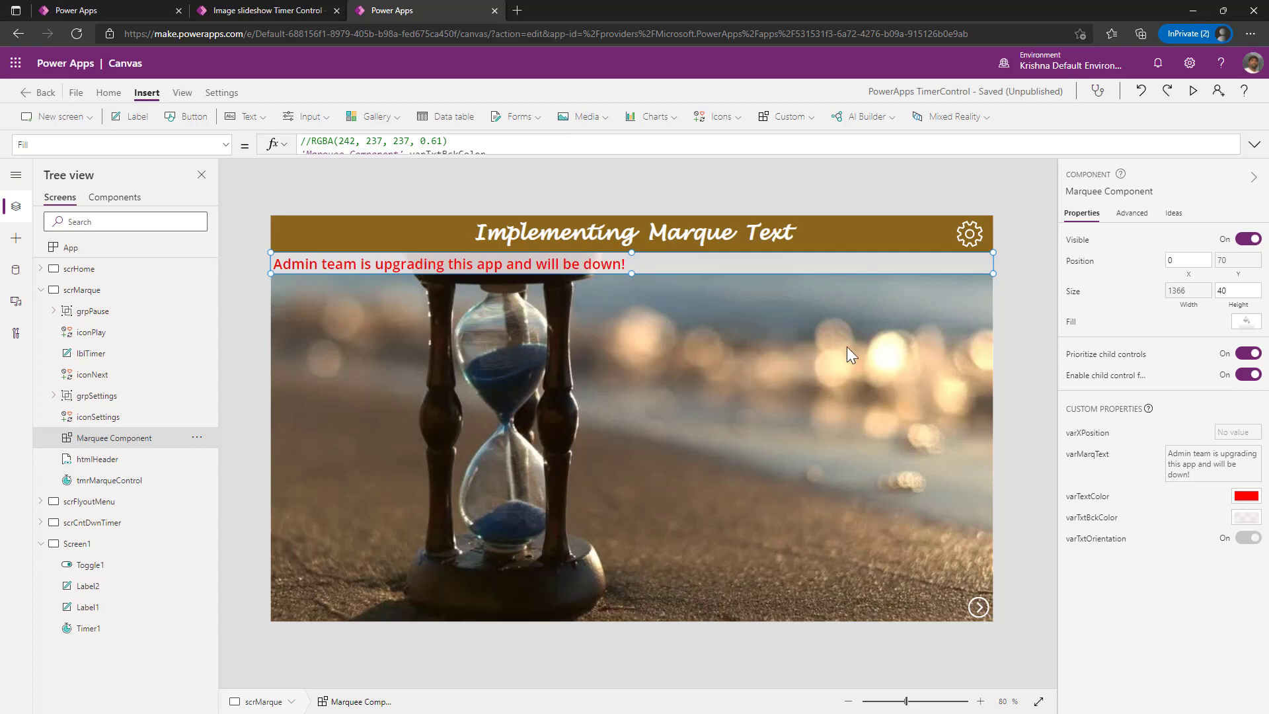
pyautogui.moveTo(1015, 301)
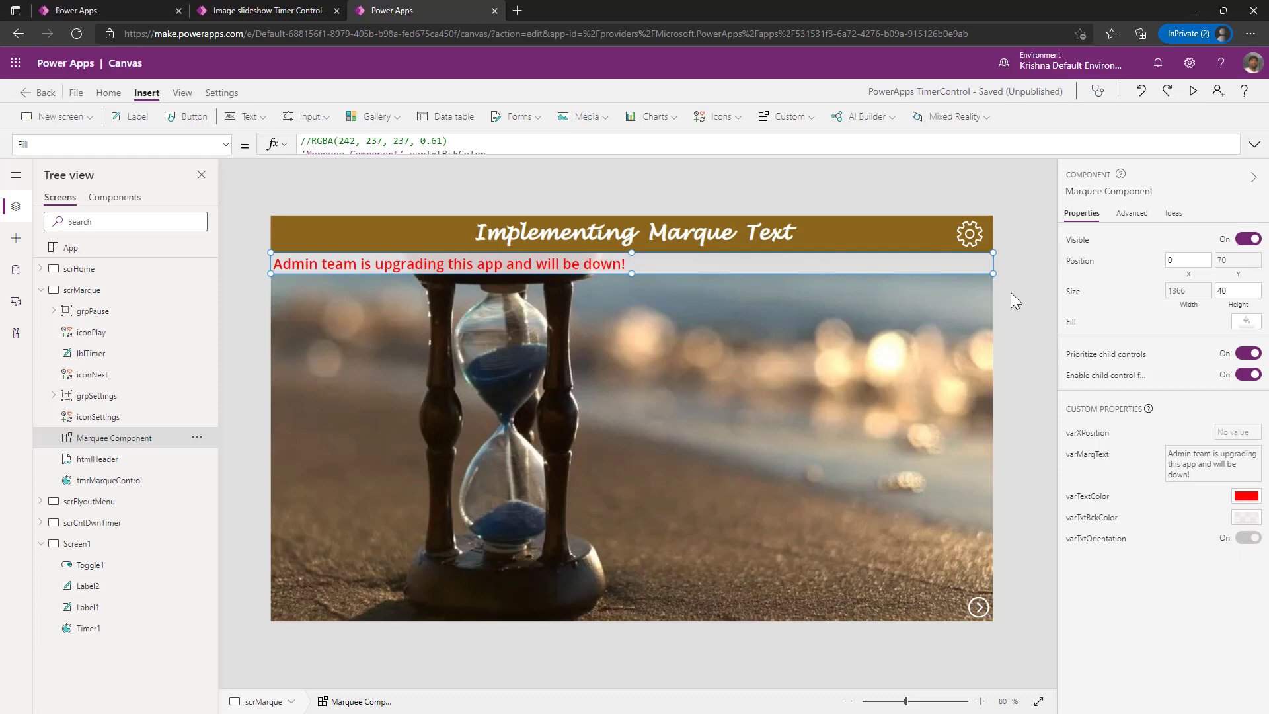
pyautogui.click(969, 234)
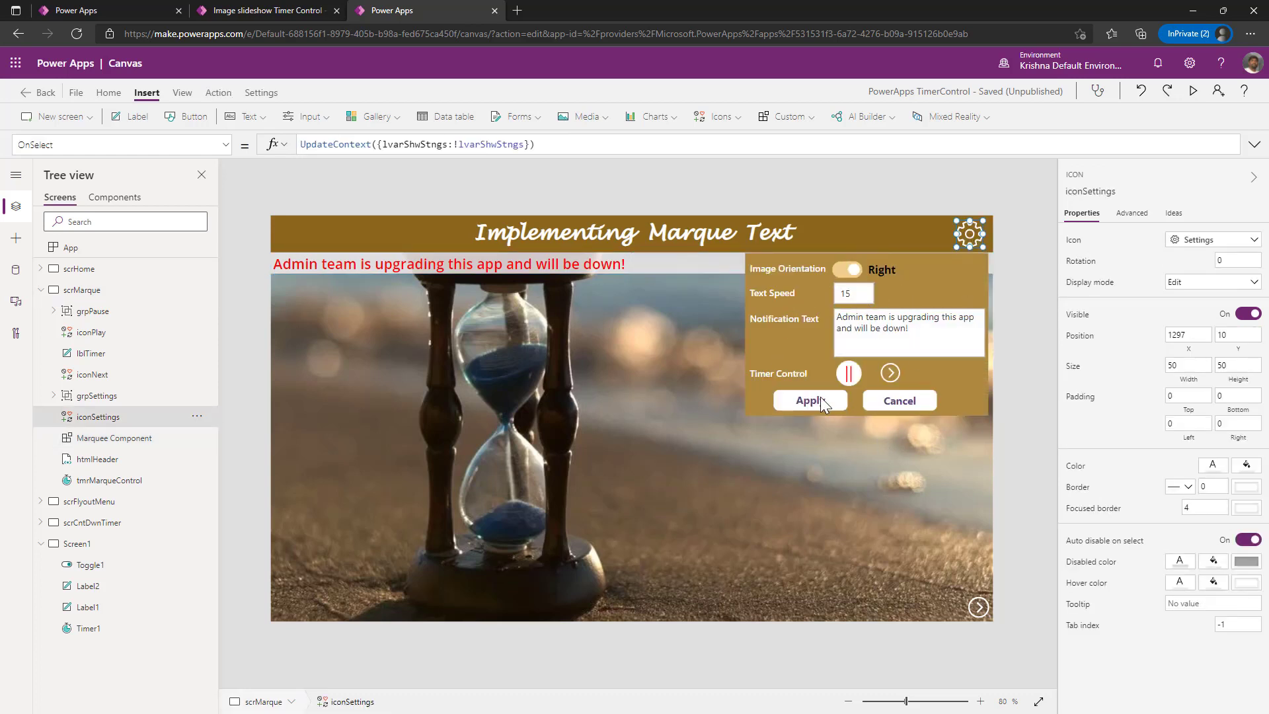
pyautogui.click(809, 399)
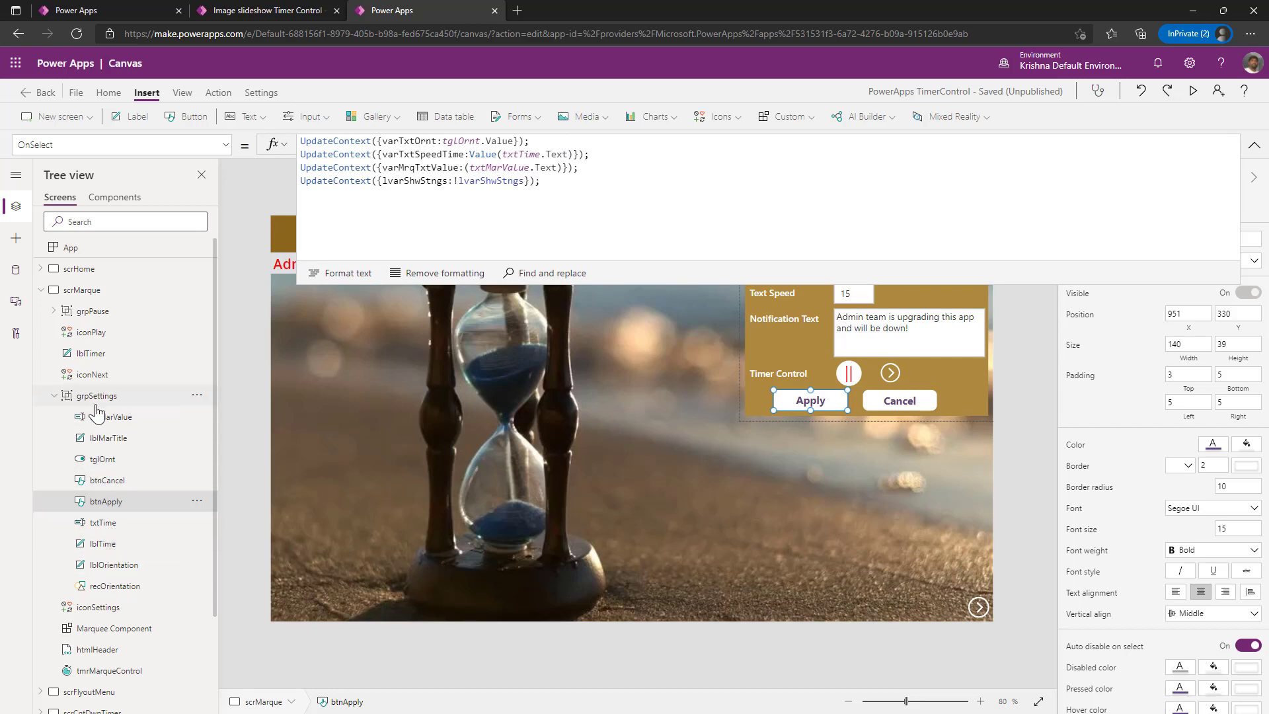
pyautogui.click(117, 437)
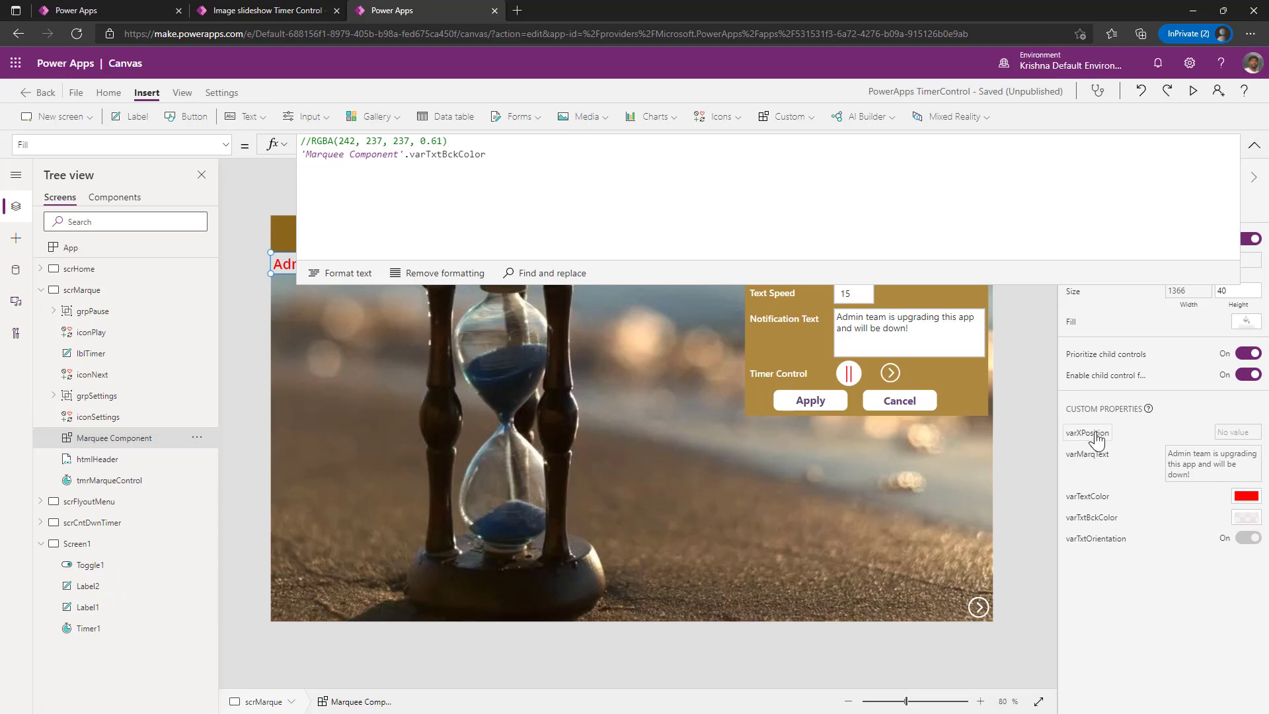
pyautogui.click(1087, 432)
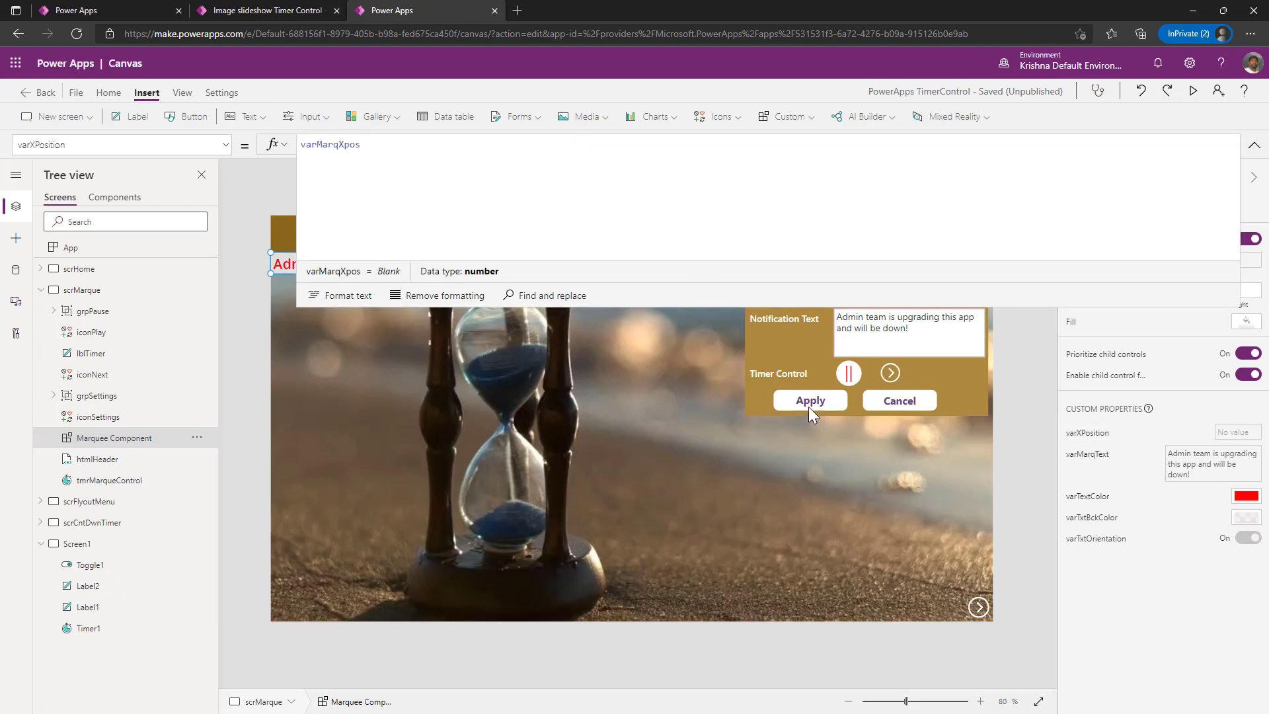
pyautogui.click(809, 399)
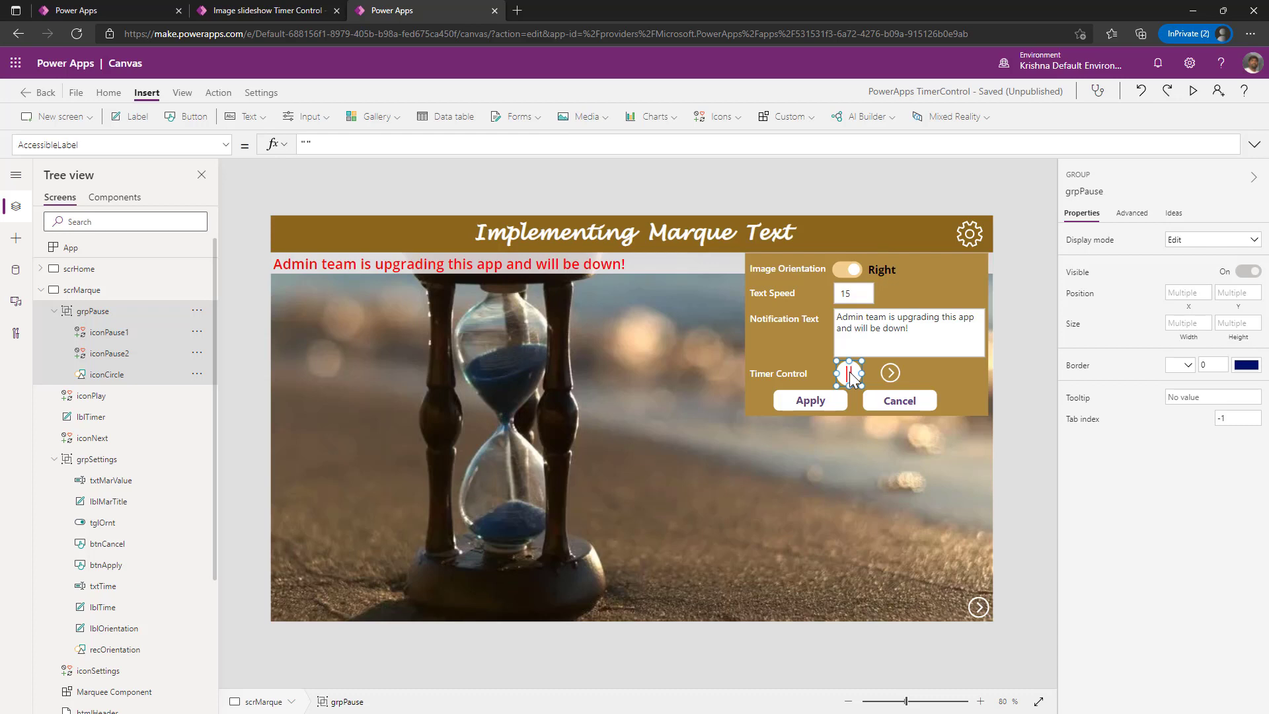
# - Compare tmrMarqueeControl with Screen1's Timer1, inspect grpPause's OnSelect, then run the flyout menu preview
pyautogui.scroll(-3)
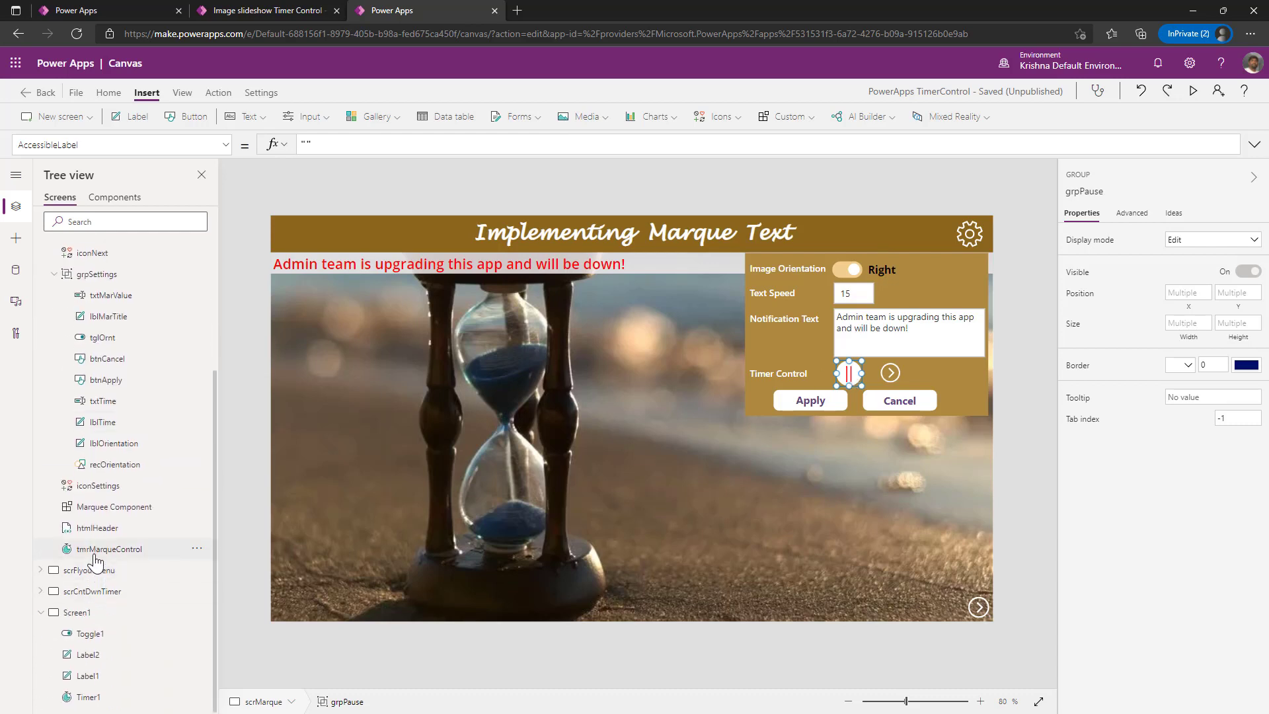
pyautogui.click(107, 548)
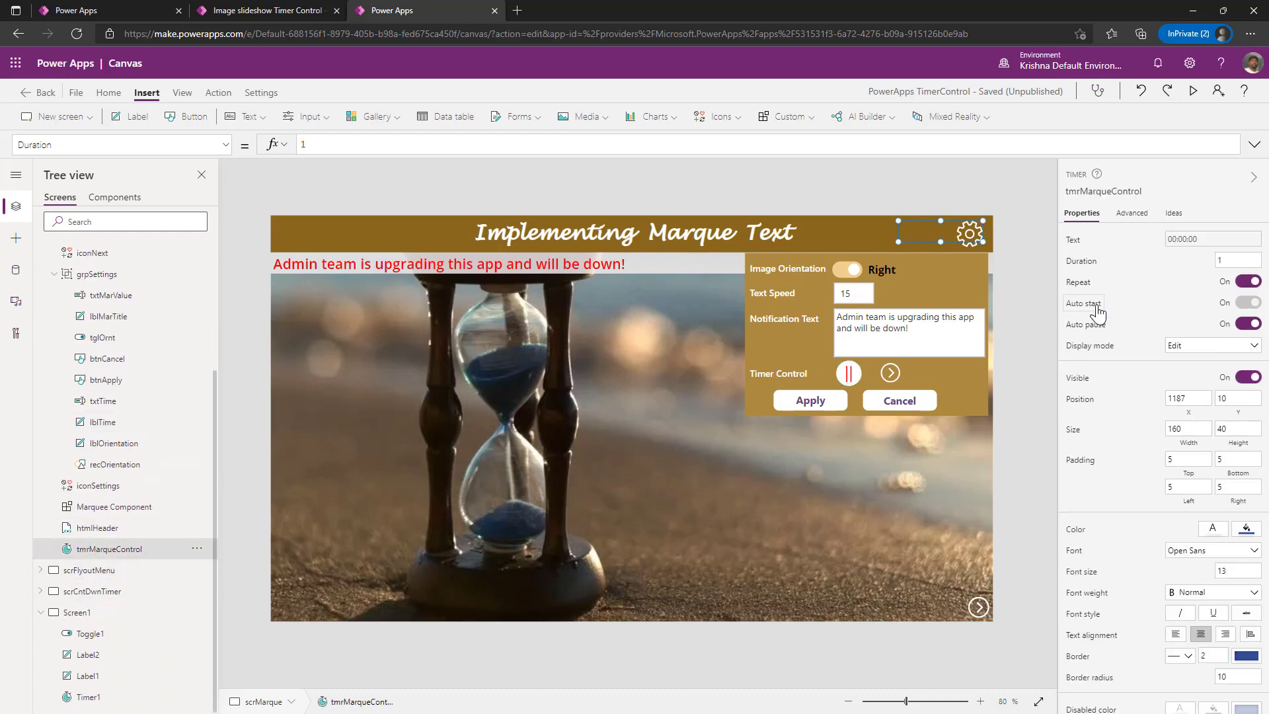
pyautogui.click(80, 612)
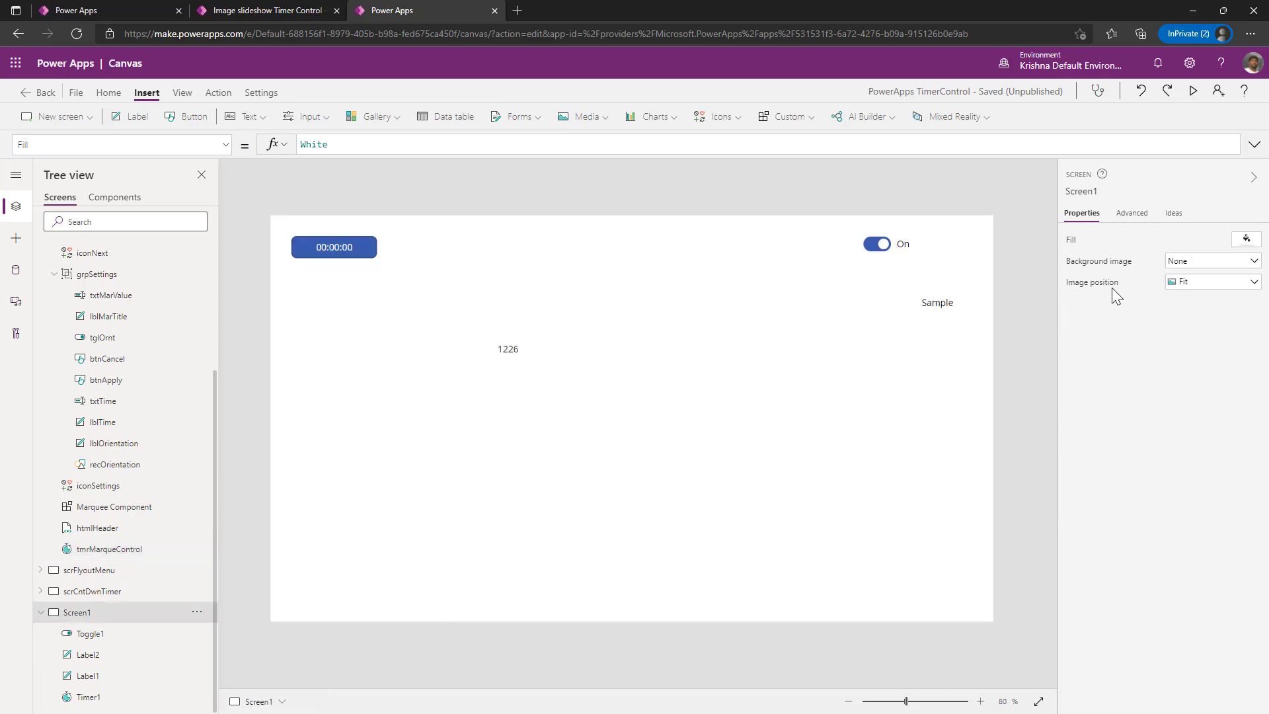
pyautogui.click(333, 247)
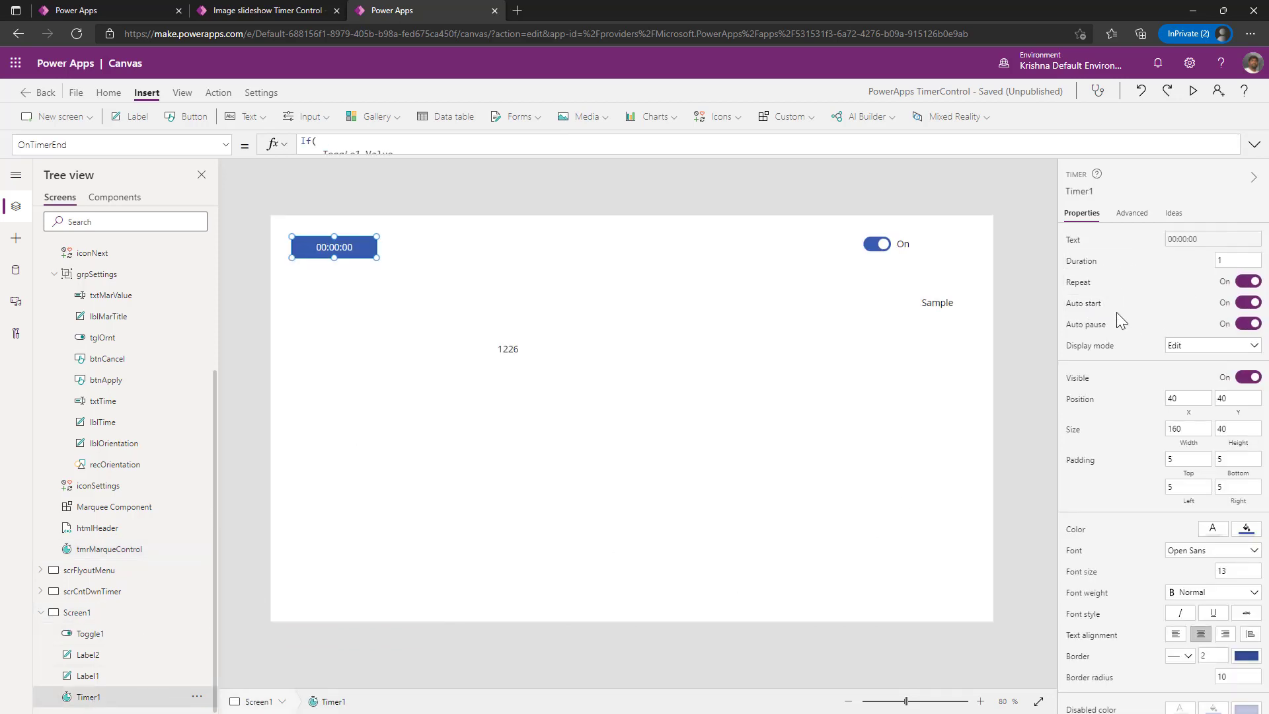
pyautogui.click(1082, 303)
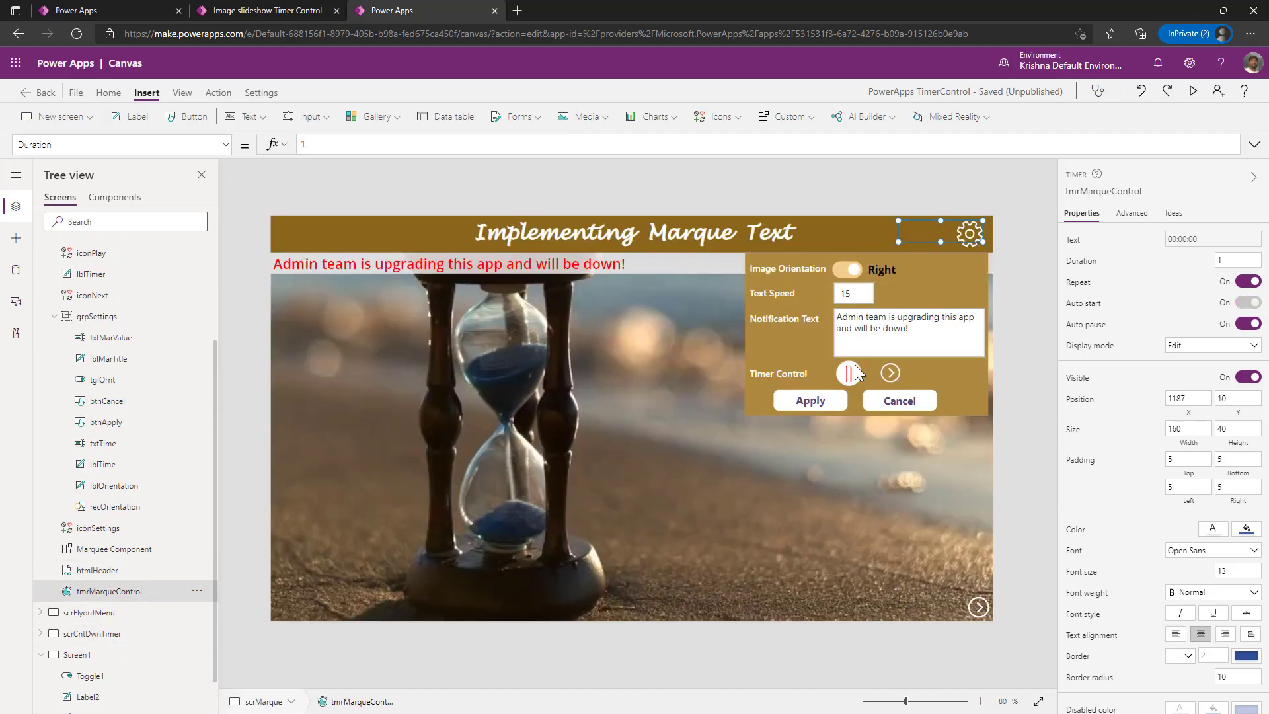
pyautogui.click(849, 372)
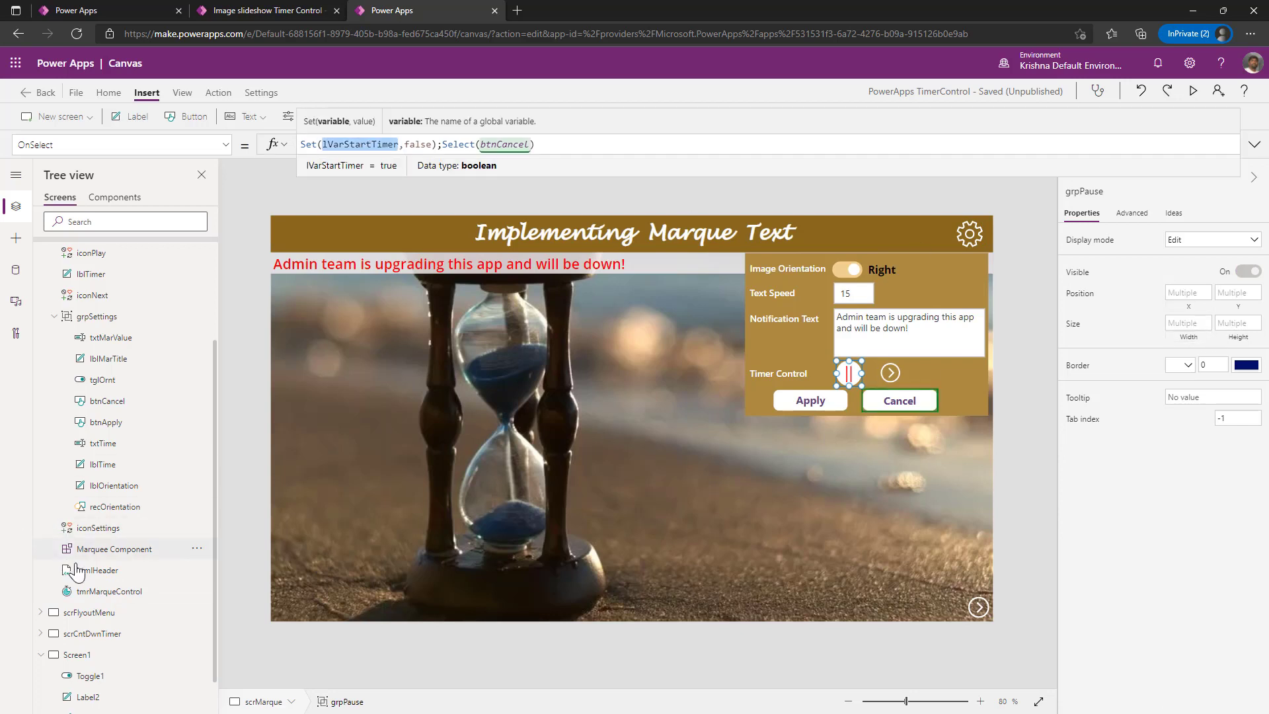
pyautogui.click(110, 590)
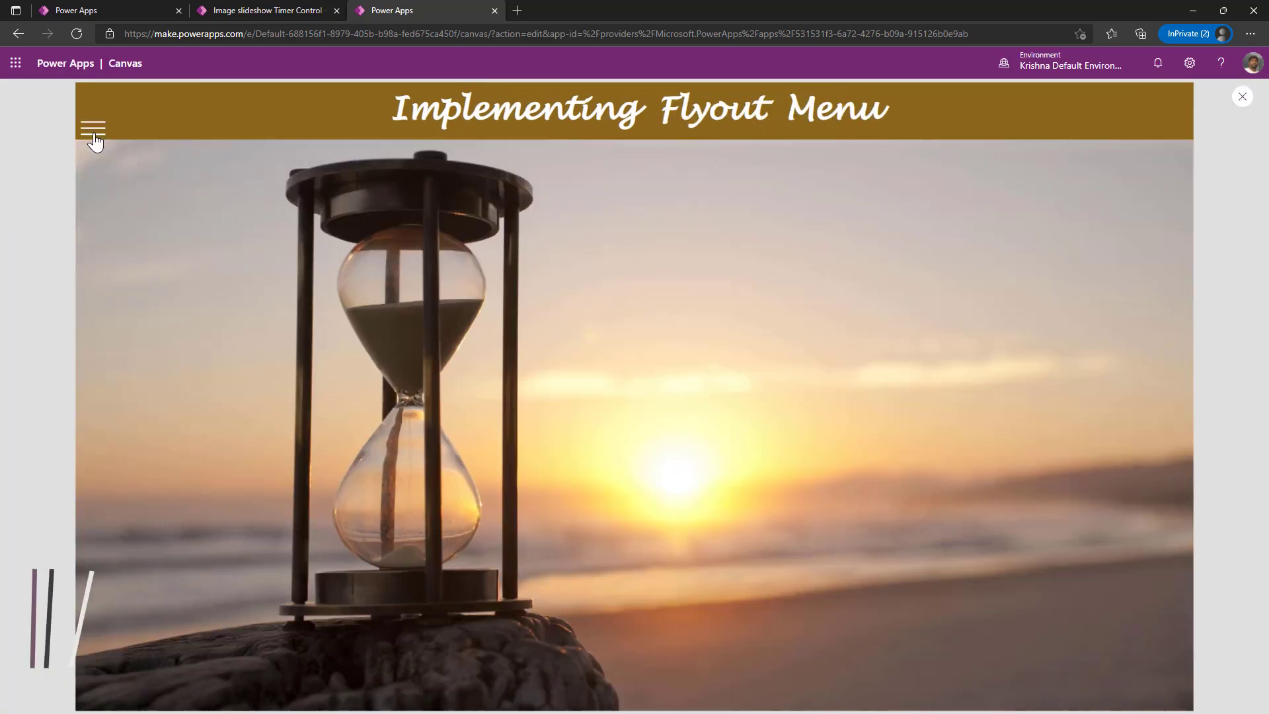
# - Toggle the flyout menu in the running app, then exit the preview to the editor
pyautogui.click(92, 128)
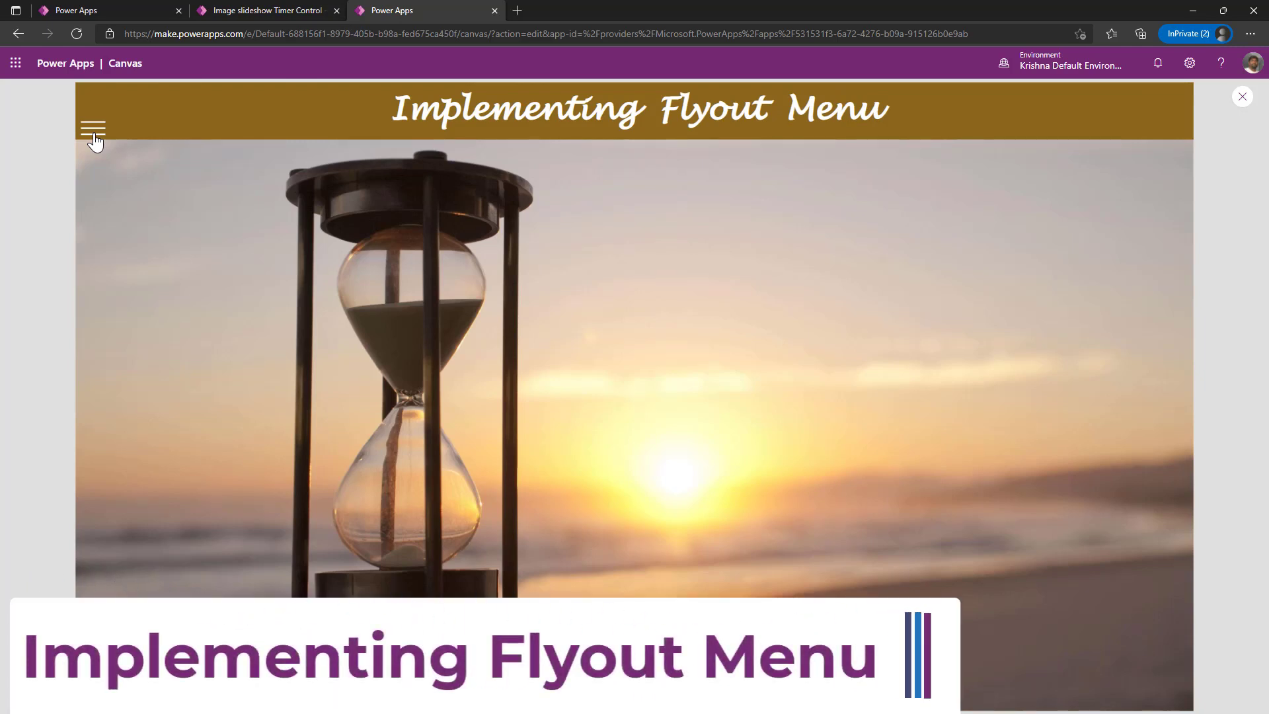
pyautogui.click(93, 128)
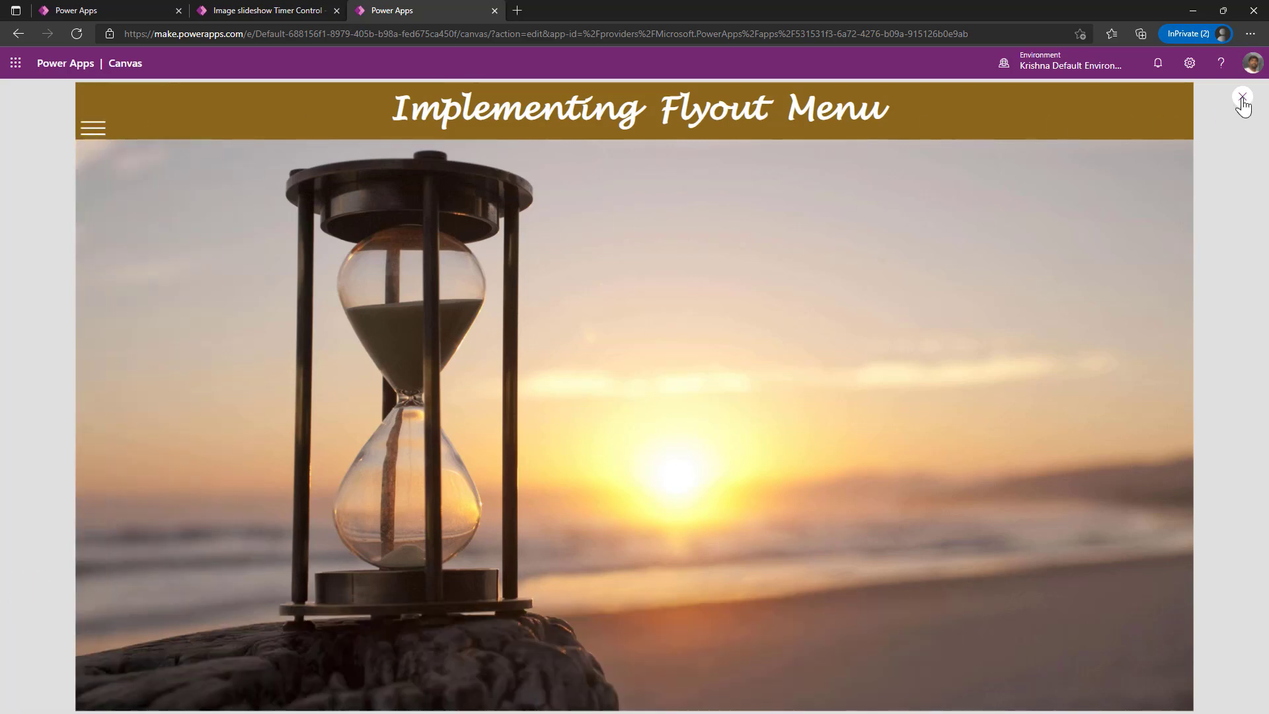
pyautogui.click(1242, 96)
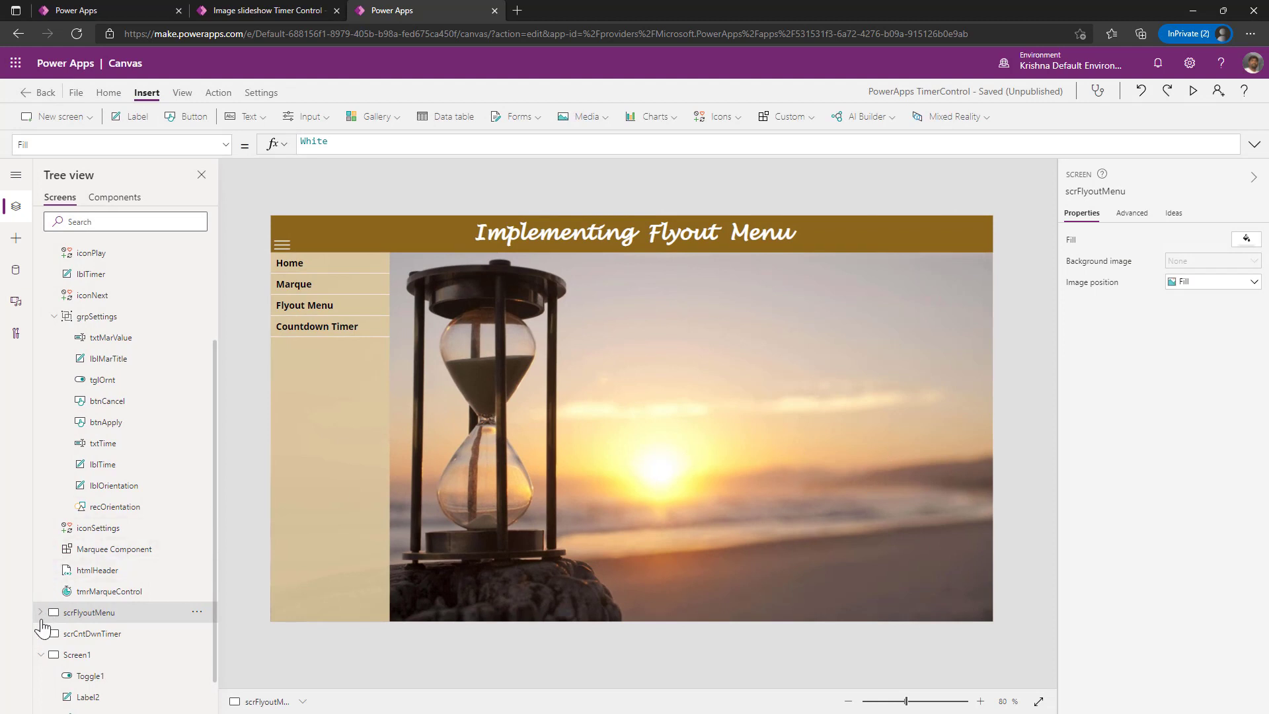
pyautogui.click(40, 612)
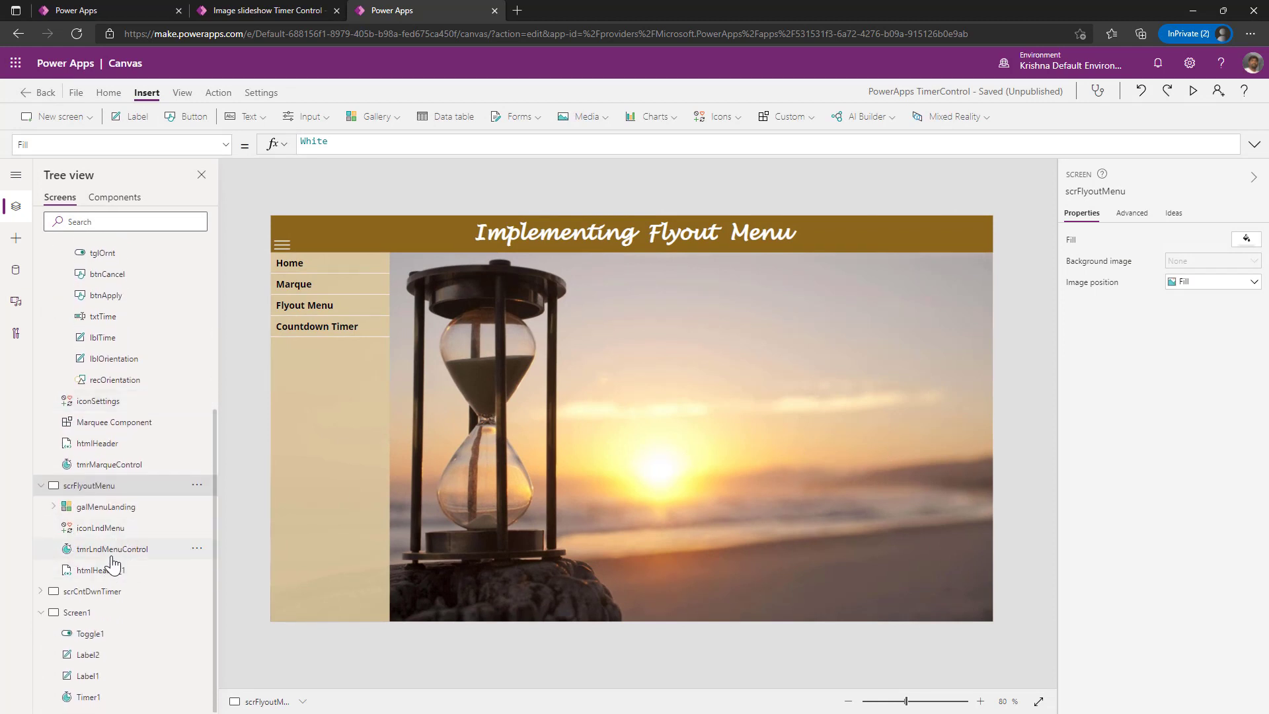
pyautogui.click(111, 549)
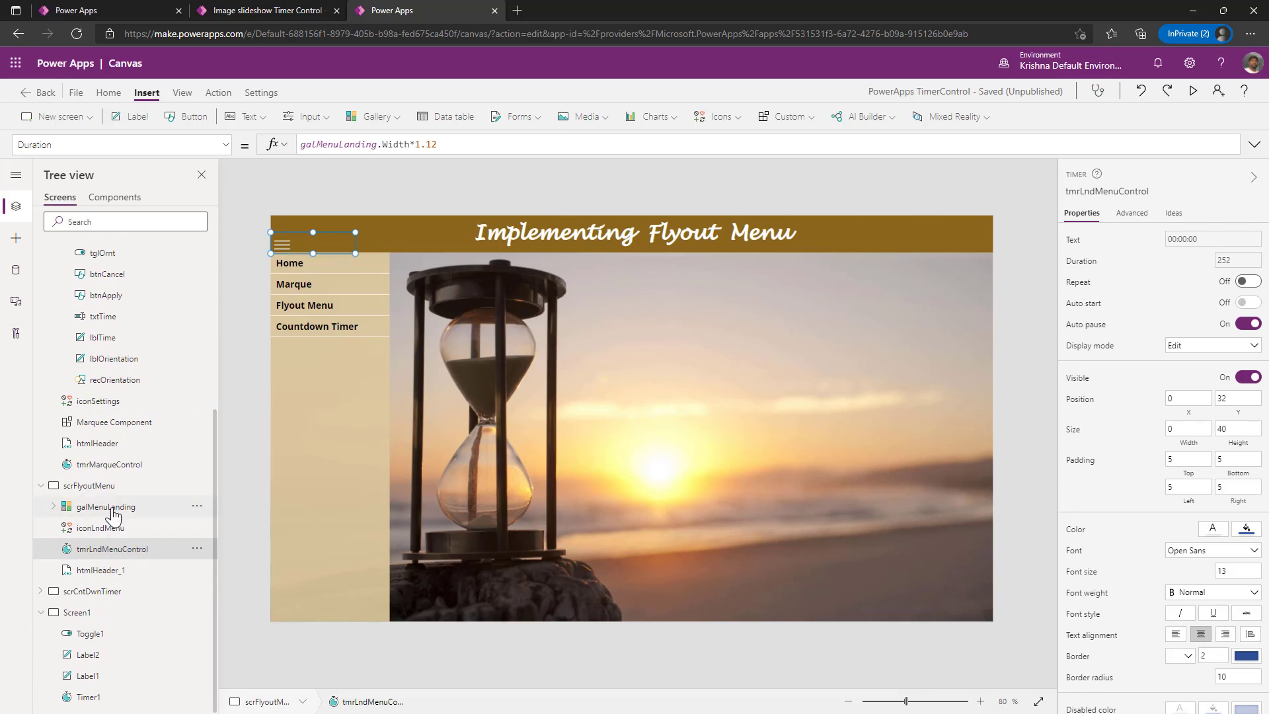
pyautogui.click(103, 507)
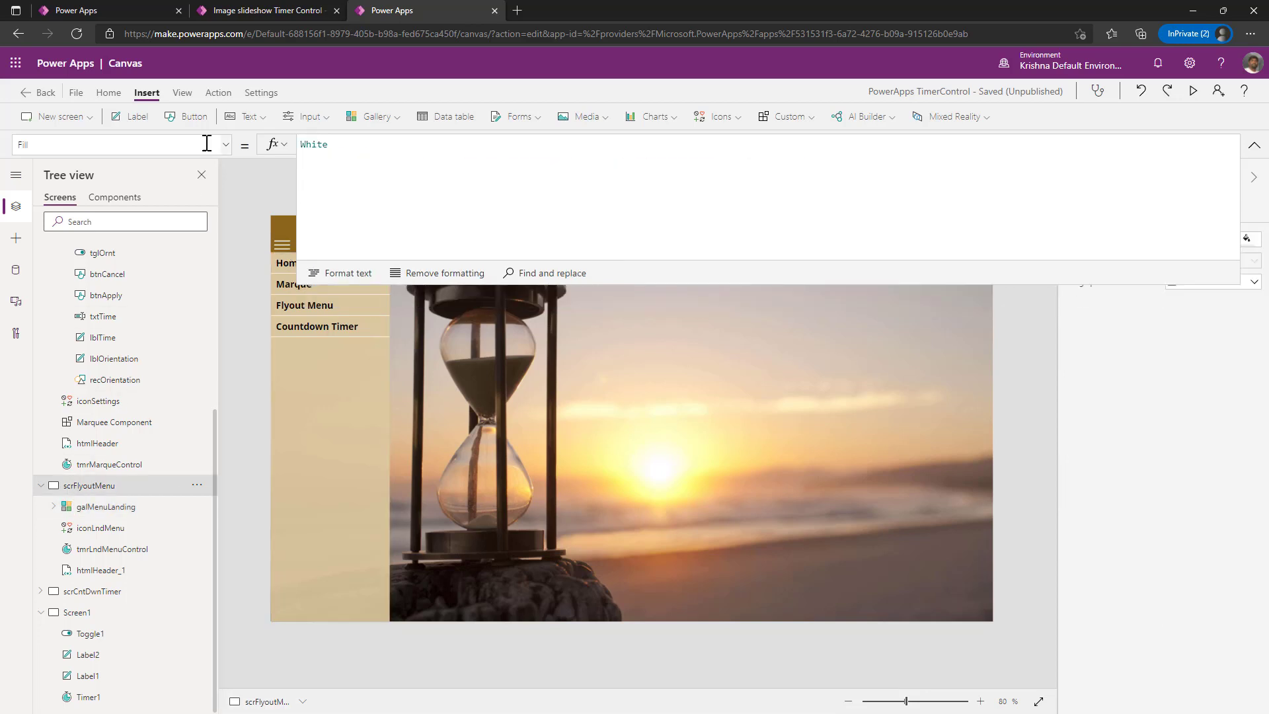
pyautogui.click(121, 144)
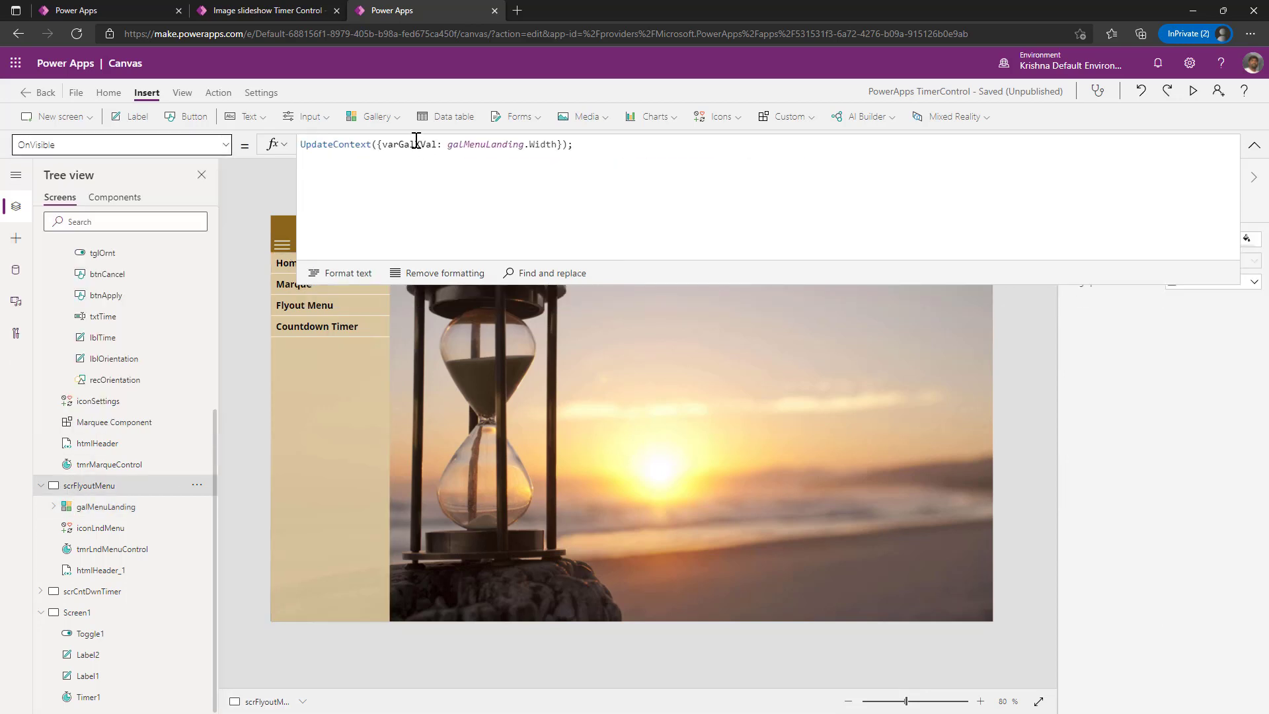
pyautogui.doubleClick(408, 144)
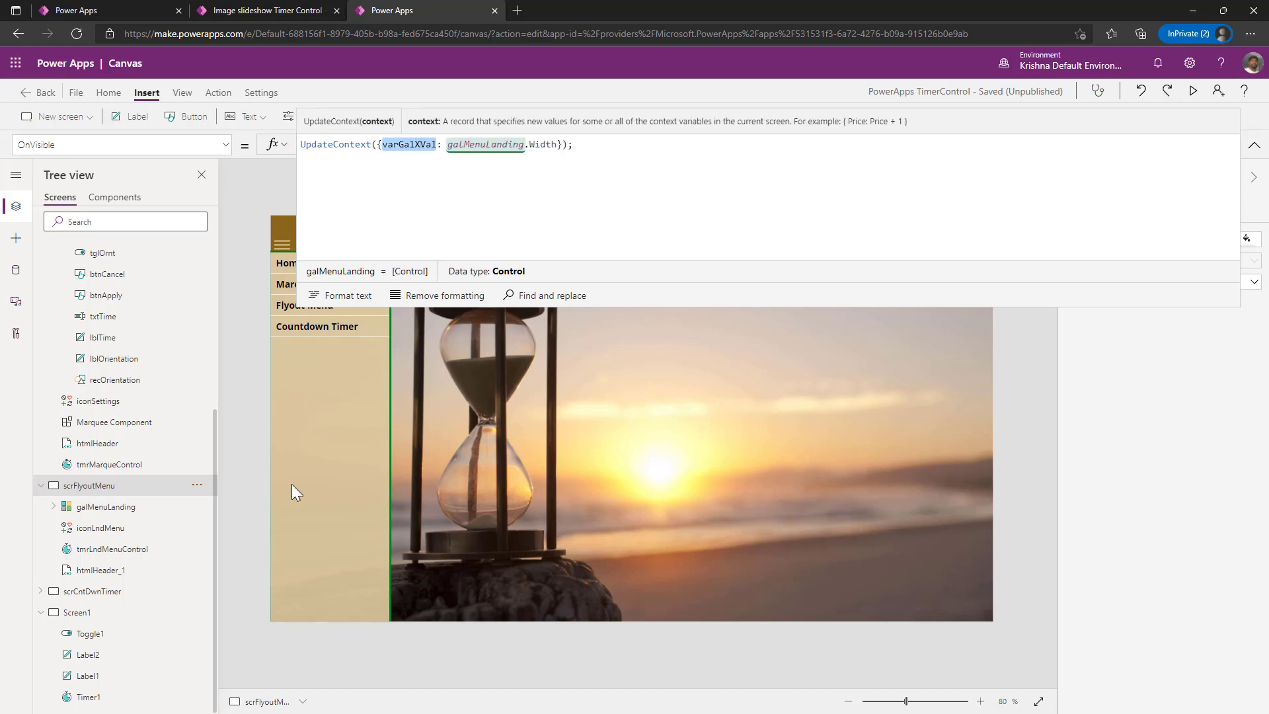
pyautogui.moveTo(316, 346)
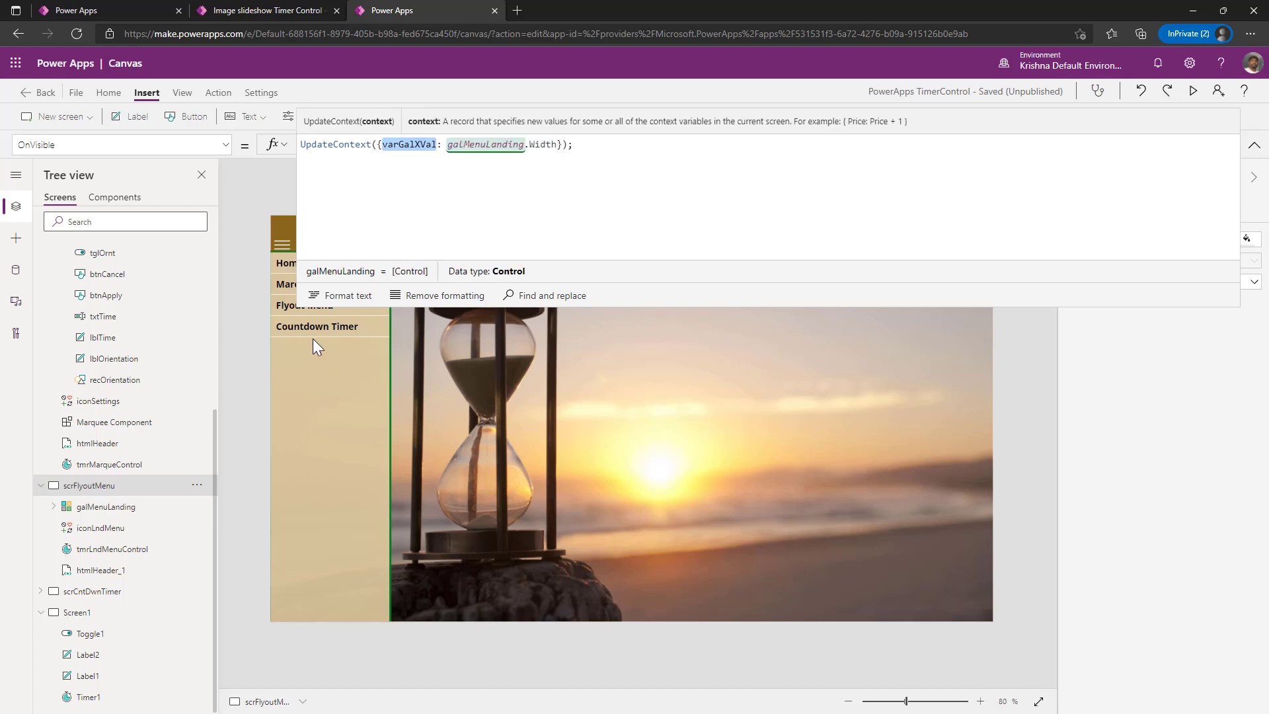
pyautogui.click(416, 144)
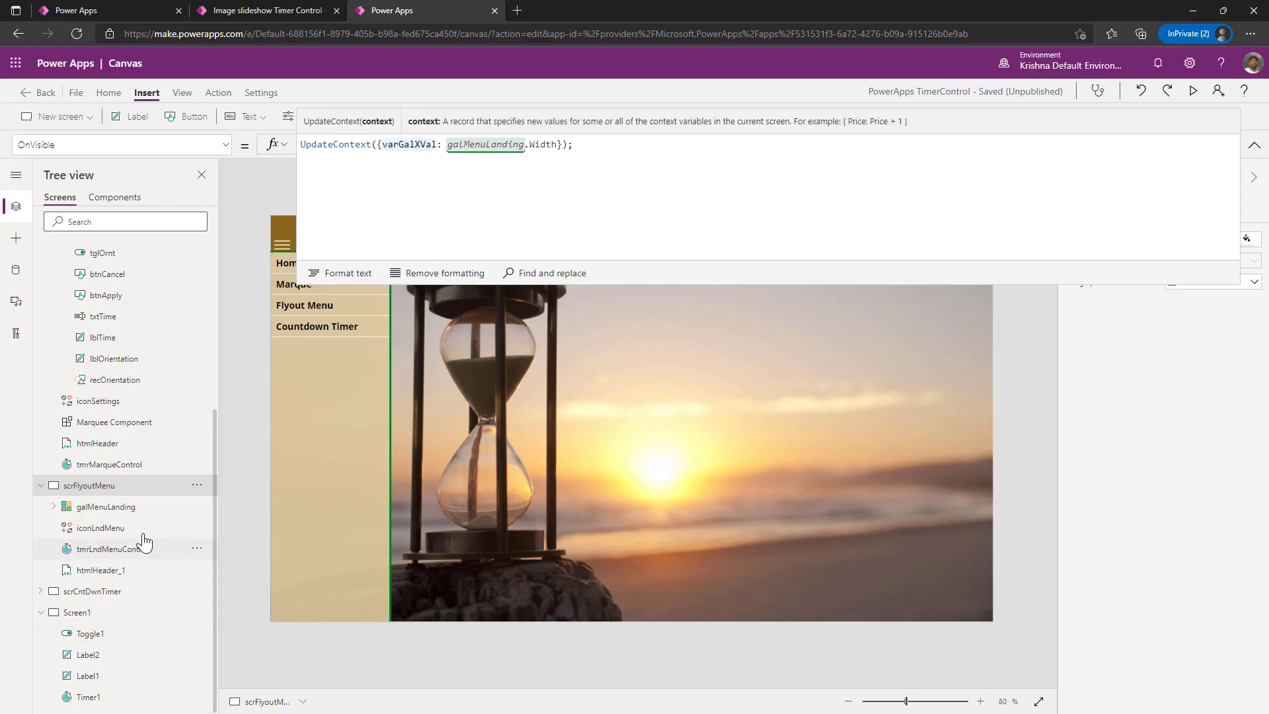
# - Inspect galMenuLanding's X position formula and its lVarShwIcon variable
pyautogui.click(105, 507)
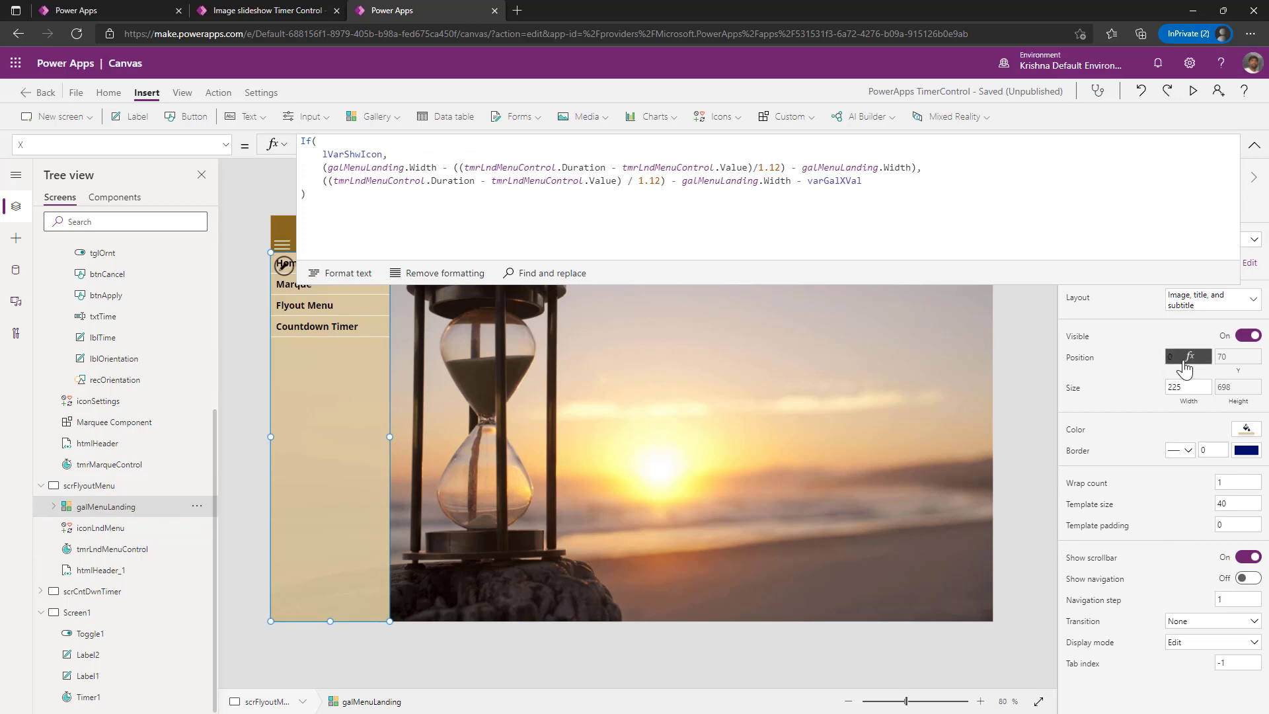
pyautogui.click(352, 153)
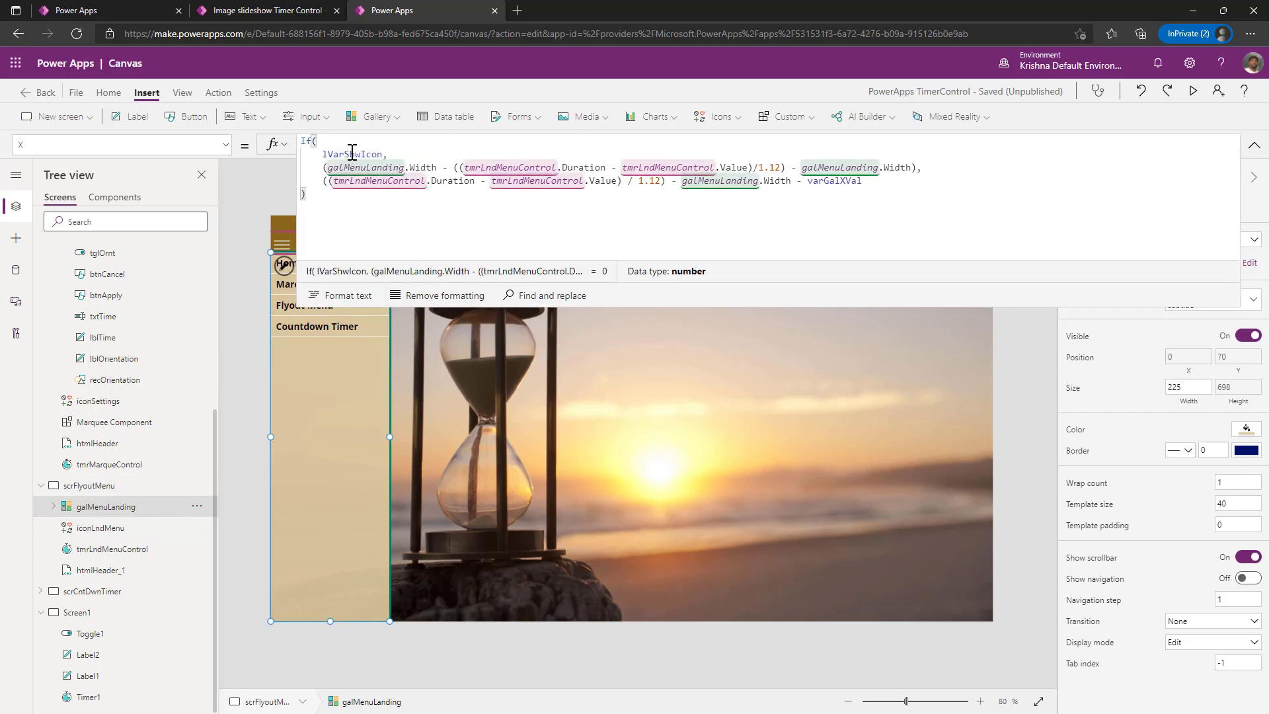
pyautogui.doubleClick(352, 155)
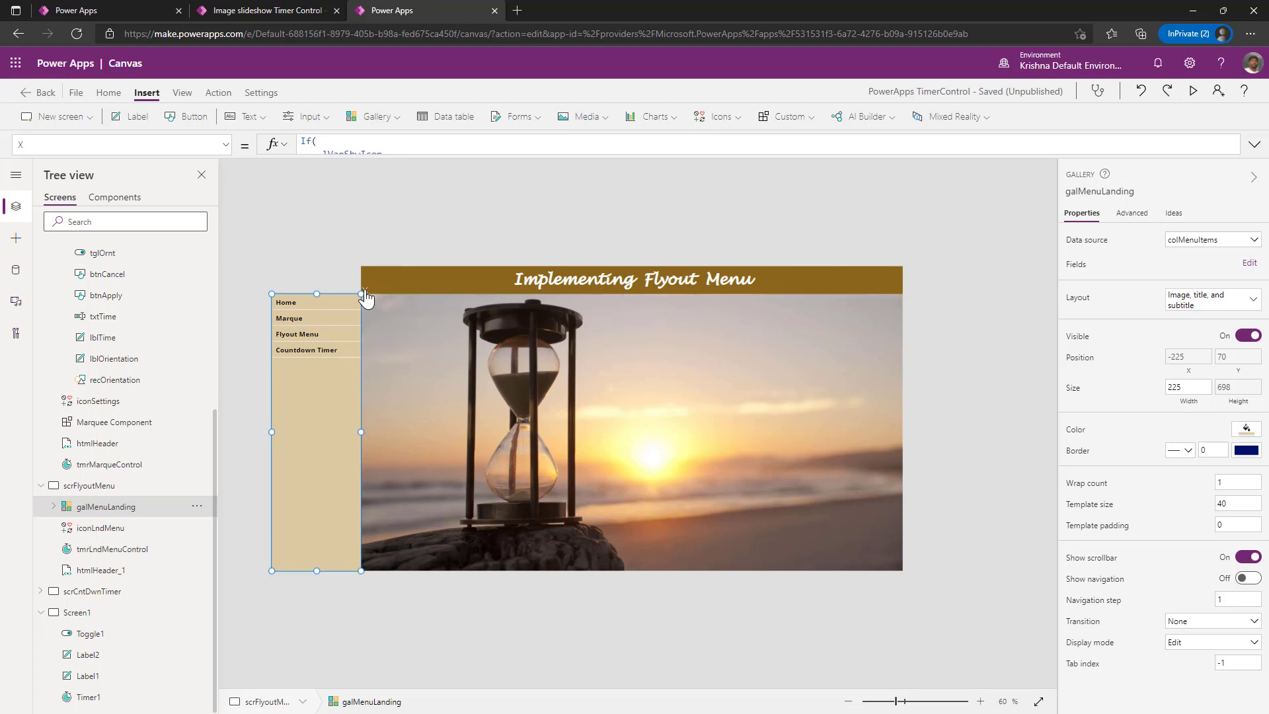
pyautogui.moveTo(886, 538)
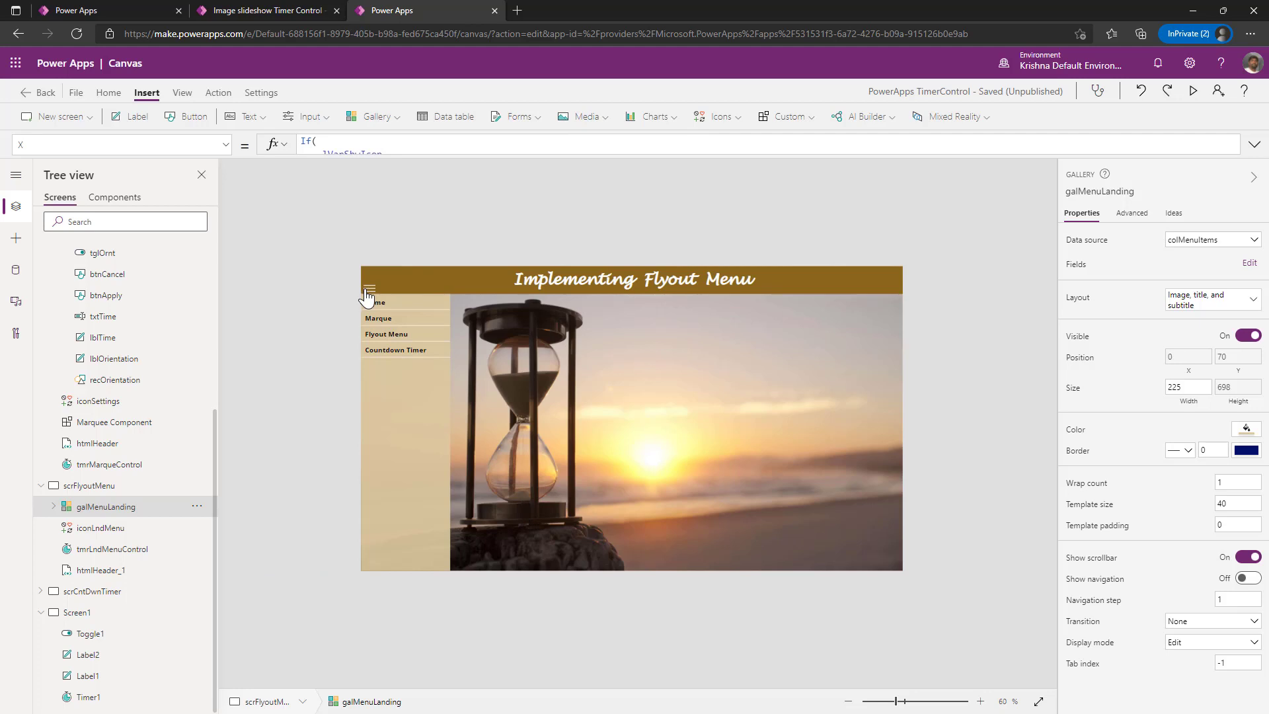
# - Preview the flyout menu sliding open and closed, then return to the screen's properties
pyautogui.click(404, 319)
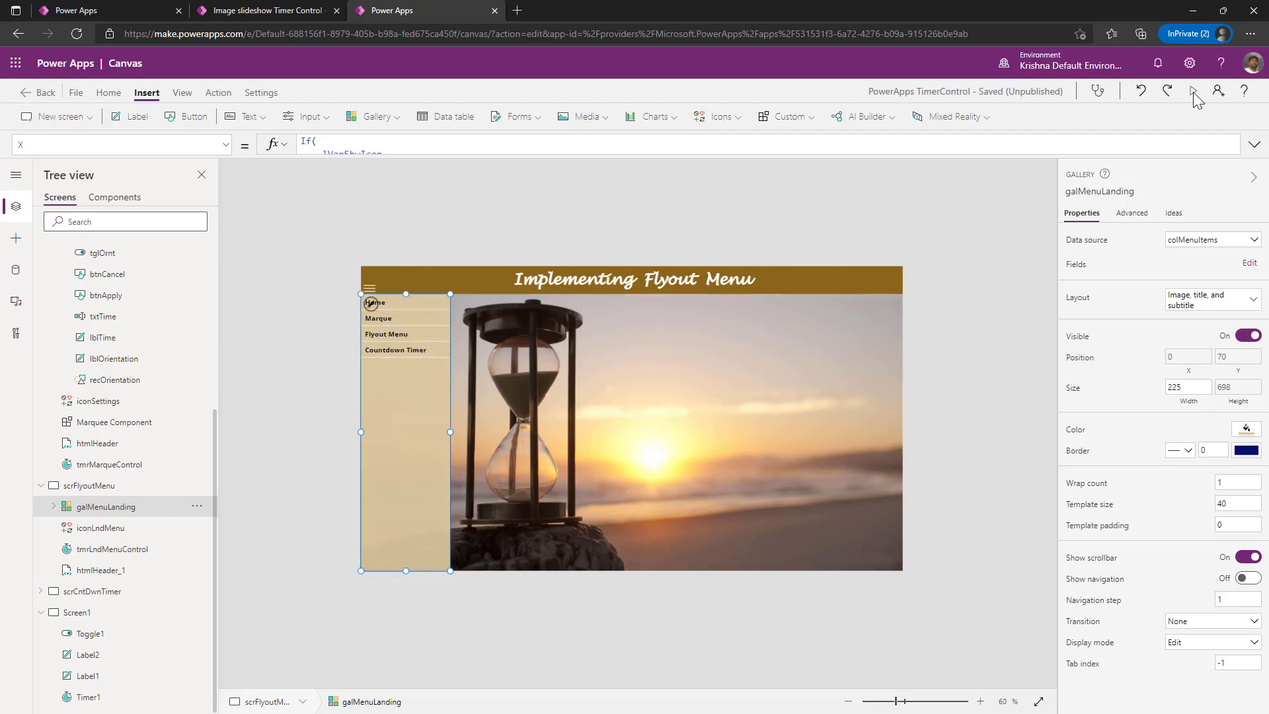
pyautogui.click(1217, 91)
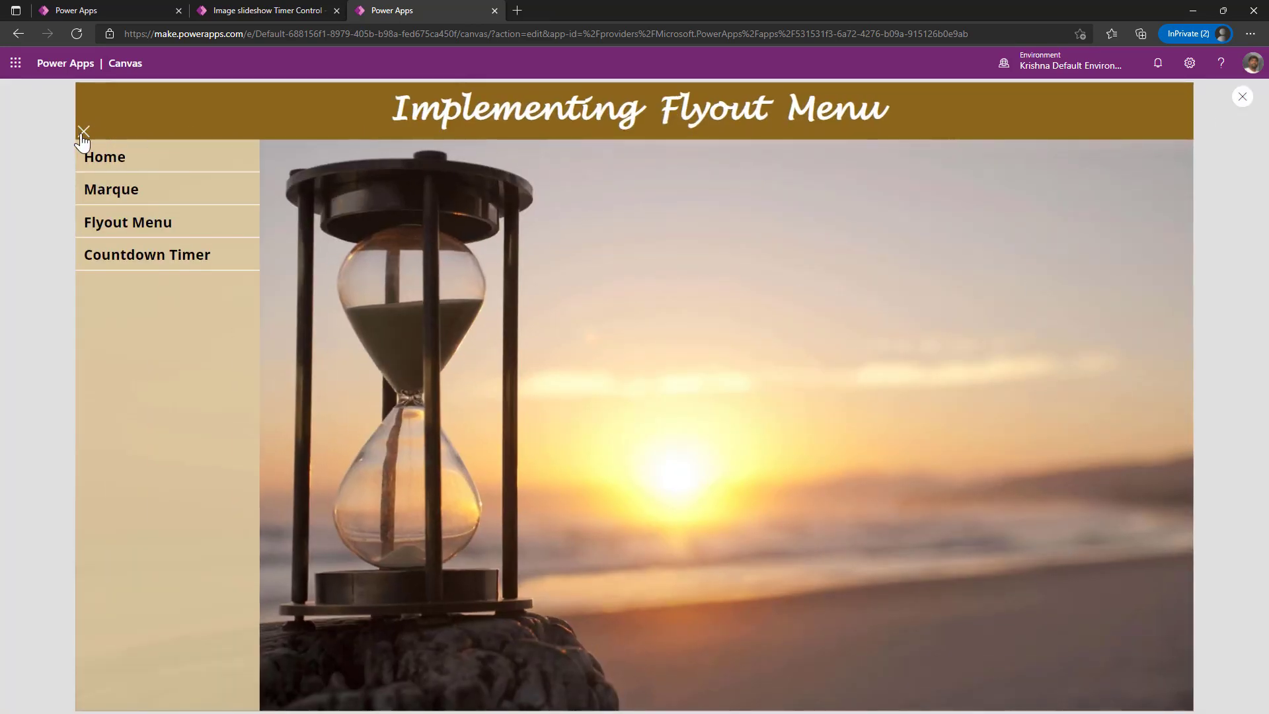
pyautogui.click(83, 130)
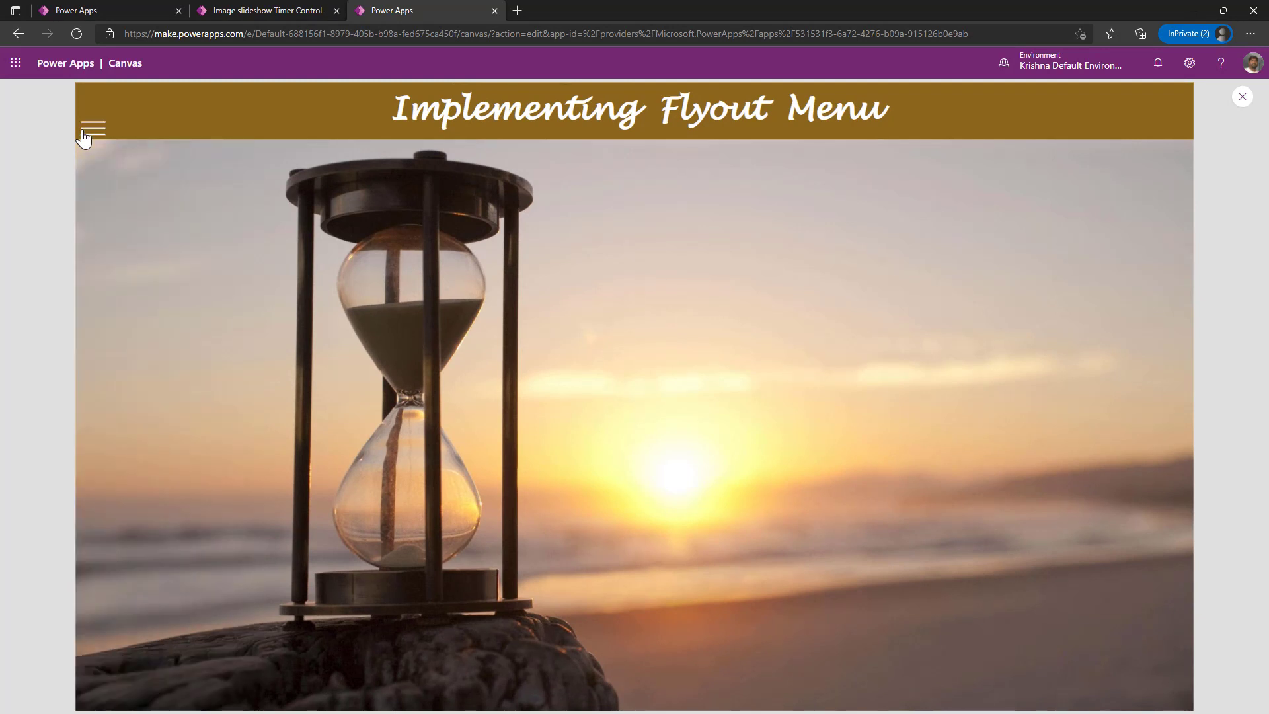
pyautogui.click(1243, 95)
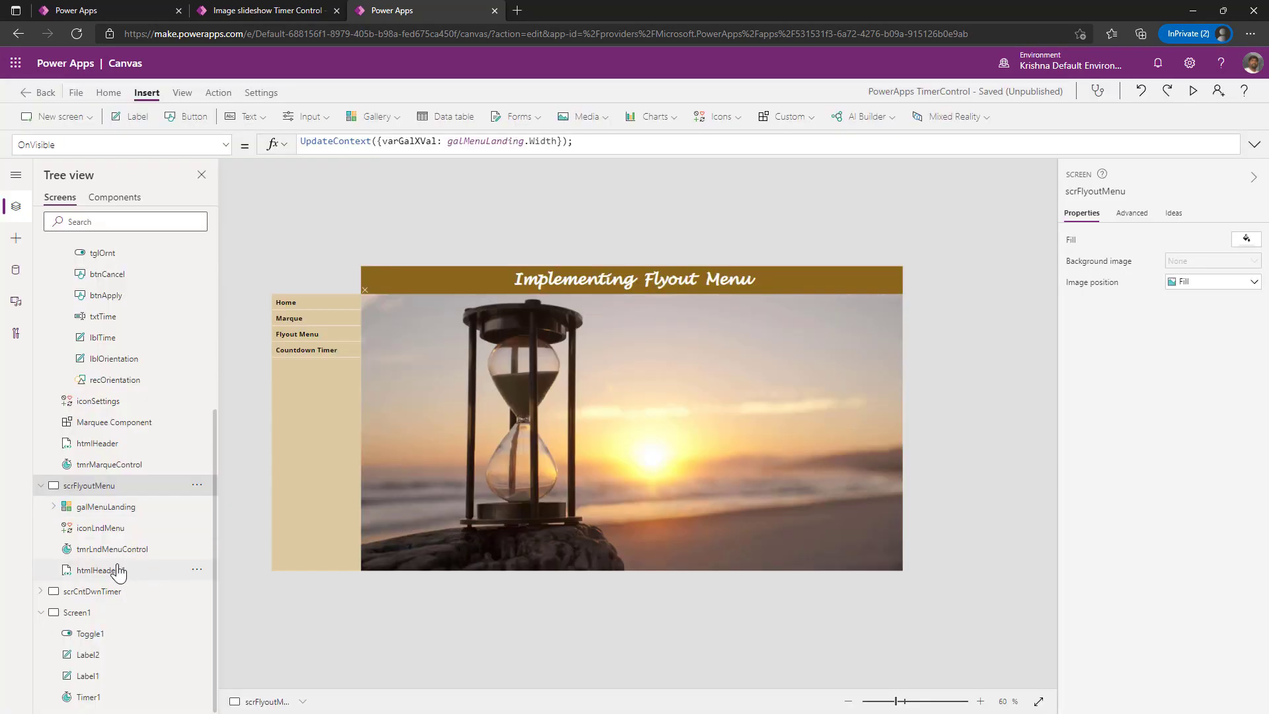
# - Review tmrLndMenuControl's Duration, AutoStart and OnTimerEnd formula flipping lVarTimerFlag
pyautogui.click(111, 549)
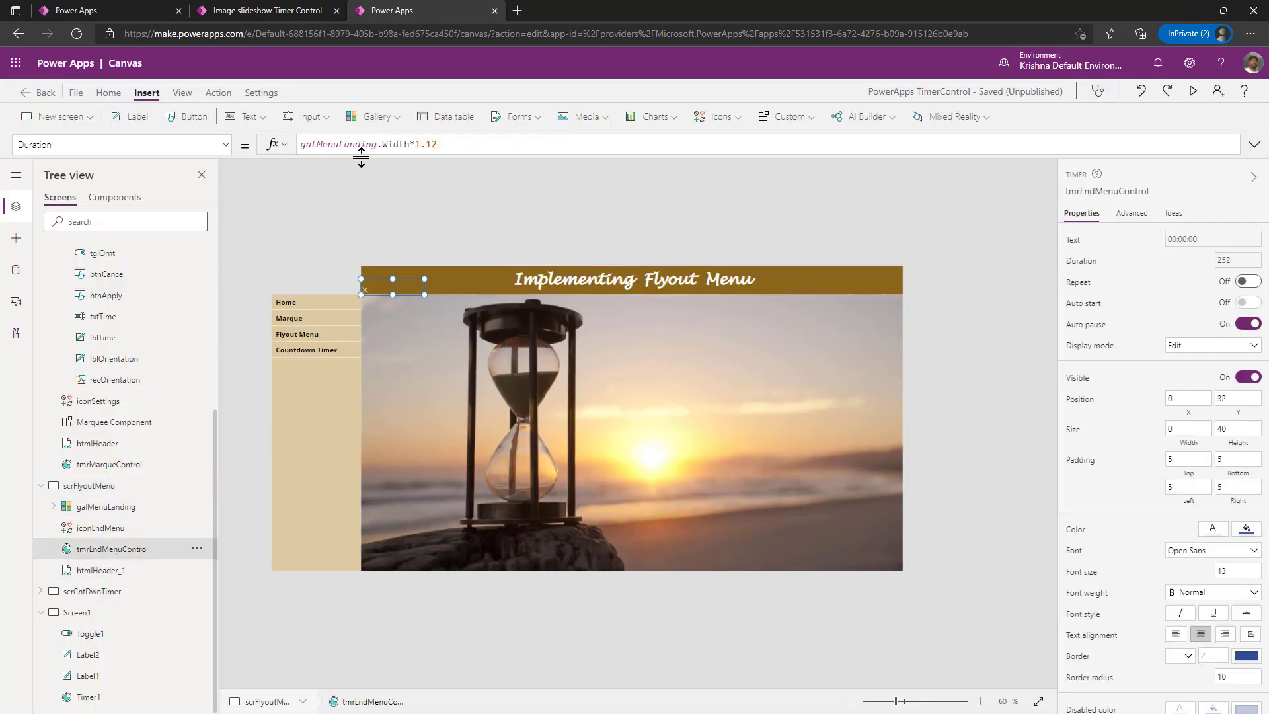
pyautogui.click(122, 144)
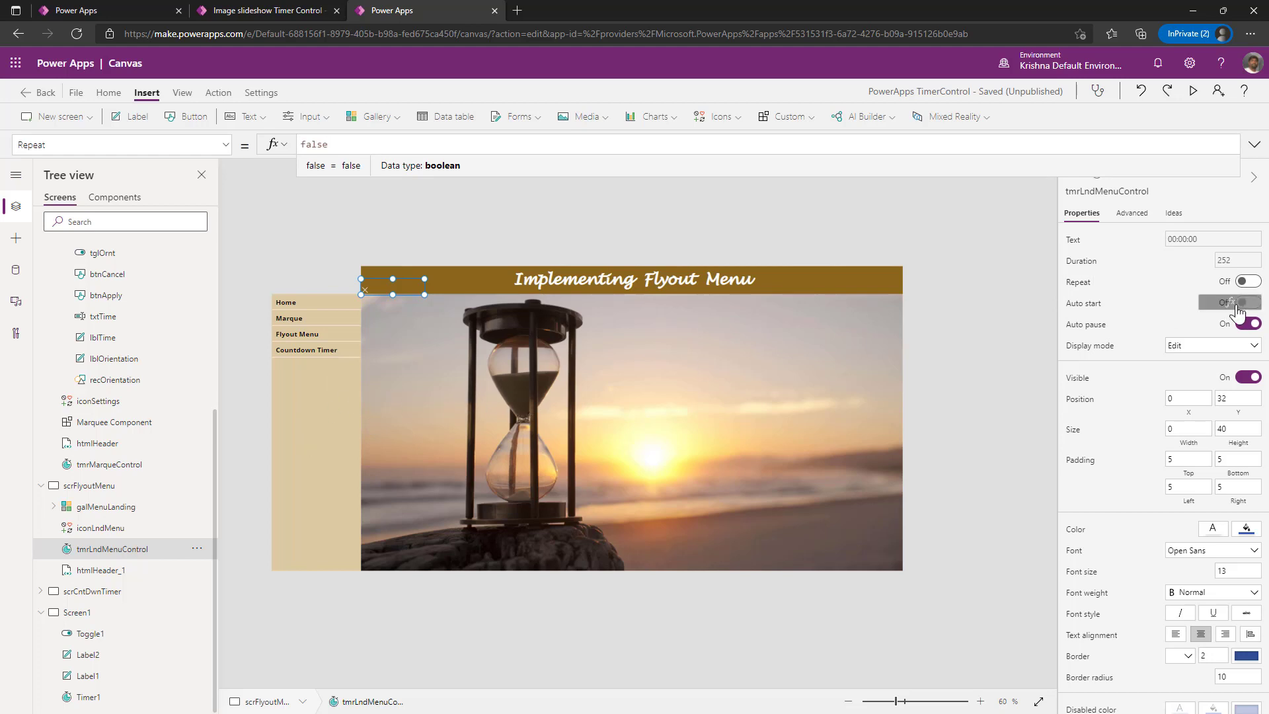
pyautogui.click(1246, 302)
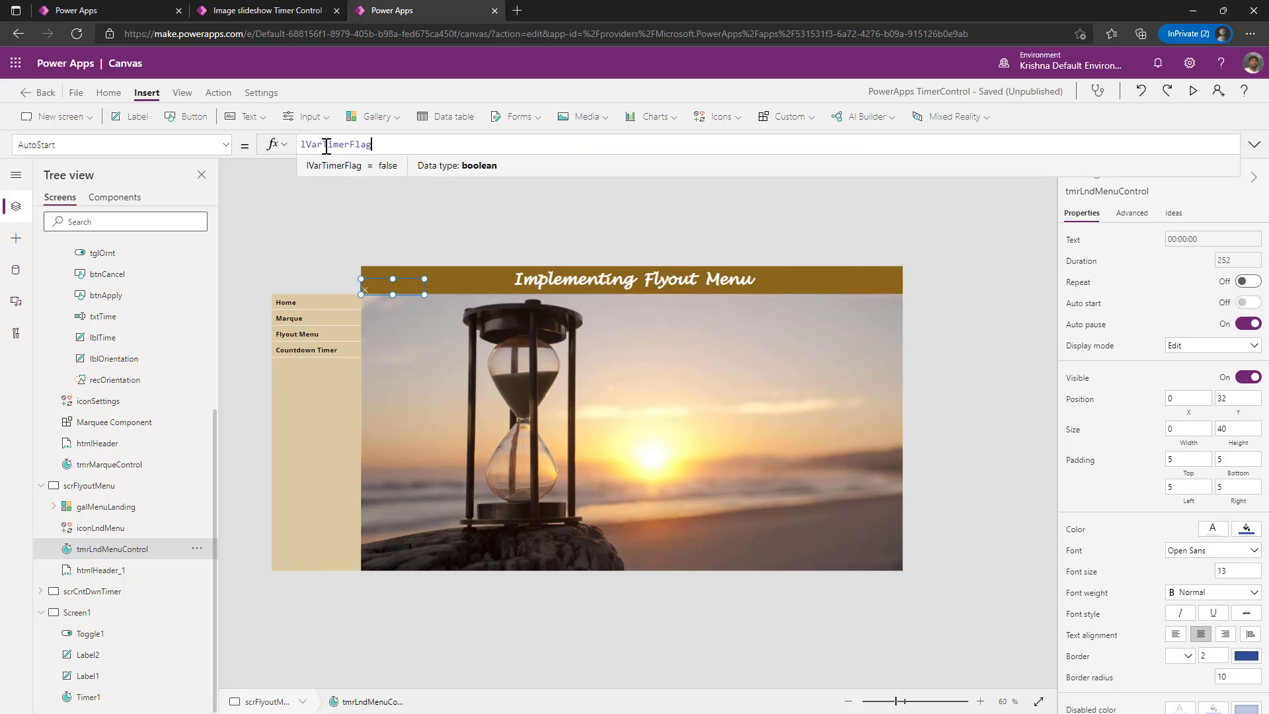
pyautogui.doubleClick(336, 144)
pyautogui.write('OnTimerEnd')
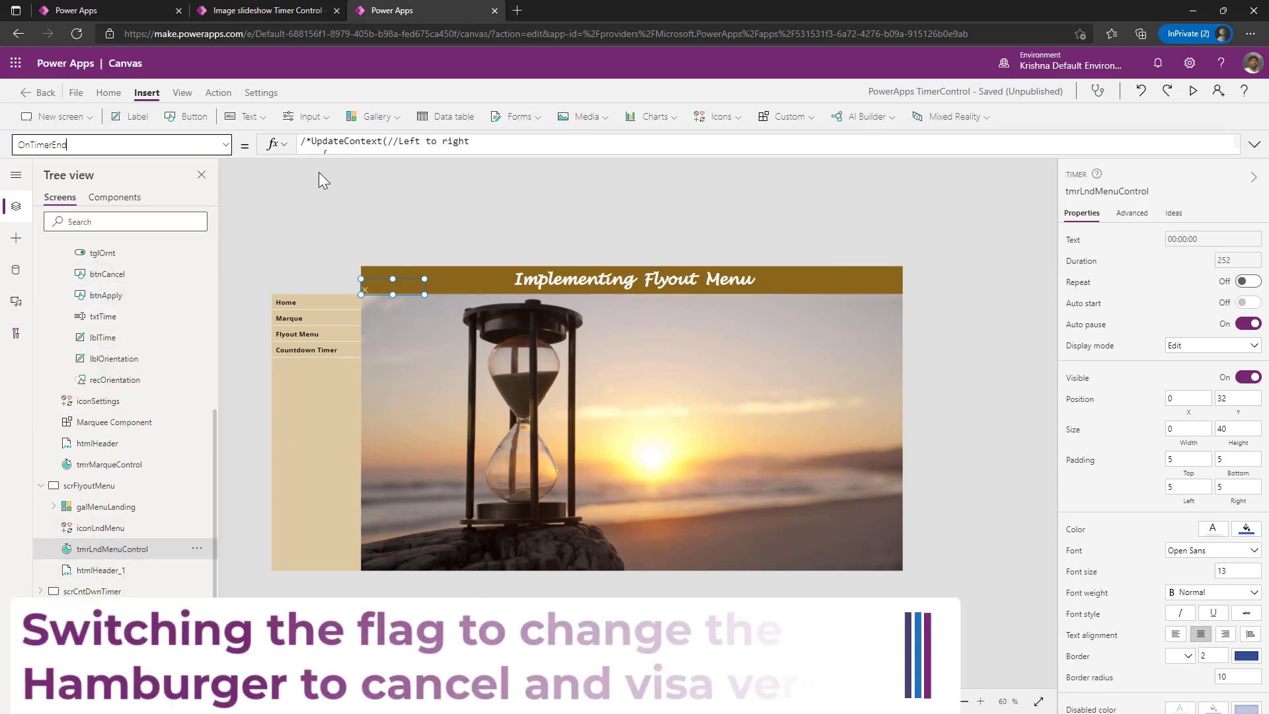
pyautogui.click(1254, 144)
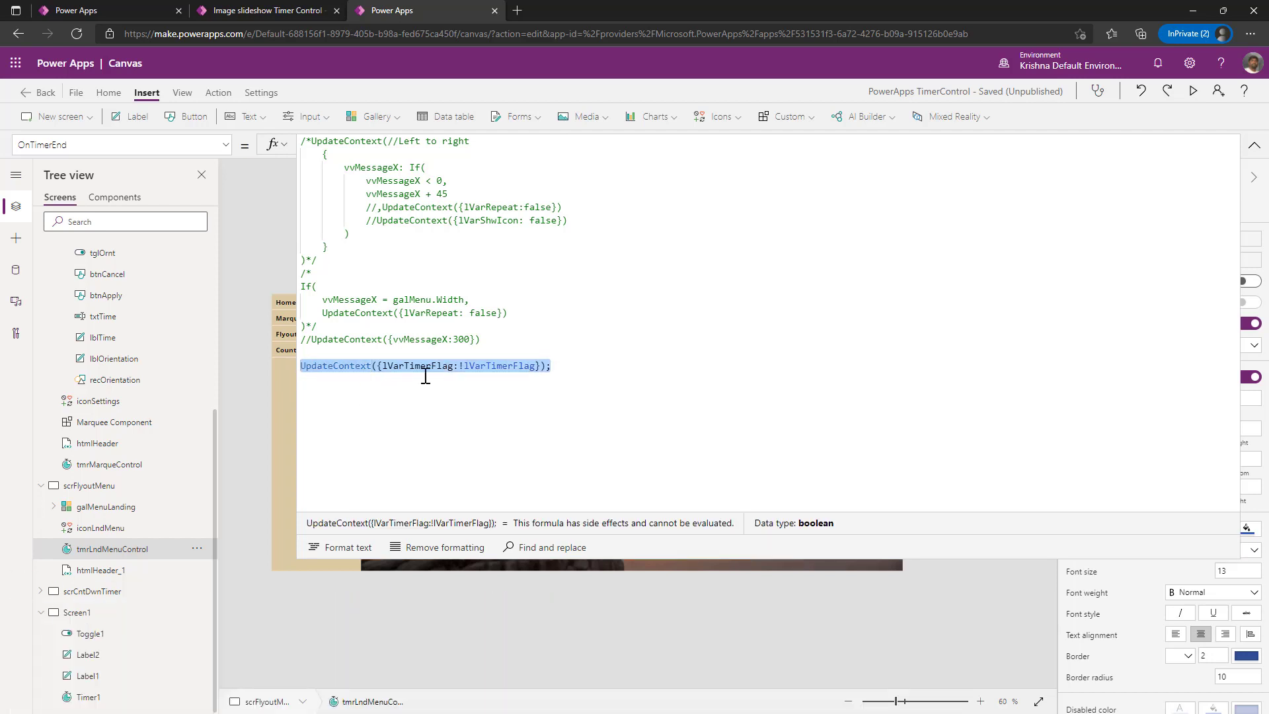
pyautogui.click(104, 506)
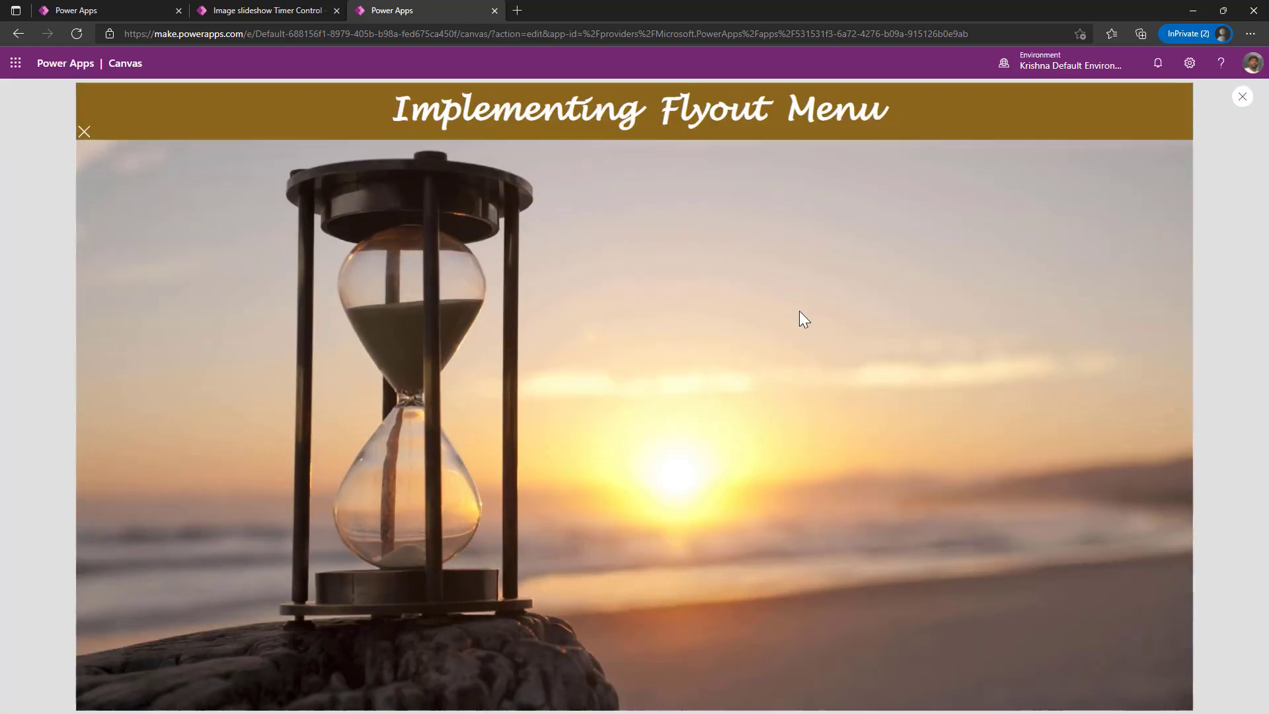
# - Slide open the flyout menu listing Home, Marque, Flyout Menu and Countdown Timer
pyautogui.click(85, 131)
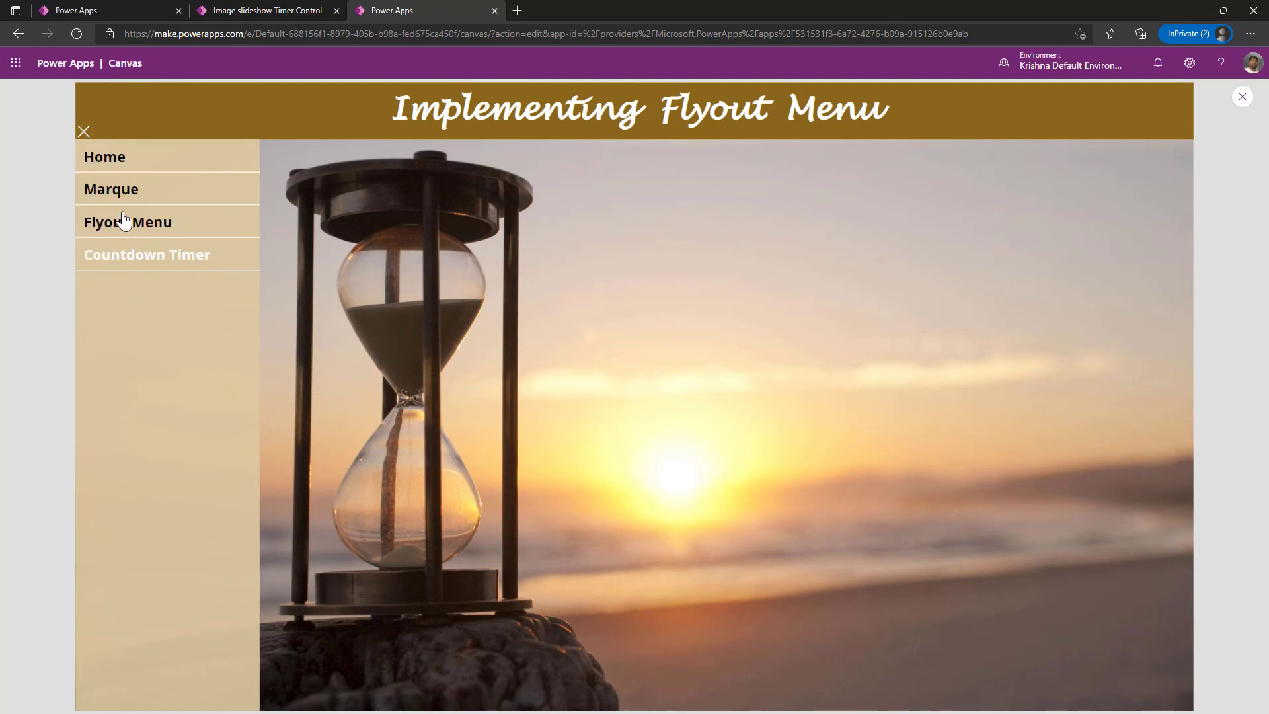
pyautogui.moveTo(127, 263)
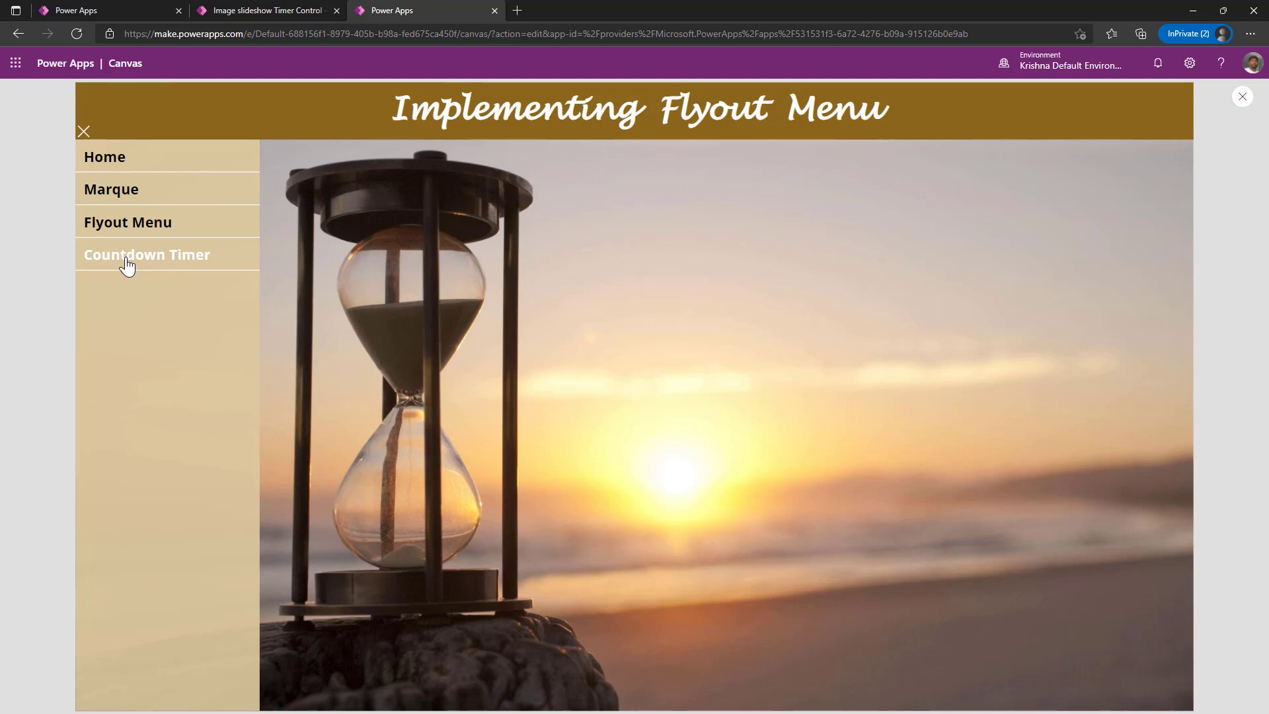
pyautogui.moveTo(96, 195)
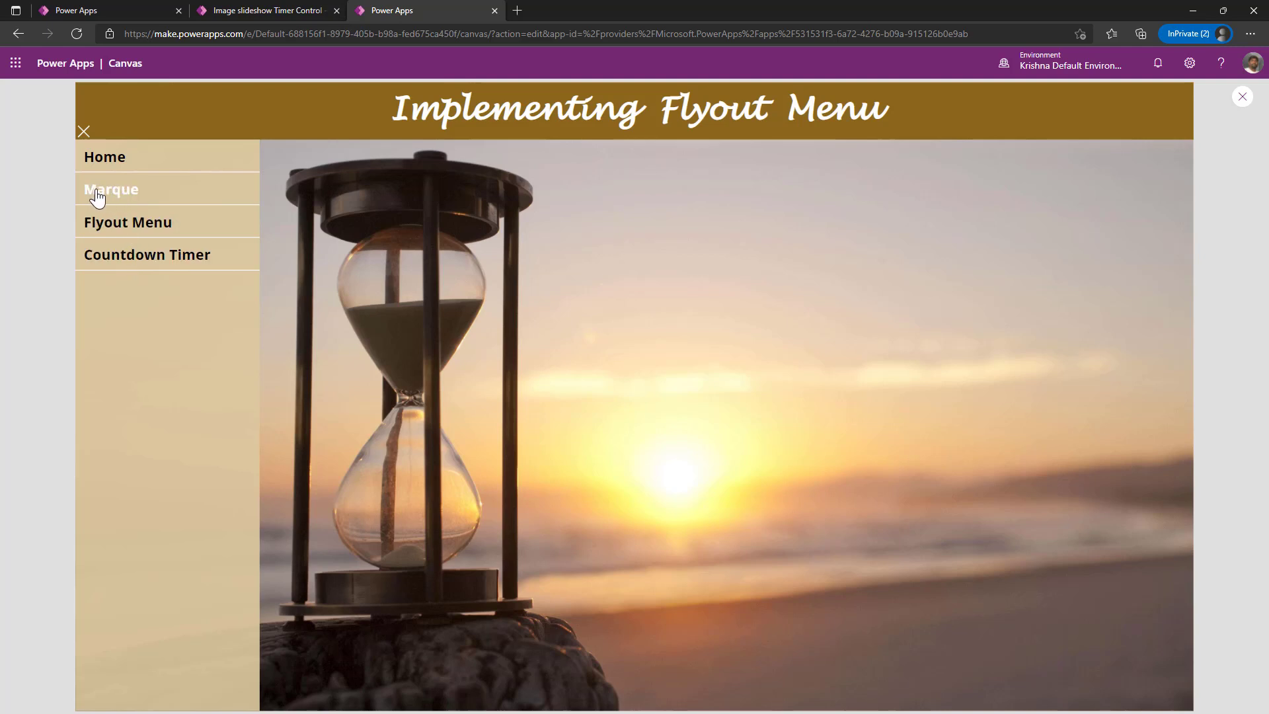
pyautogui.moveTo(101, 236)
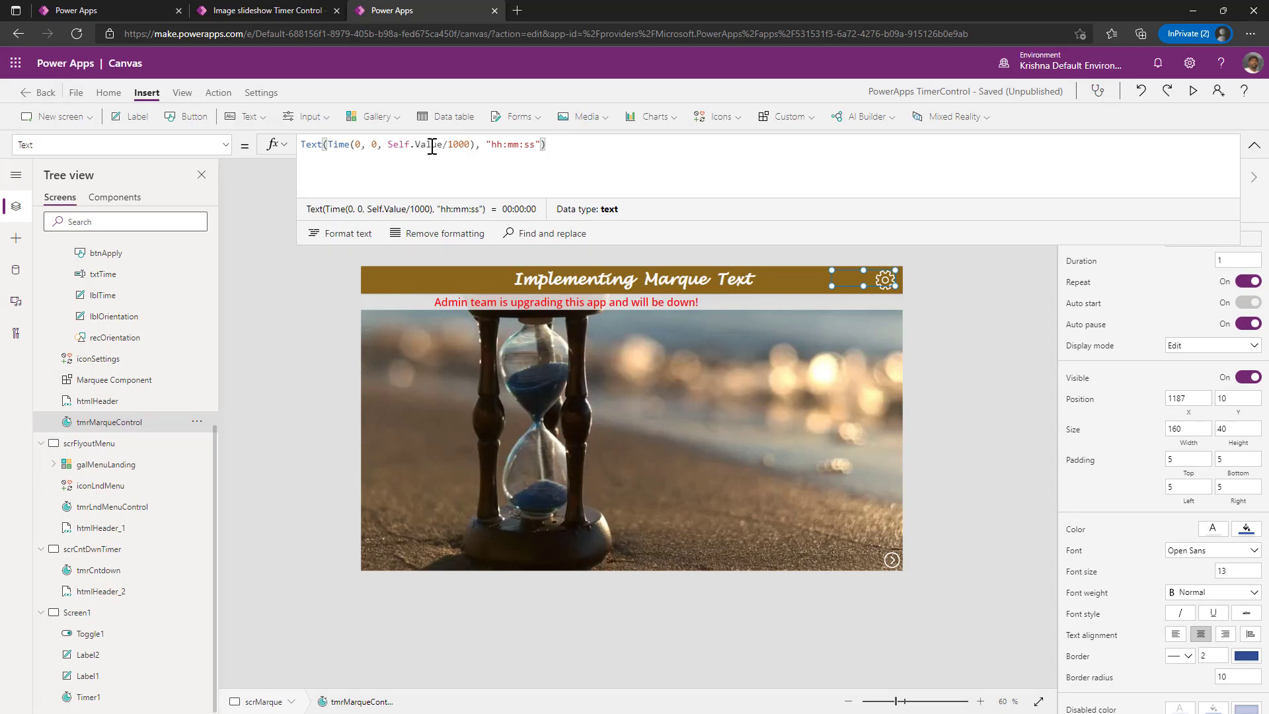
# - Show tmrCntdown's Text formula converting remaining milliseconds into hh:mm:ss
pyautogui.click(99, 570)
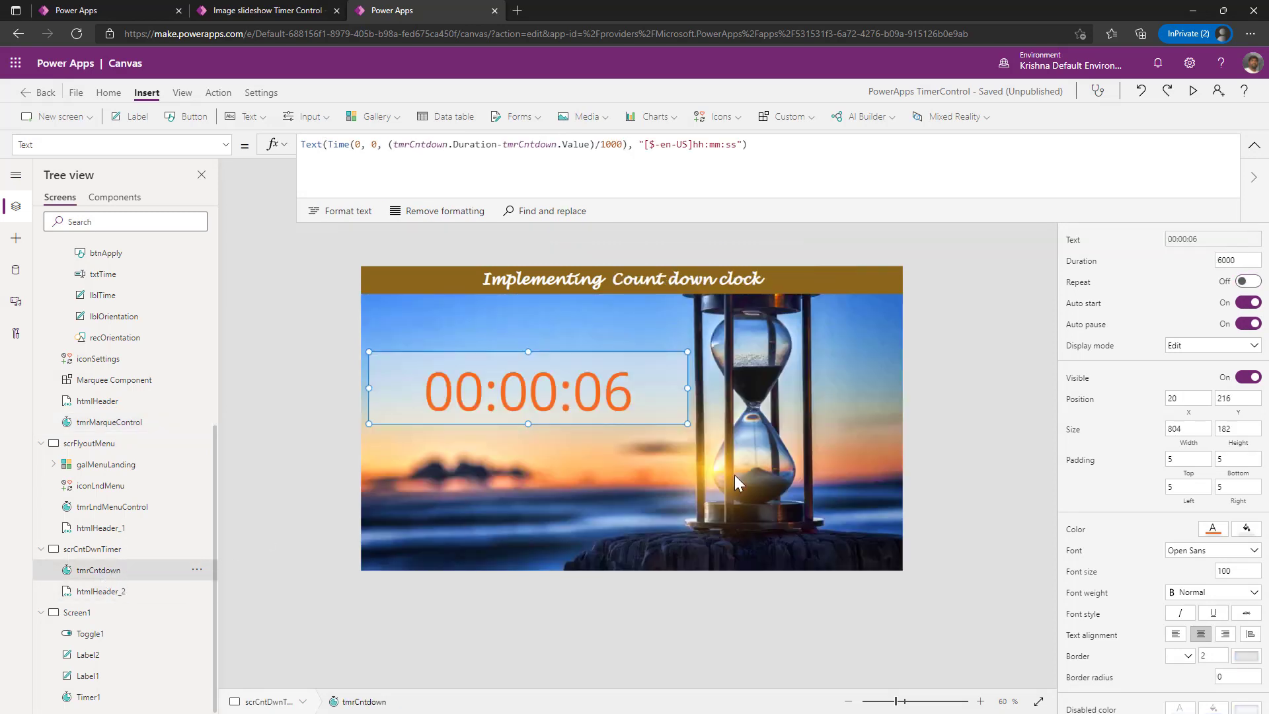
pyautogui.moveTo(704, 403)
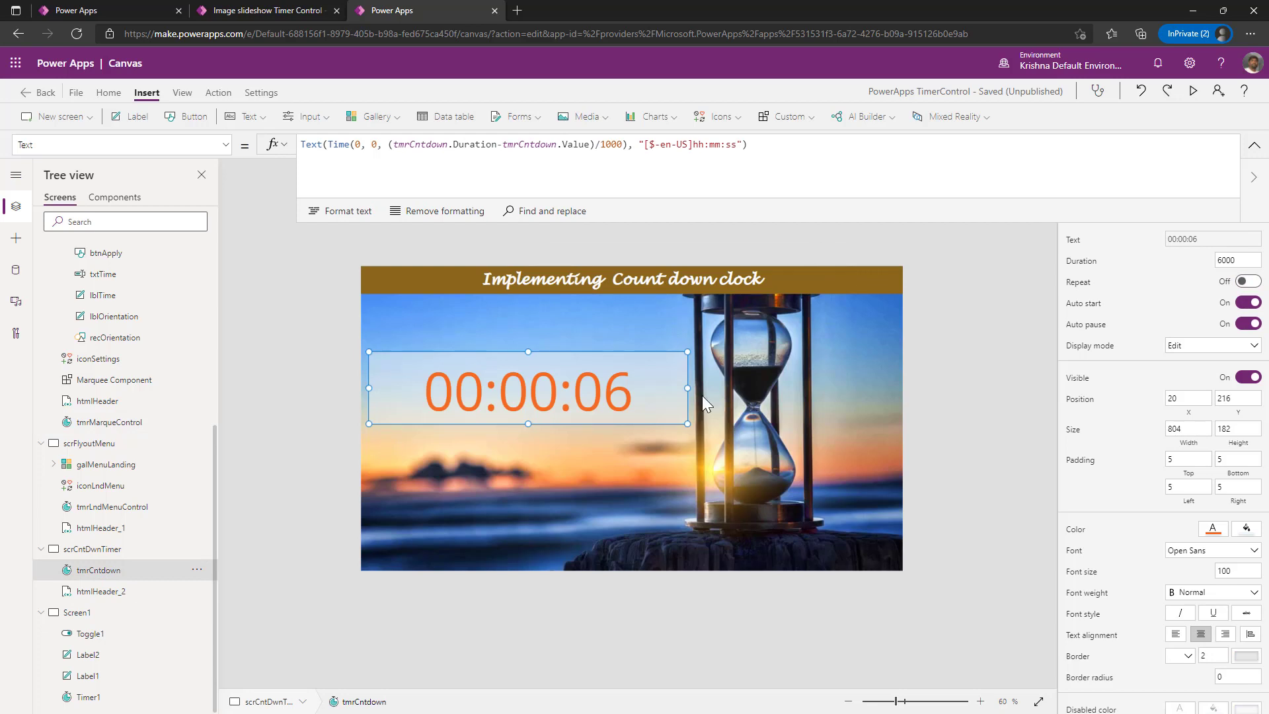
pyautogui.click(507, 144)
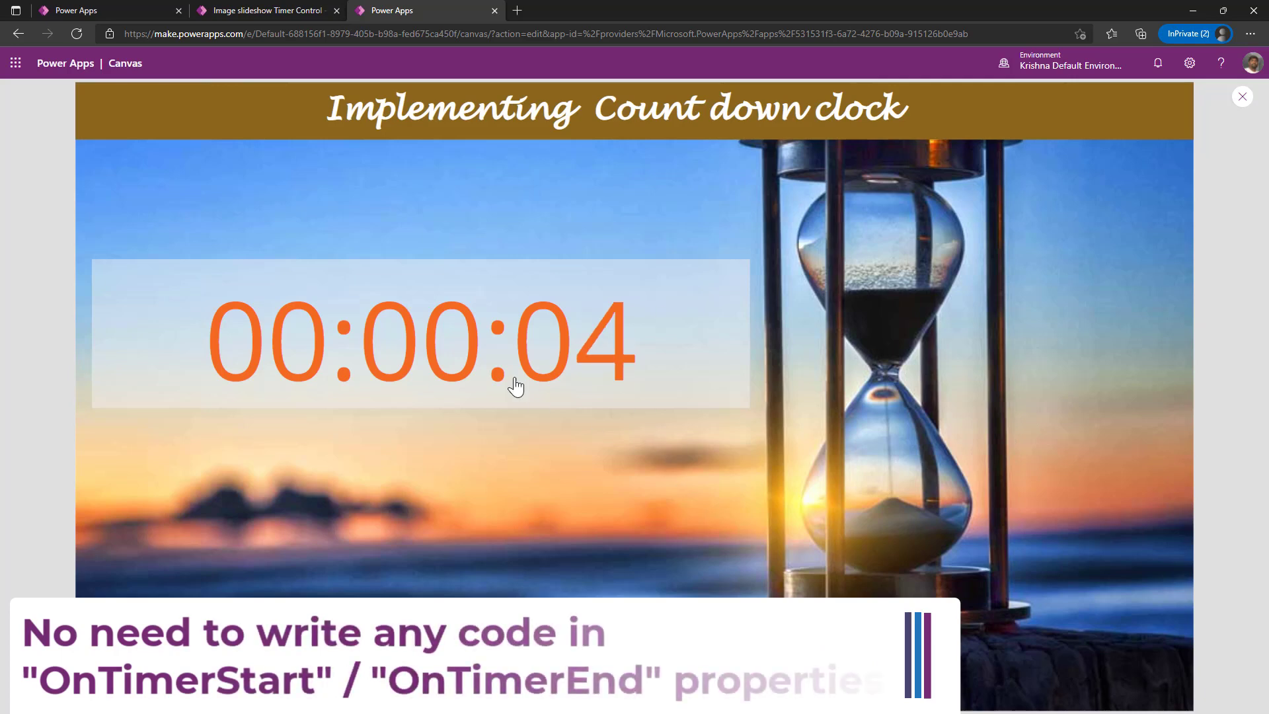
# - Watch the six-second countdown, then leave the preview for the timer's property list
pyautogui.click(1241, 97)
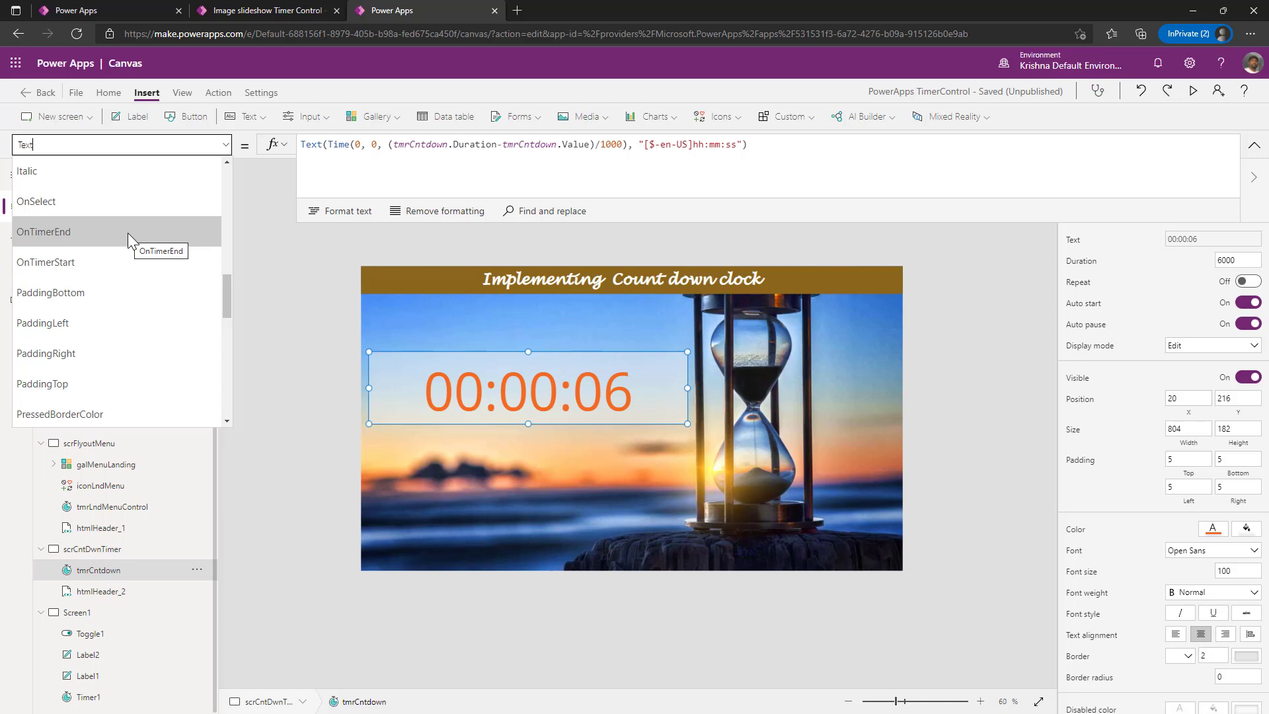
# - Set tmrCntdown's OnTimerEnd to Navigate(scrHome) and preview to test the redirect
pyautogui.click(42, 232)
pyautogui.write('Navigate(scrHome)')
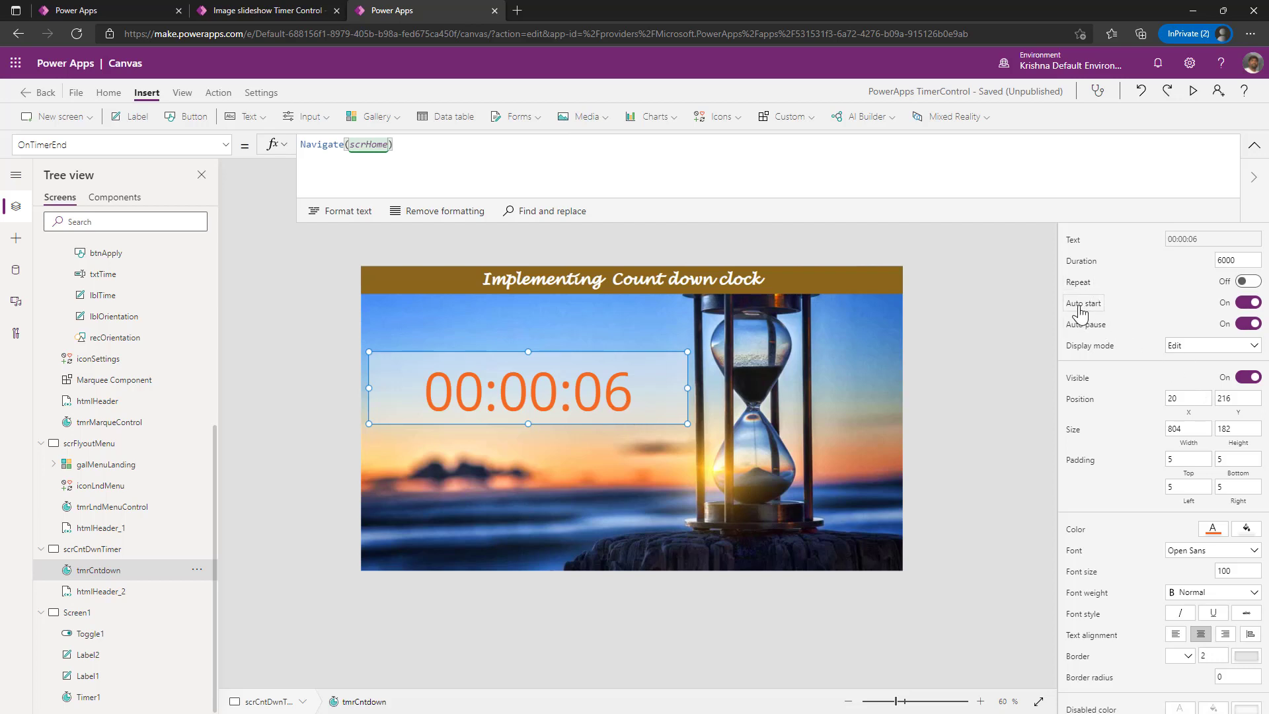
pyautogui.moveTo(1083, 304)
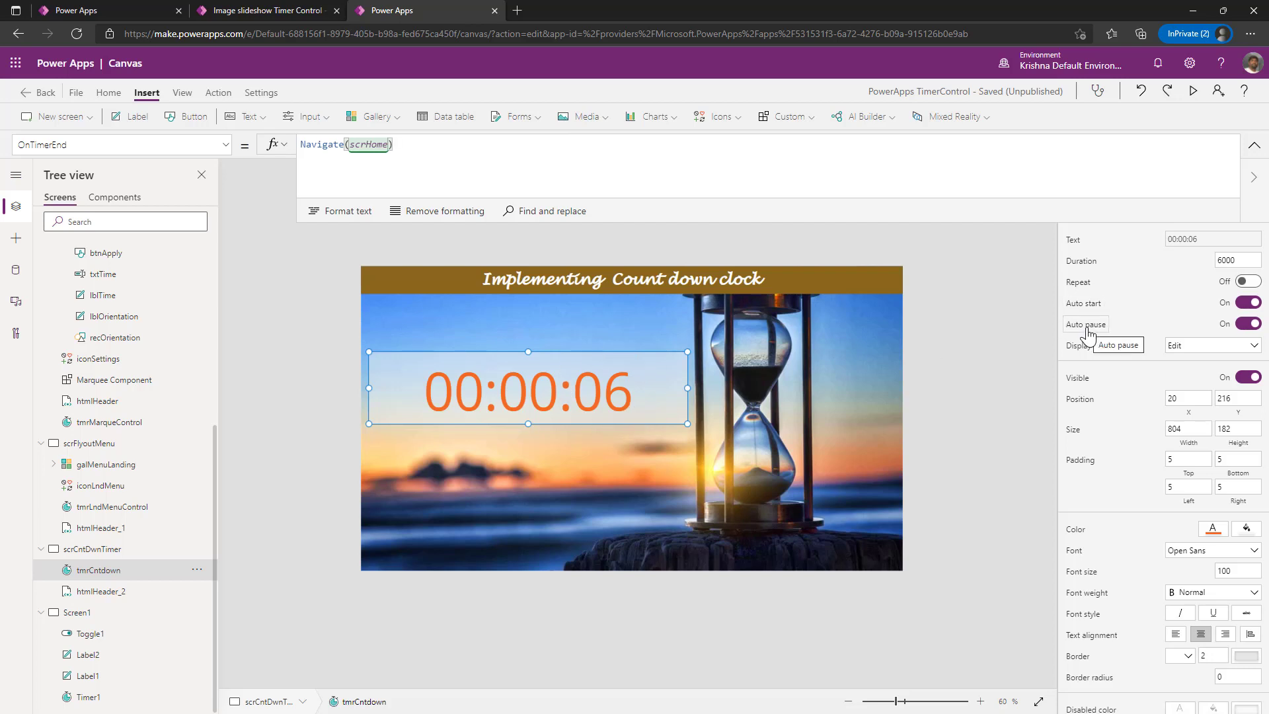
pyautogui.moveTo(567, 420)
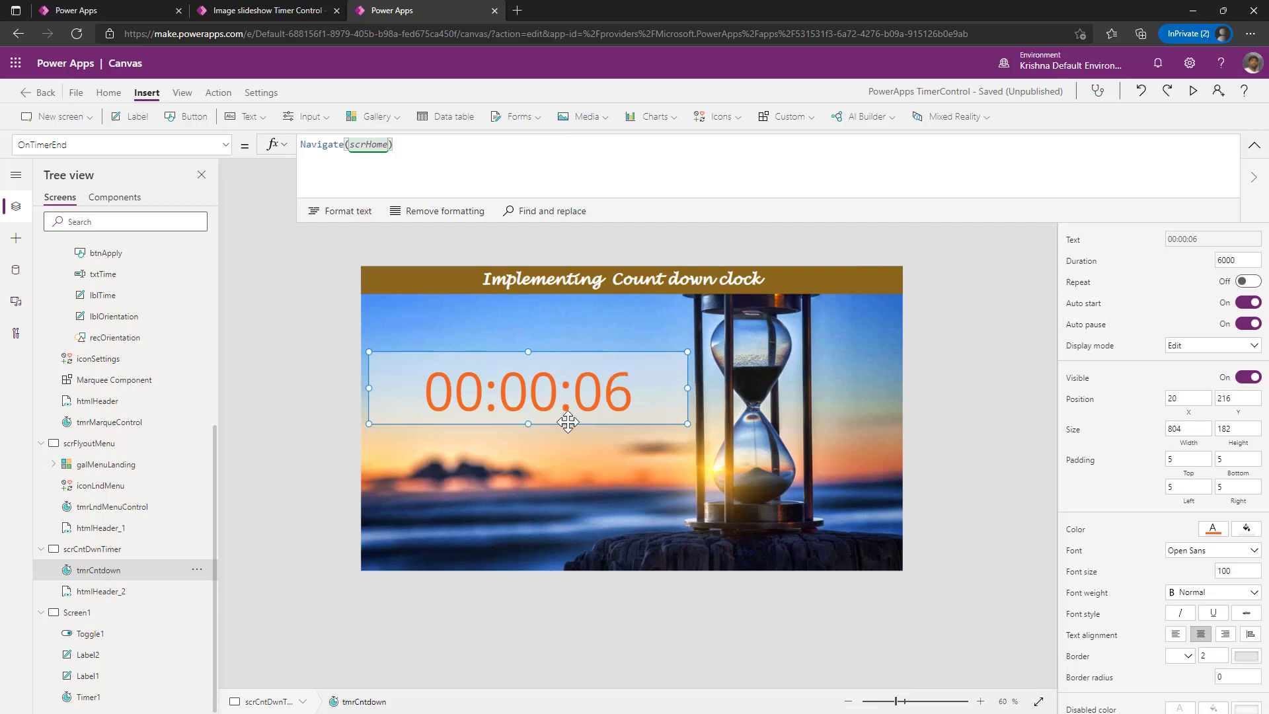
pyautogui.moveTo(534, 405)
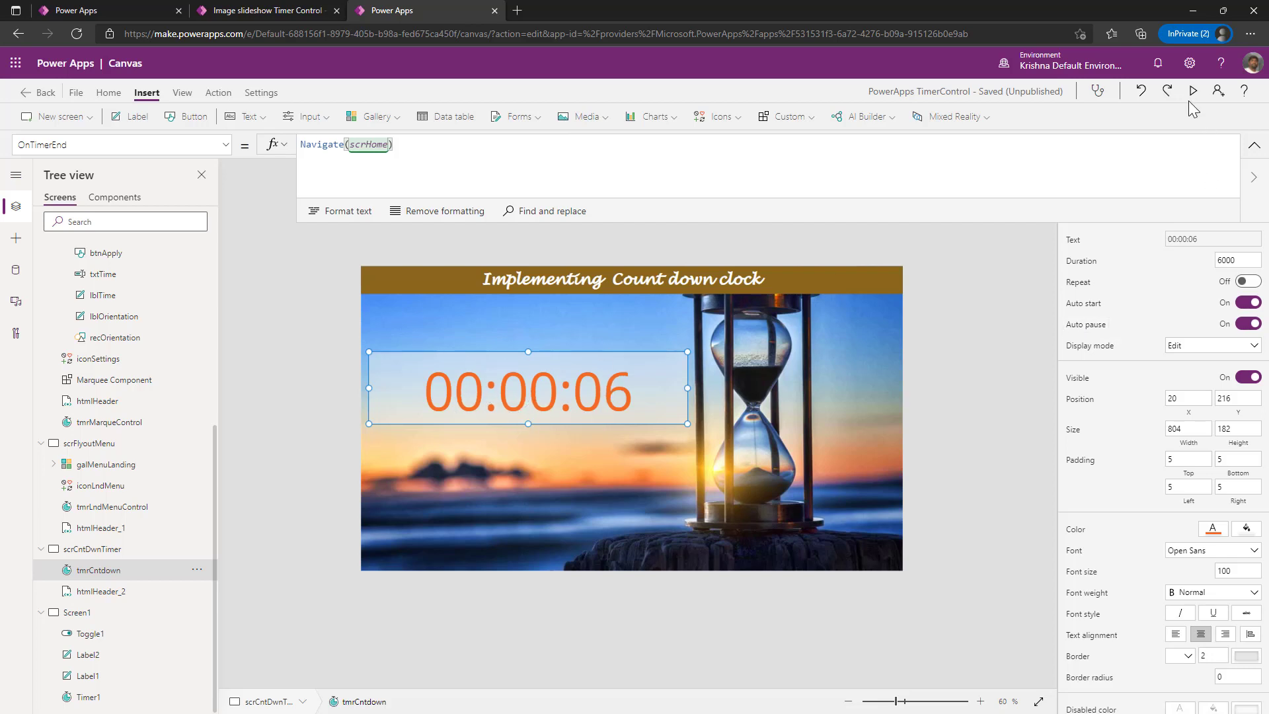
pyautogui.click(1190, 91)
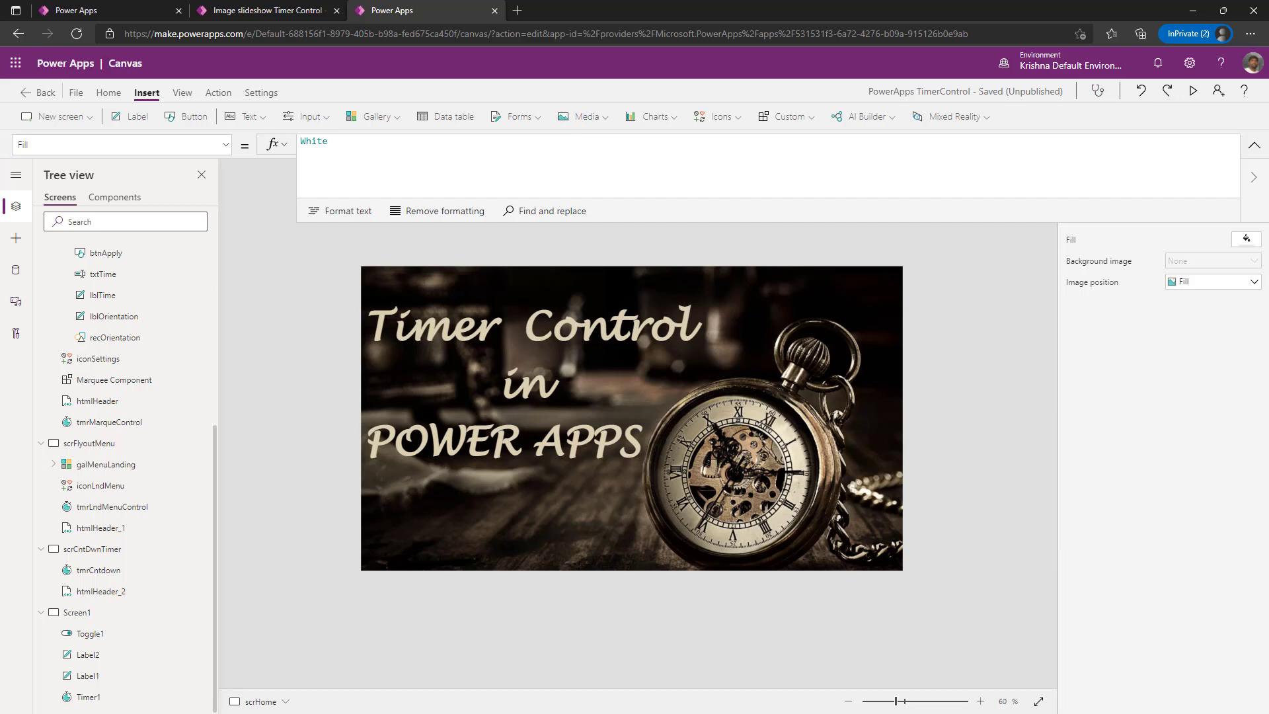
# - Switch to the separate Image Slideshow app after the countdown reaches scrHome
pyautogui.click(267, 9)
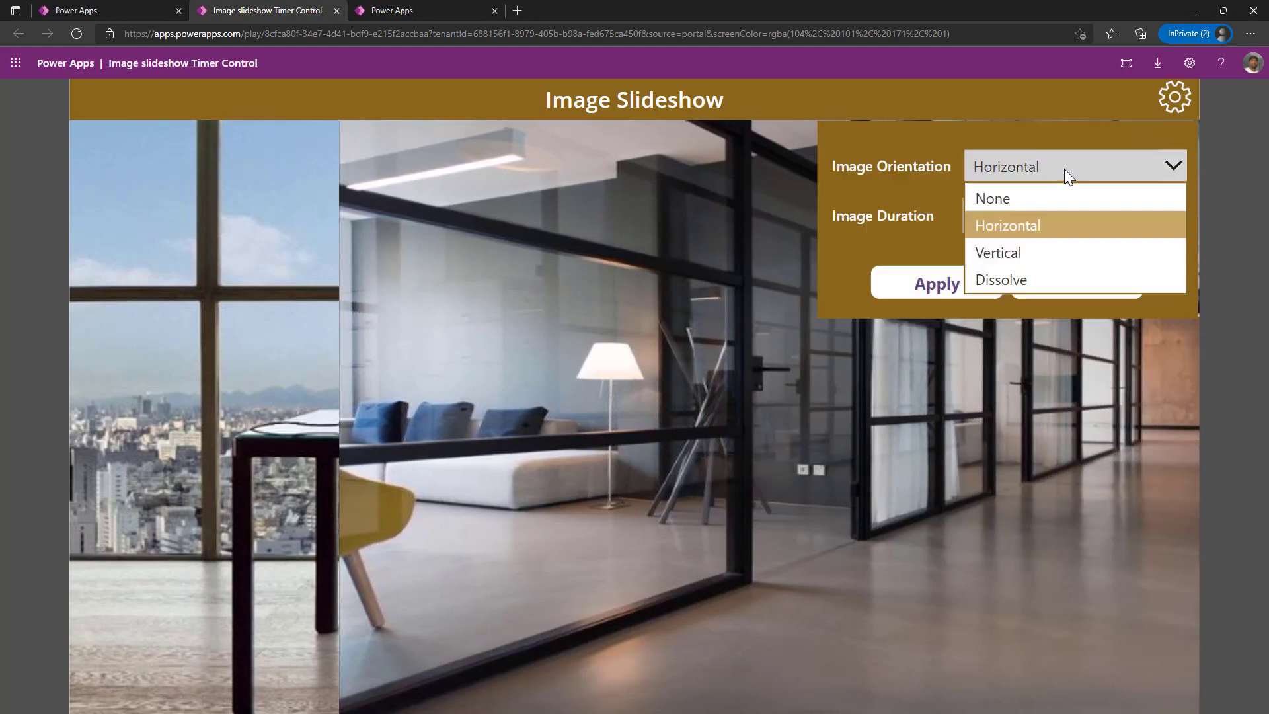
# - Apply Vertical, then Dissolve, then Horizontal image orientation with a 12-second duration
pyautogui.click(998, 252)
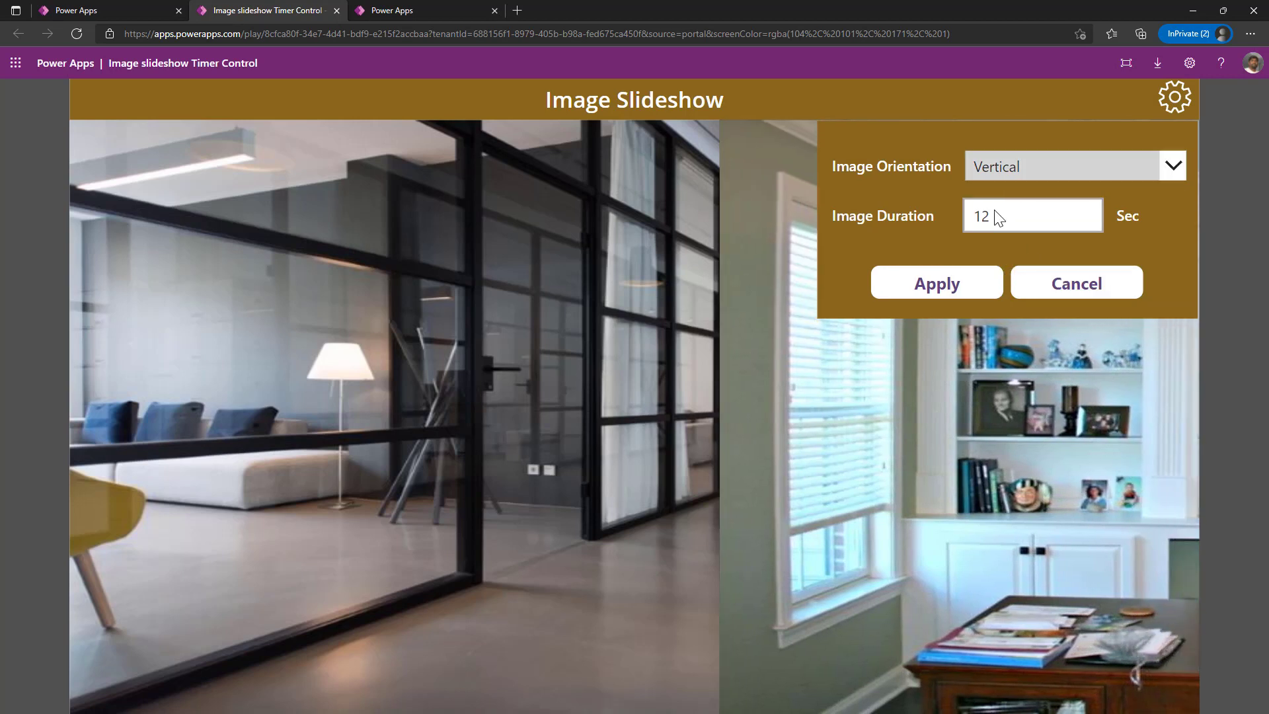
pyautogui.click(936, 283)
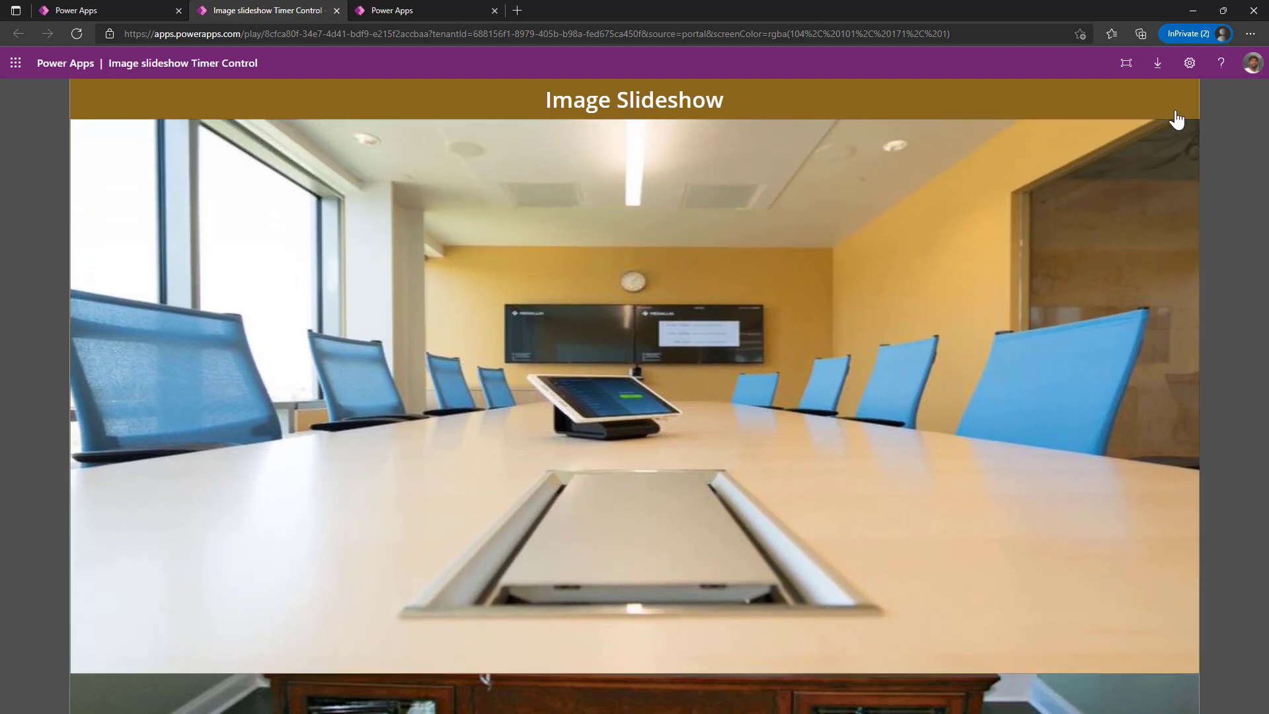
pyautogui.click(1174, 96)
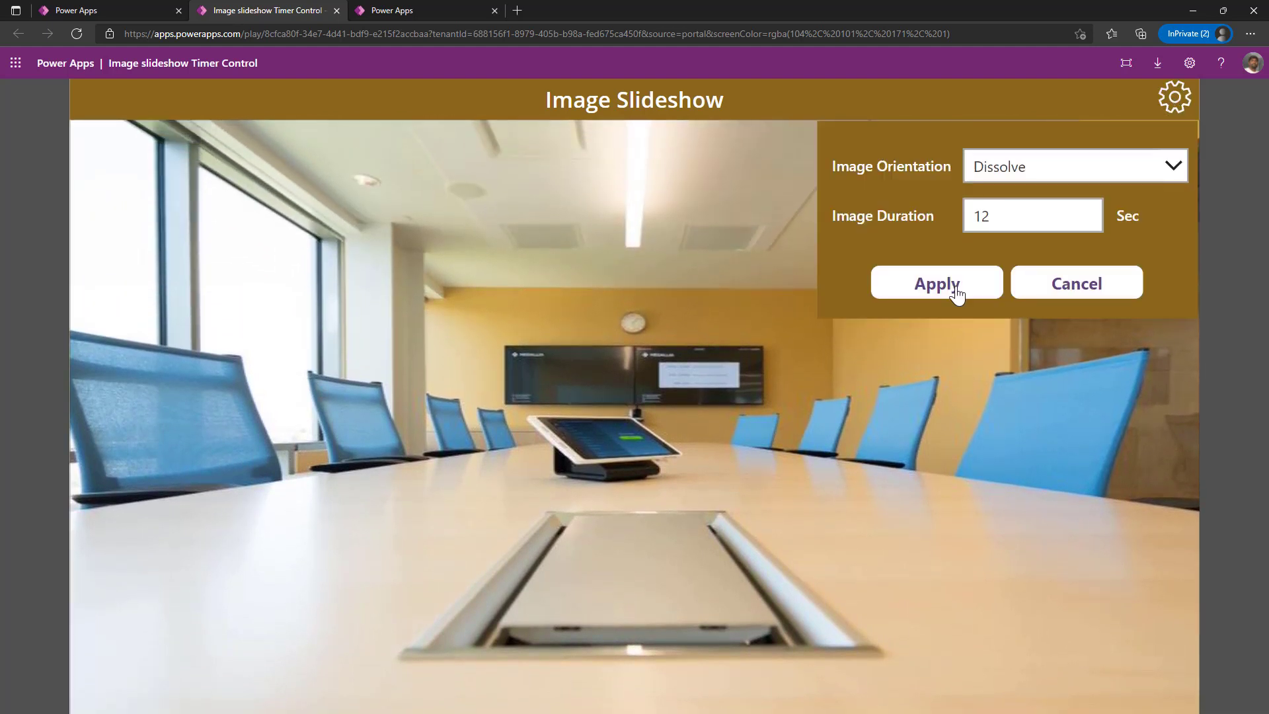
pyautogui.click(935, 282)
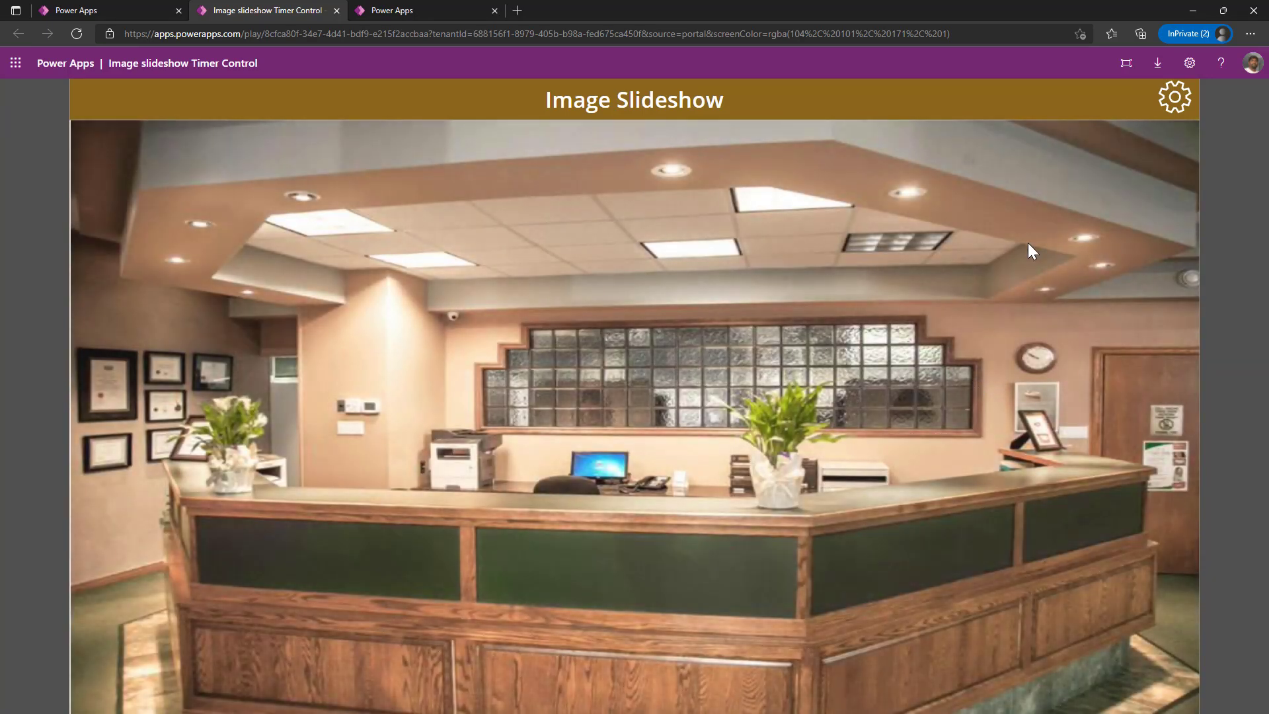
pyautogui.click(1174, 96)
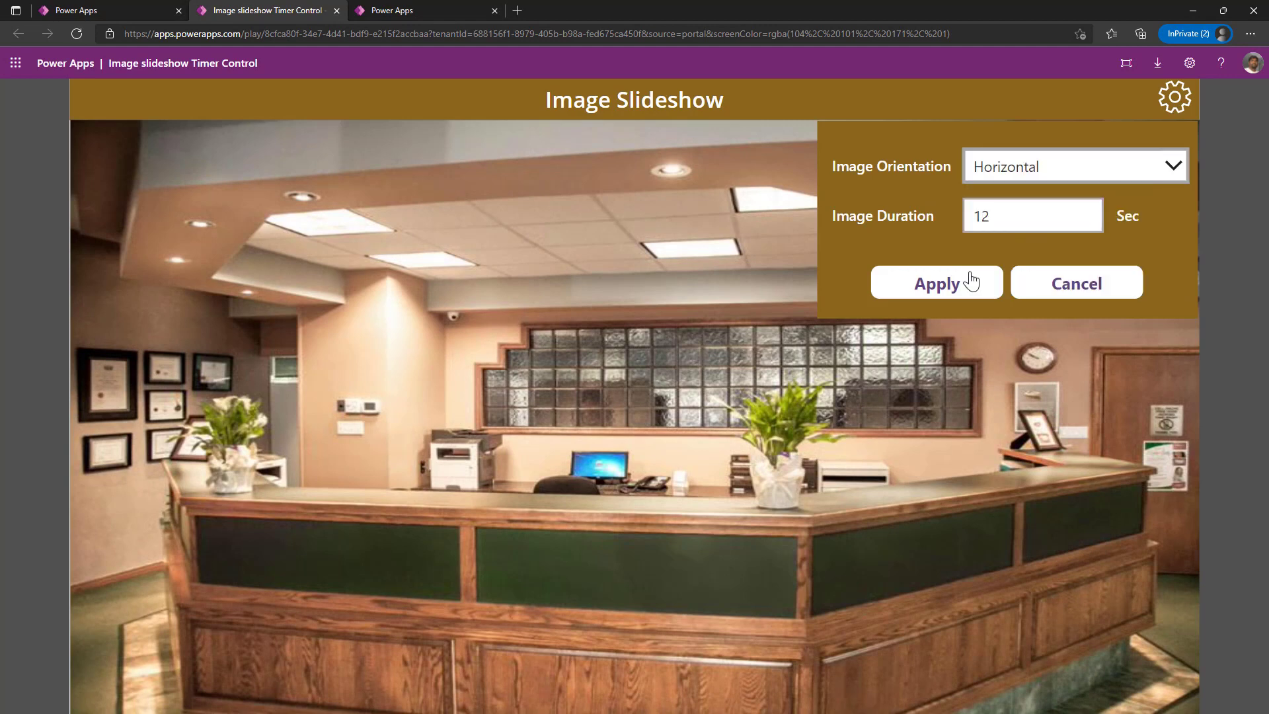
pyautogui.click(936, 283)
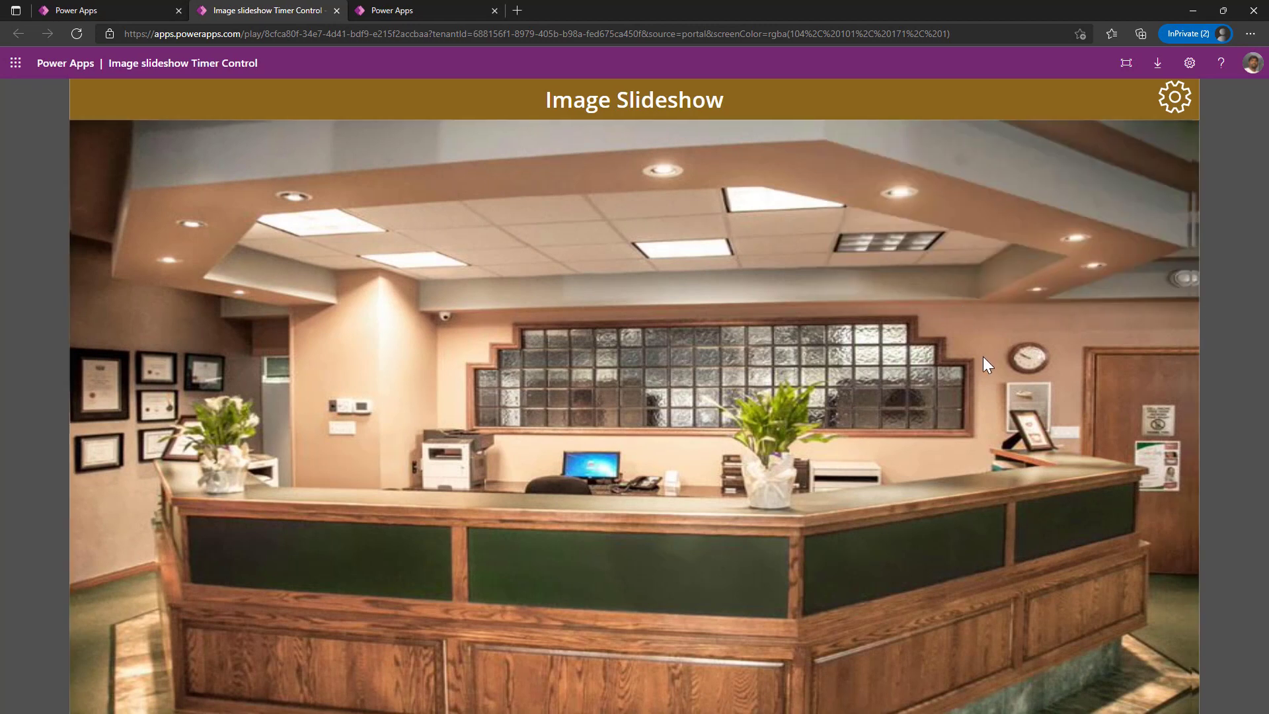